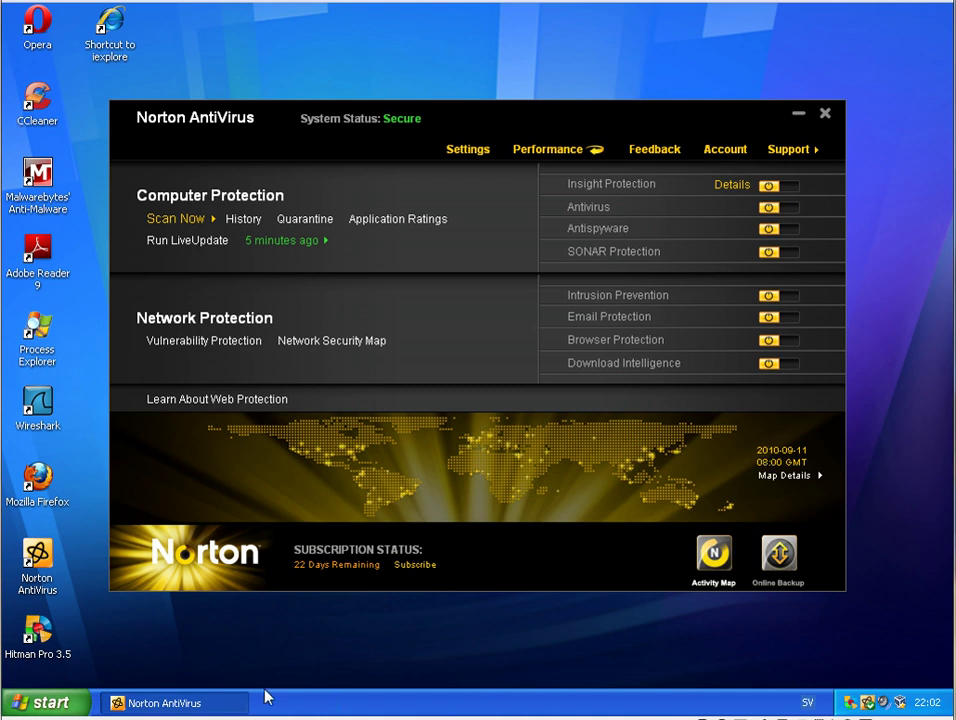
{"action": "mouse_move", "coordinate": [243, 547]}
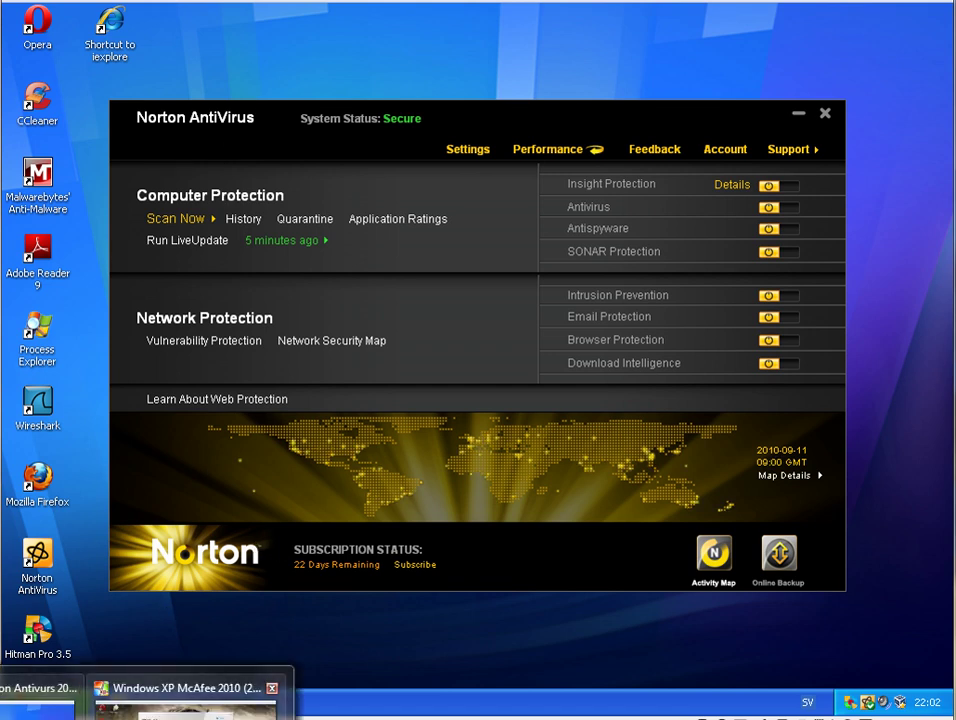
- Switch to the Windows XP McAfee 2010 virtual machine from the taskbar
{"action": "left_click", "coordinate": [186, 688]}
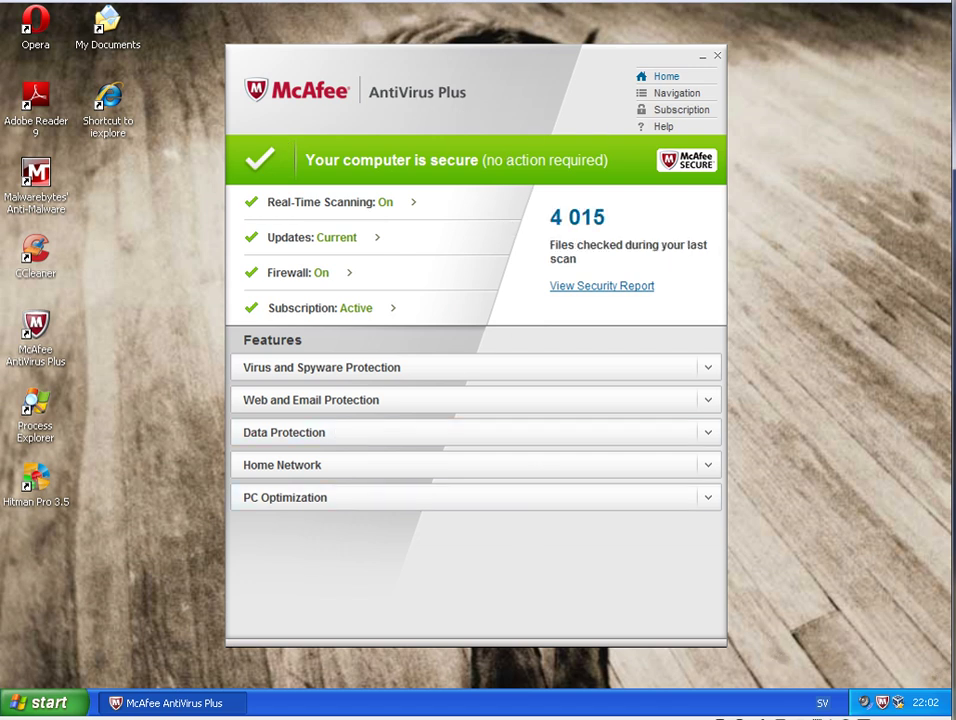
{"action": "mouse_move", "coordinate": [148, 335]}
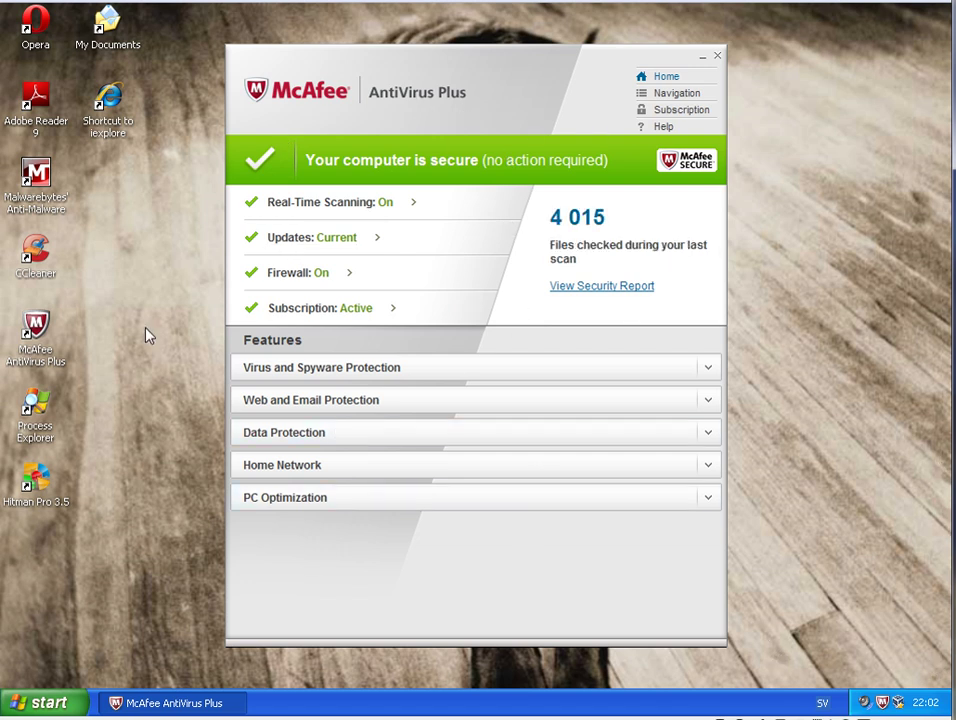
{"action": "mouse_move", "coordinate": [83, 414]}
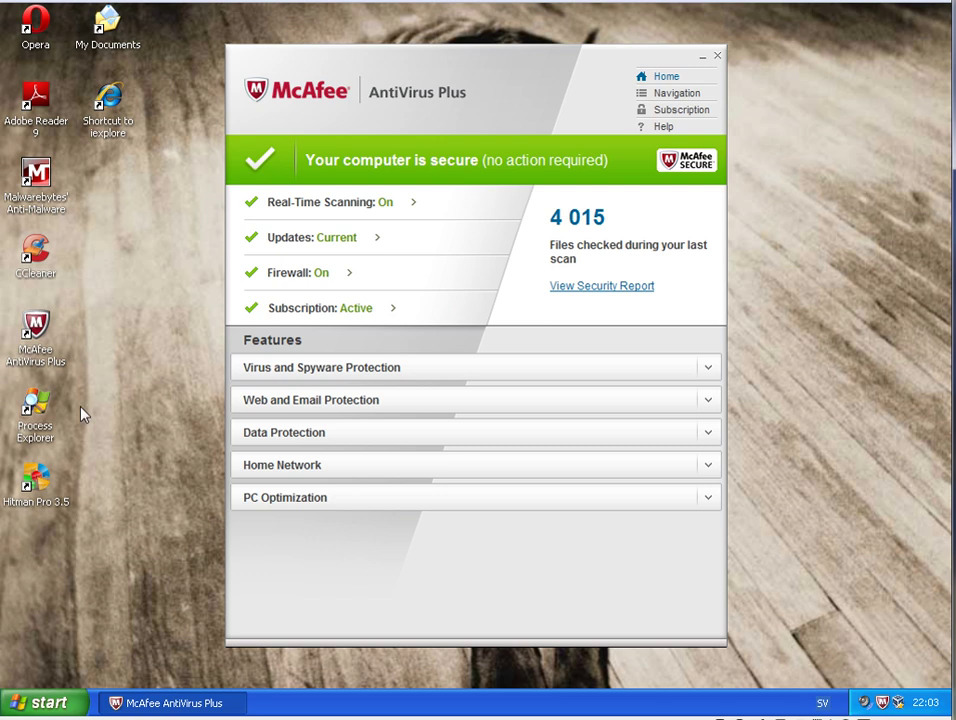
{"action": "mouse_move", "coordinate": [107, 113]}
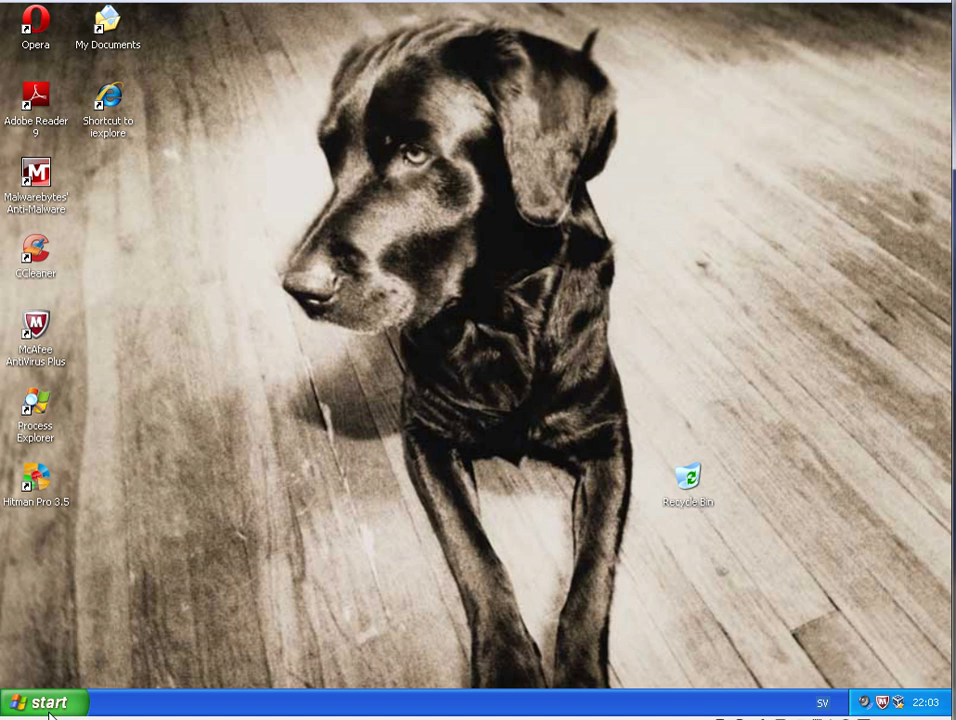
- Open My Documents > Malware on the Norton machine, then close the Norton AntiVirus window
{"action": "double_click", "coordinate": [107, 25]}
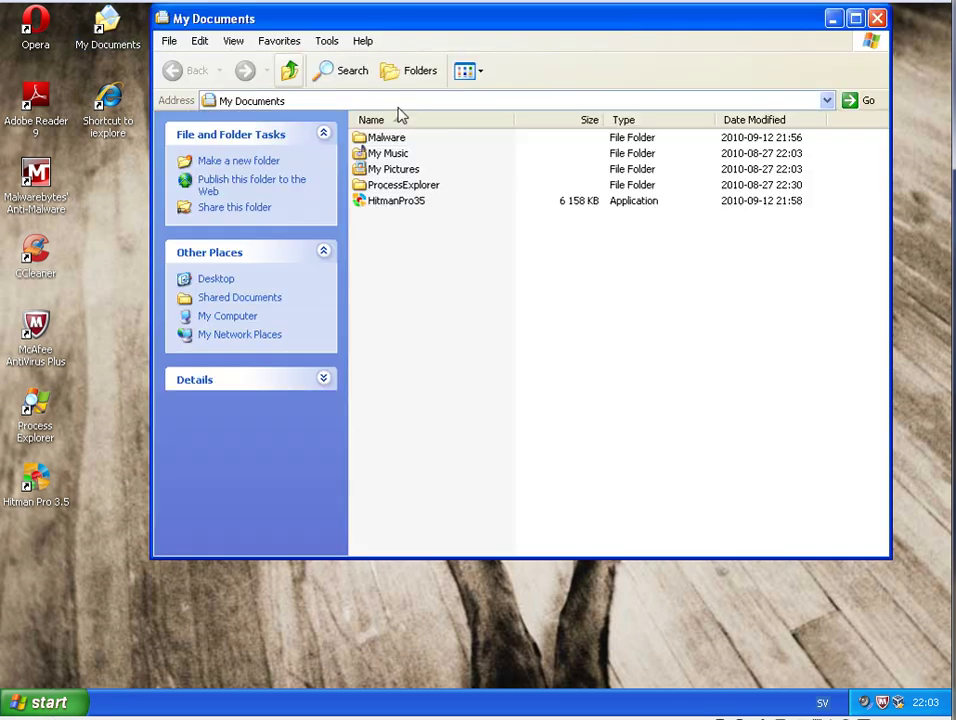
{"action": "double_click", "coordinate": [386, 137]}
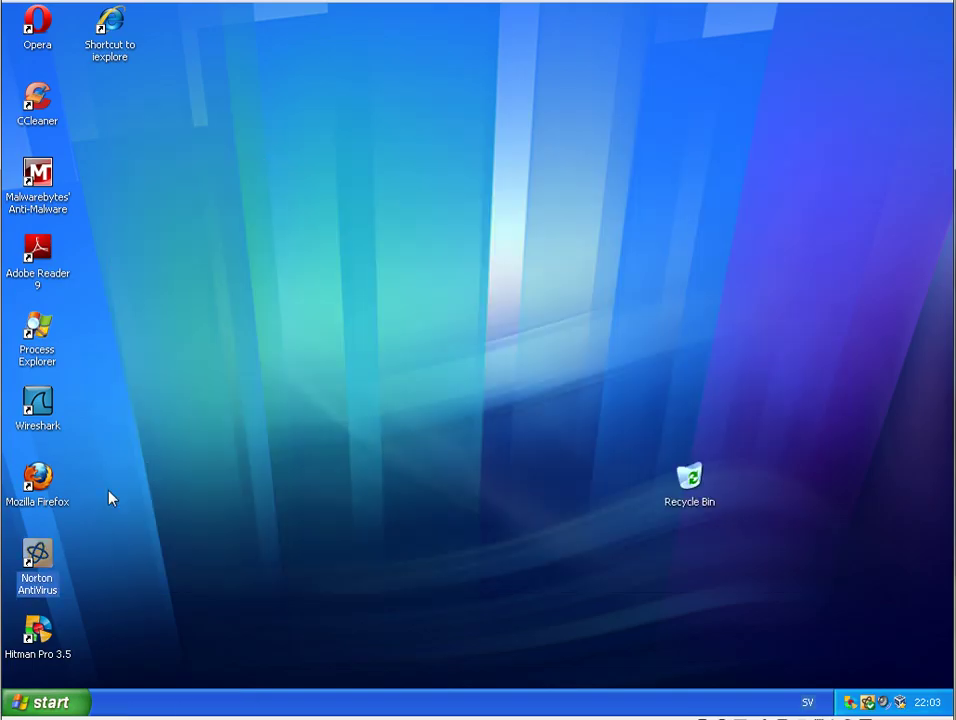
{"action": "mouse_move", "coordinate": [575, 230]}
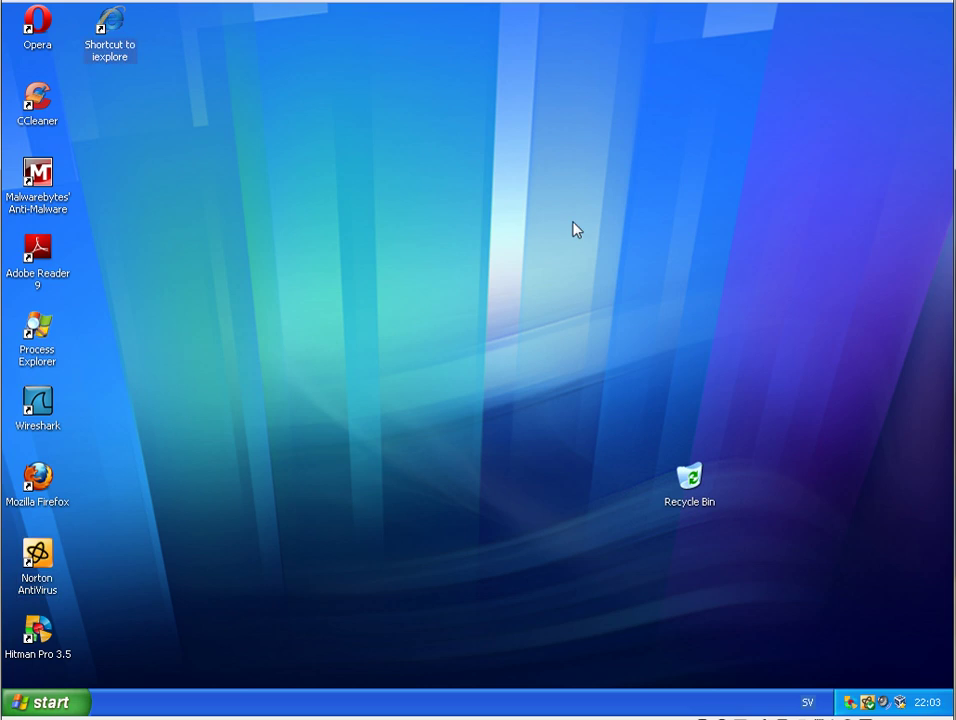
{"action": "left_click", "coordinate": [44, 701]}
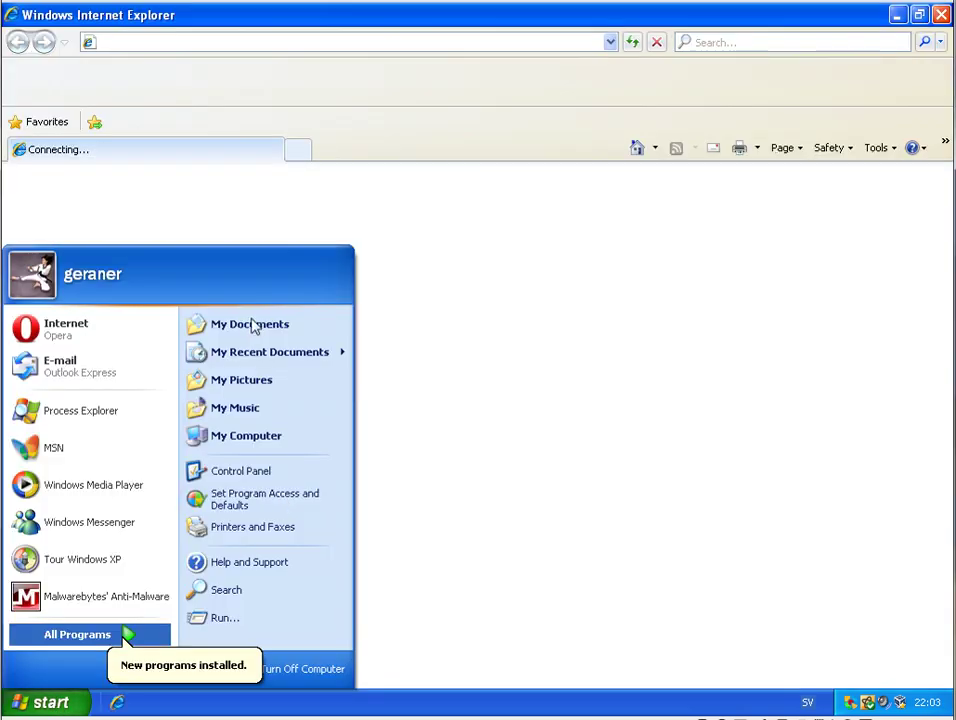
{"action": "left_click", "coordinate": [249, 324]}
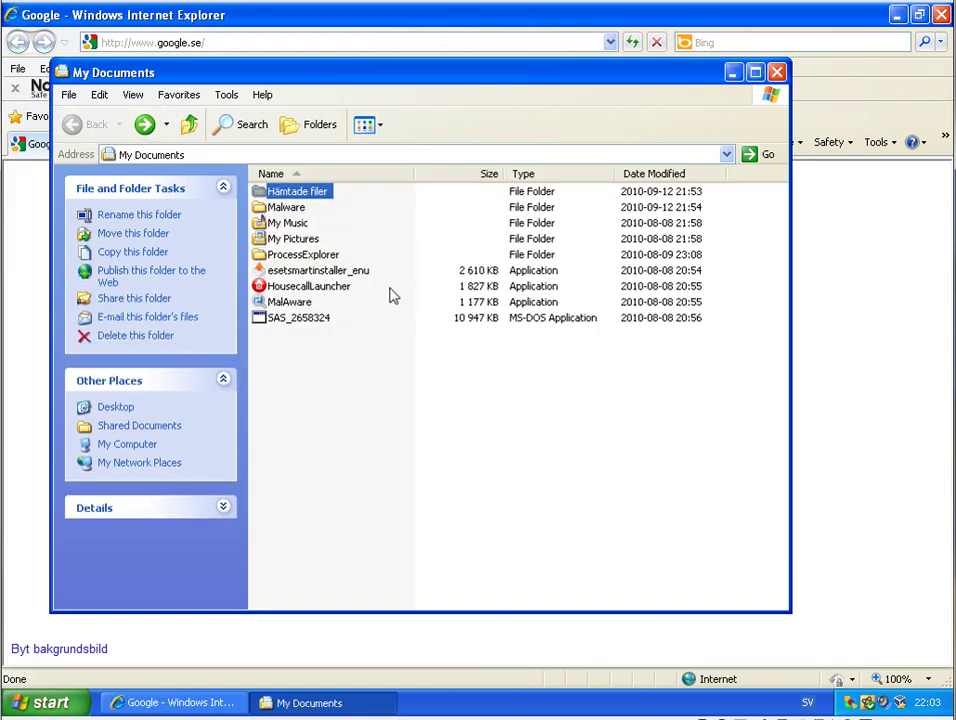
{"action": "double_click", "coordinate": [286, 207]}
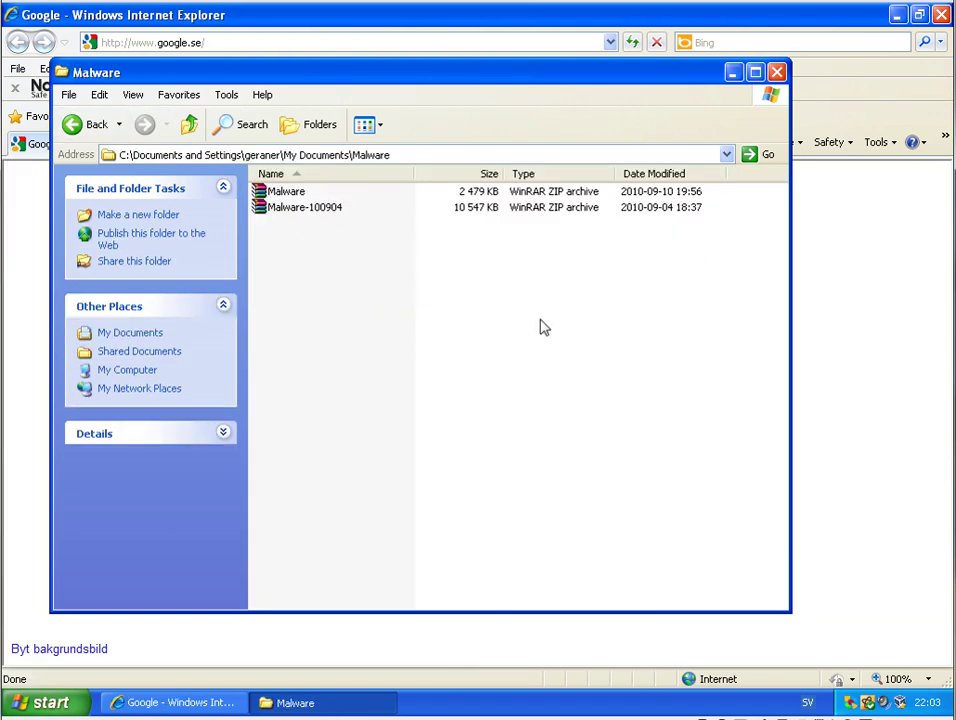
{"action": "mouse_move", "coordinate": [873, 64]}
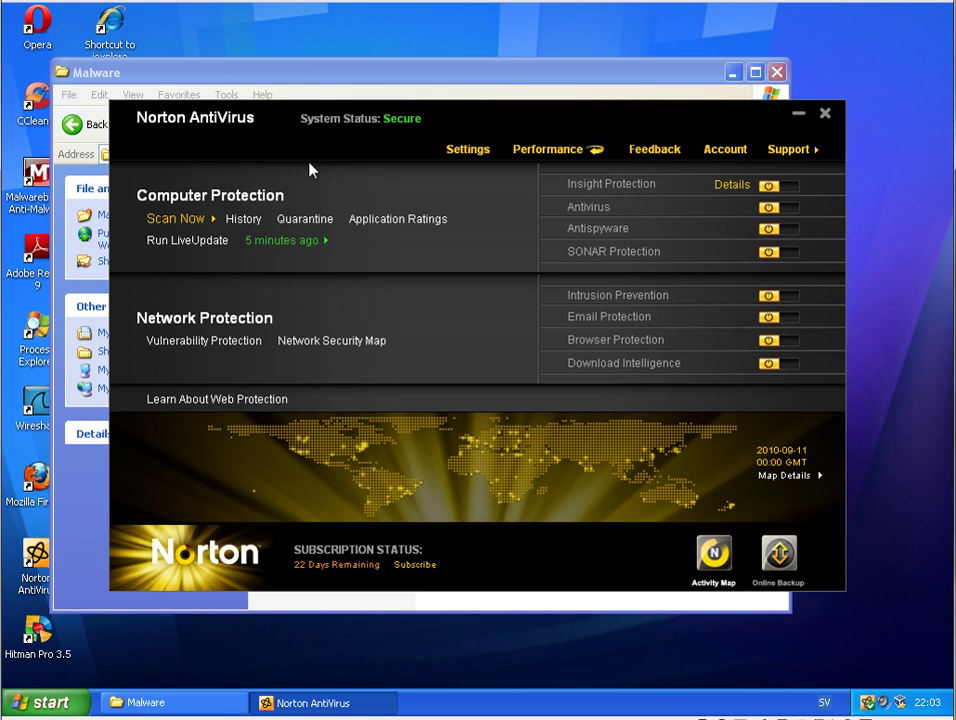
{"action": "mouse_move", "coordinate": [826, 113]}
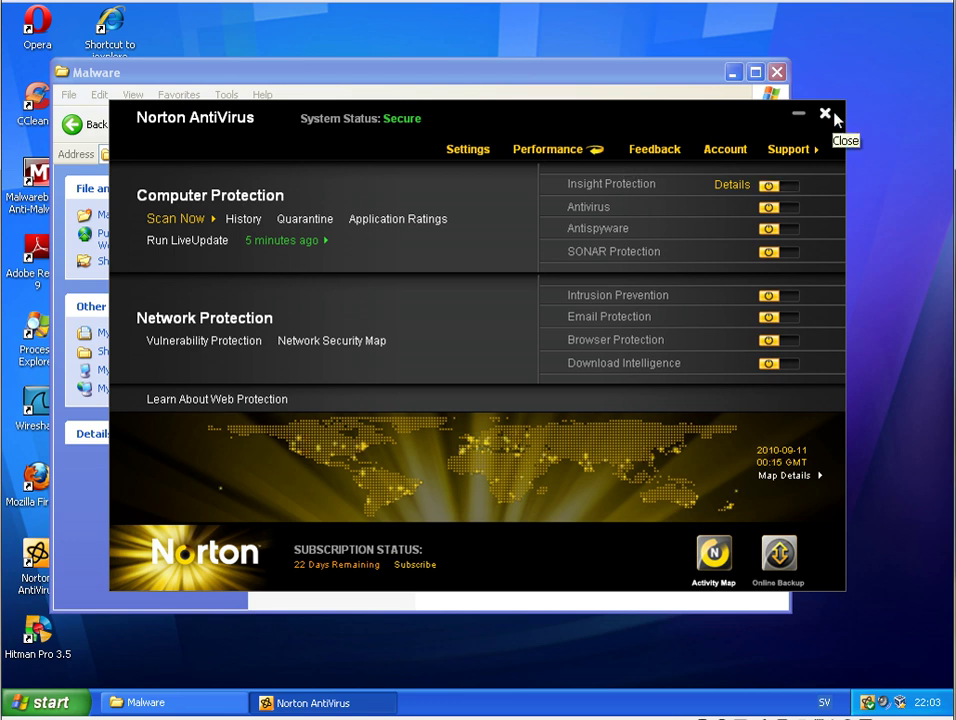
{"action": "left_click", "coordinate": [826, 114]}
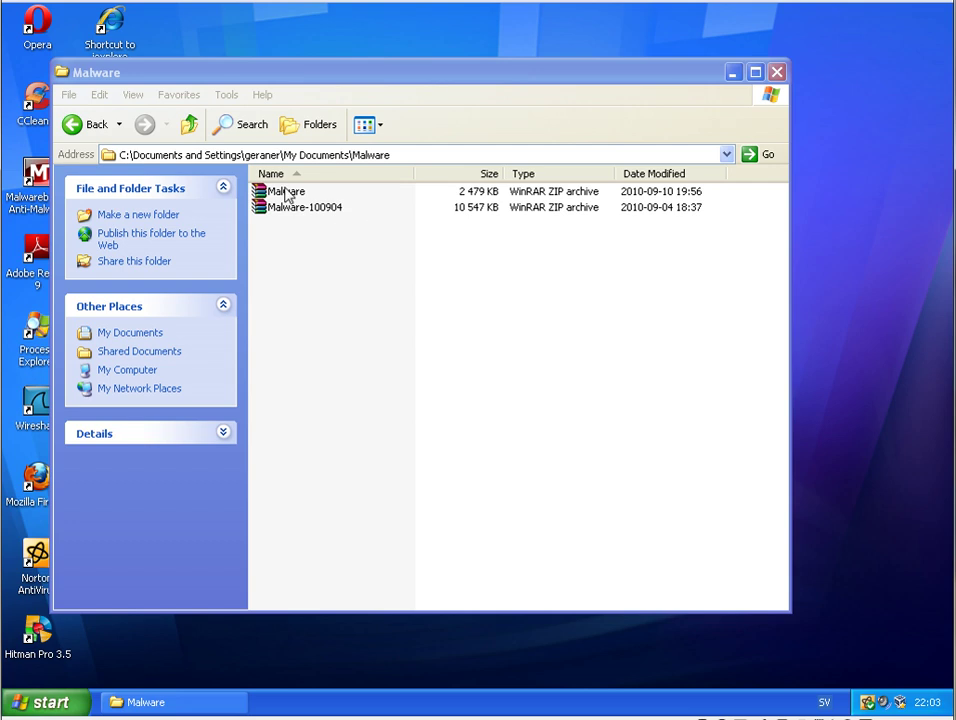
- Extract Malware.zip into a Malware subfolder using its password, triggering Norton Auto-Protect
{"action": "left_click", "coordinate": [286, 191]}
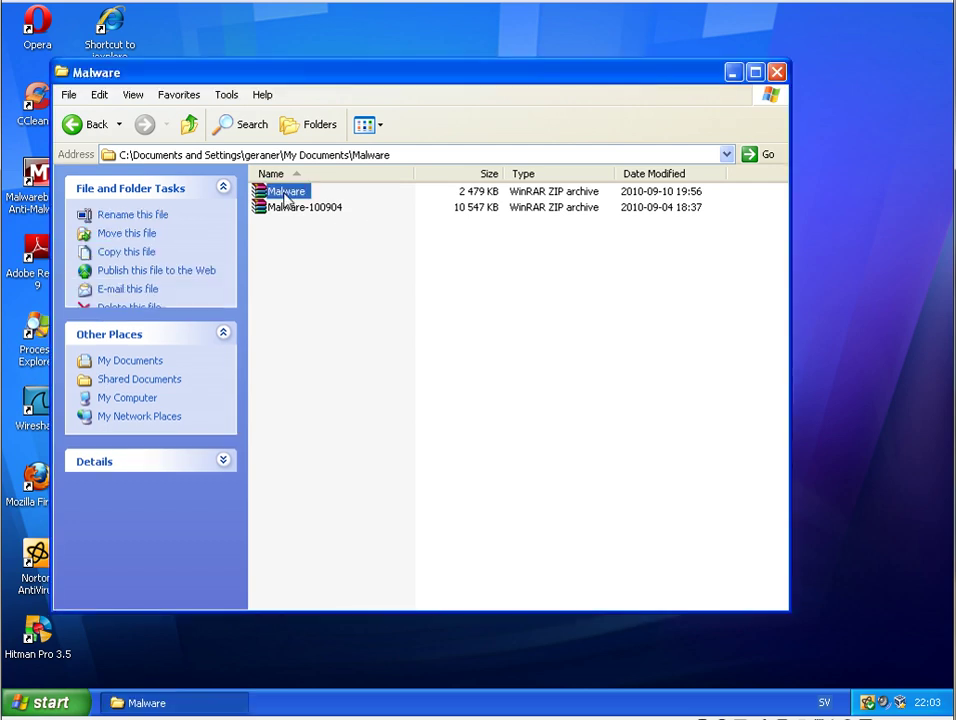
{"action": "double_click", "coordinate": [286, 191]}
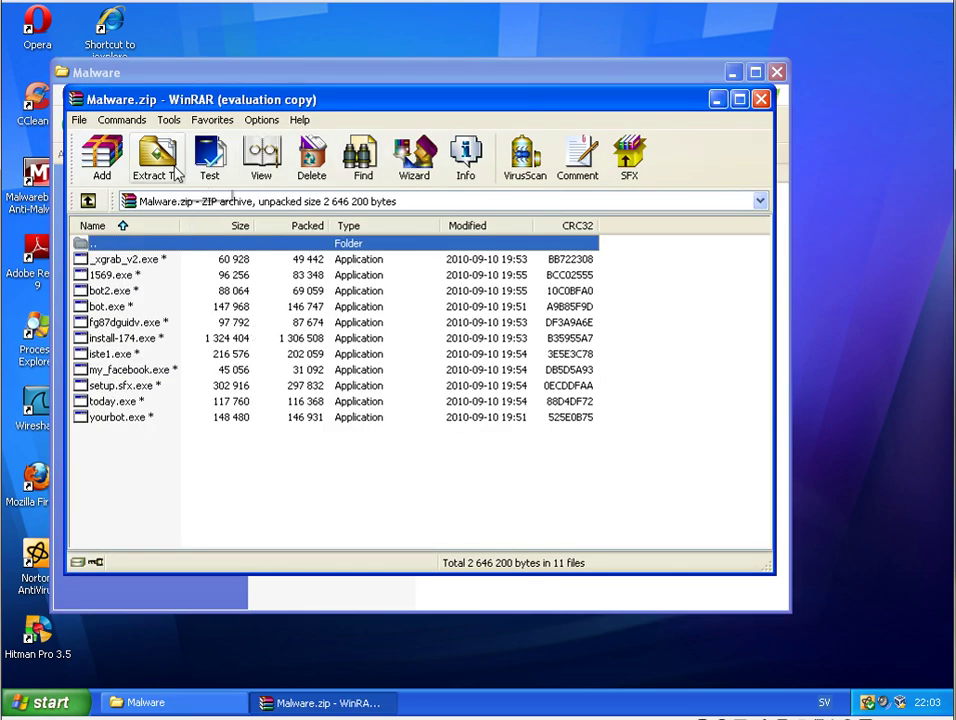
{"action": "left_click", "coordinate": [156, 157]}
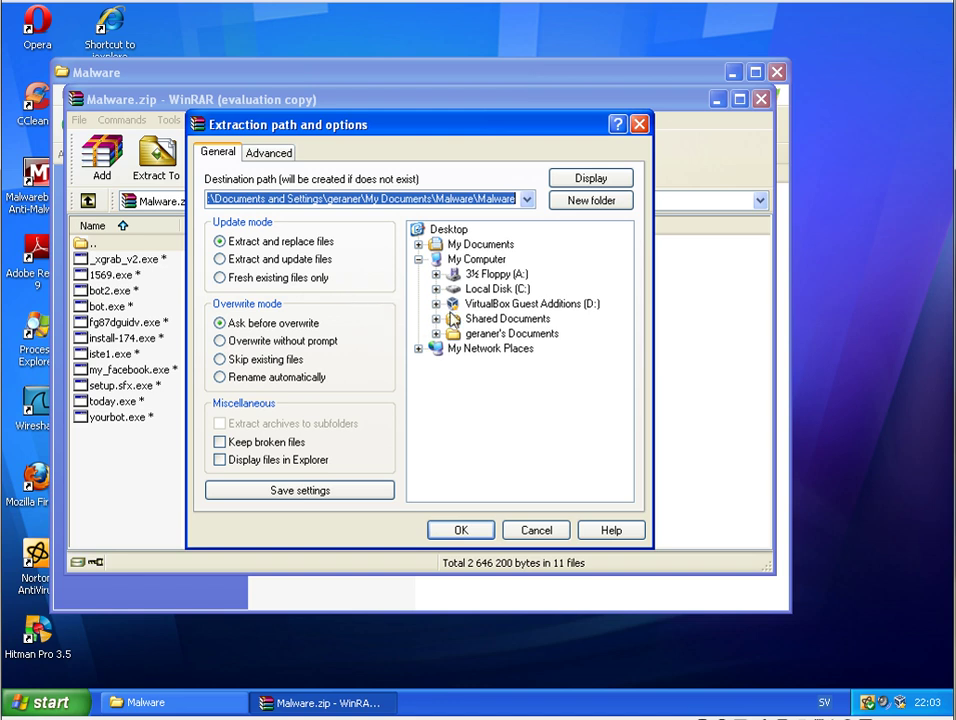
{"action": "mouse_move", "coordinate": [461, 530]}
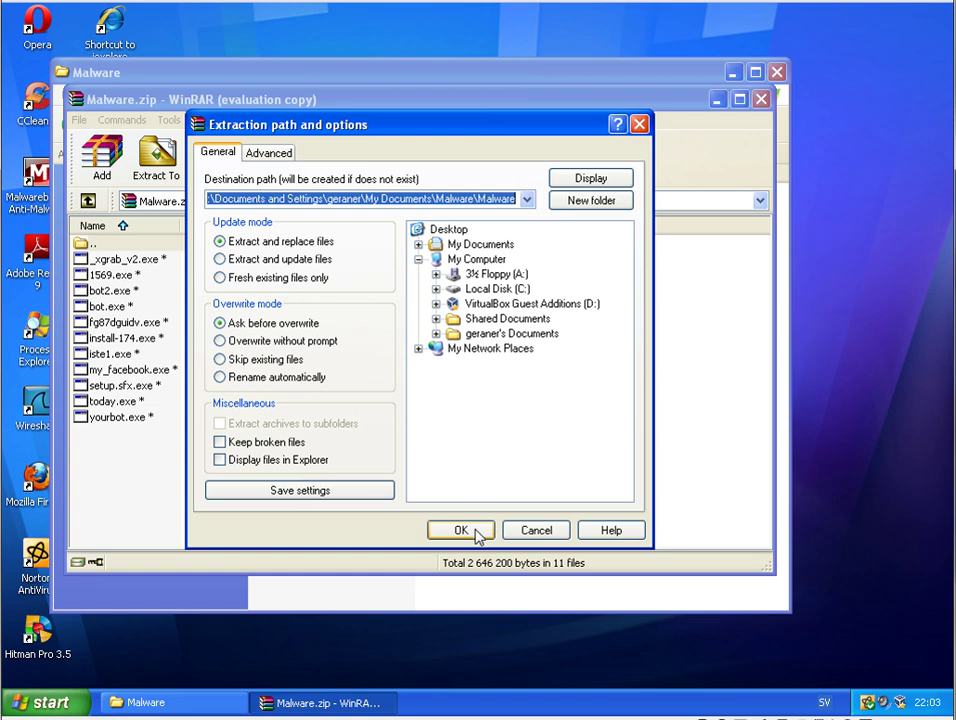
{"action": "left_click", "coordinate": [461, 530]}
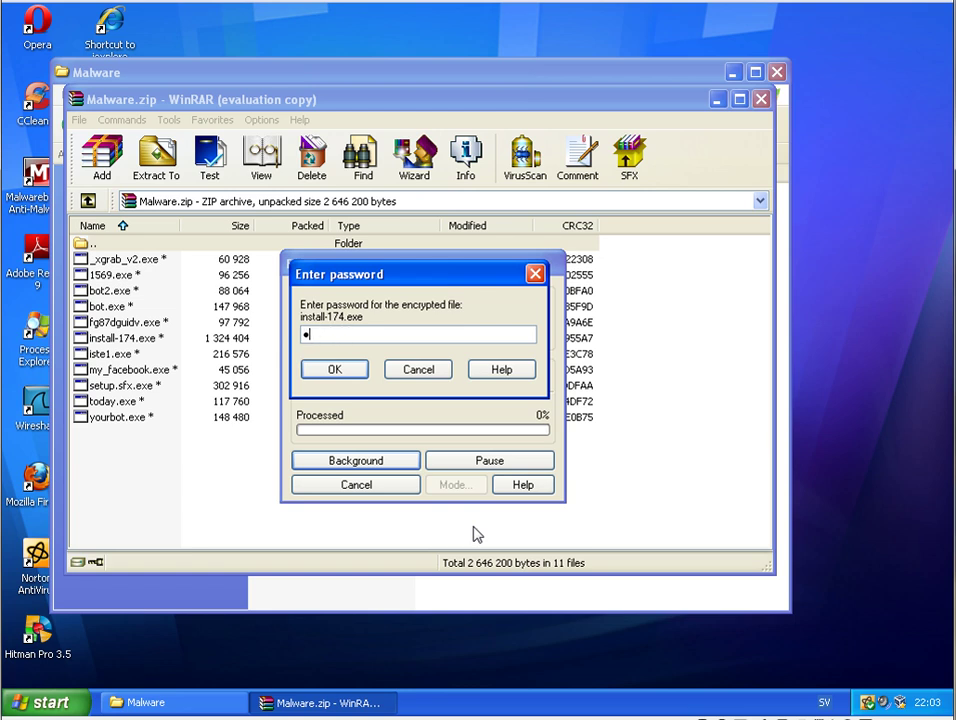
{"action": "left_click", "coordinate": [334, 369]}
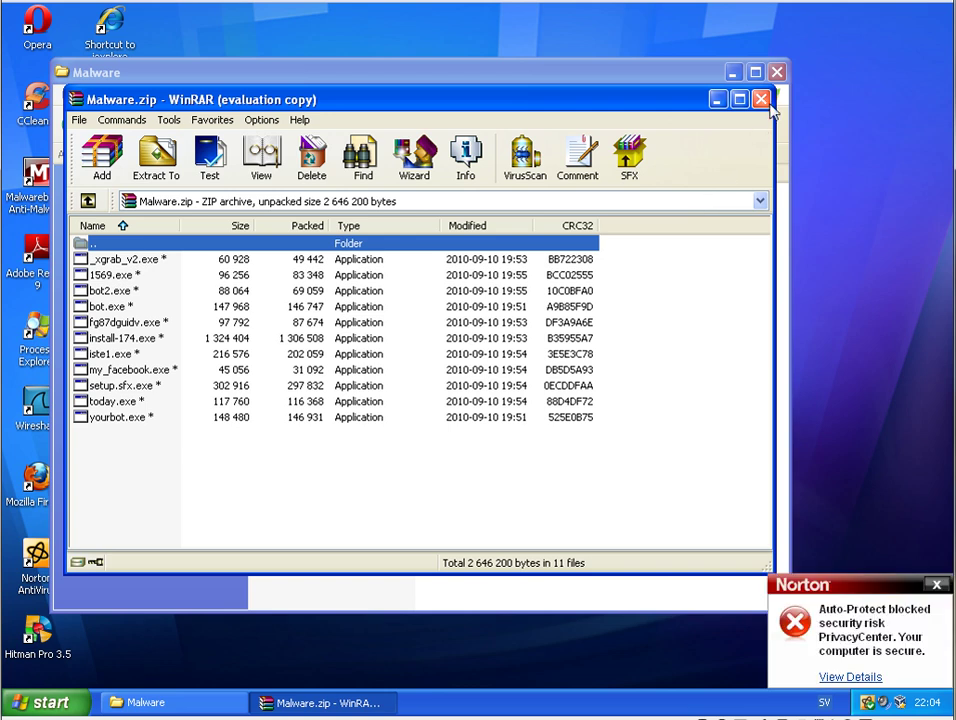
- Close the WinRAR window for Malware.zip
{"action": "left_click", "coordinate": [760, 98]}
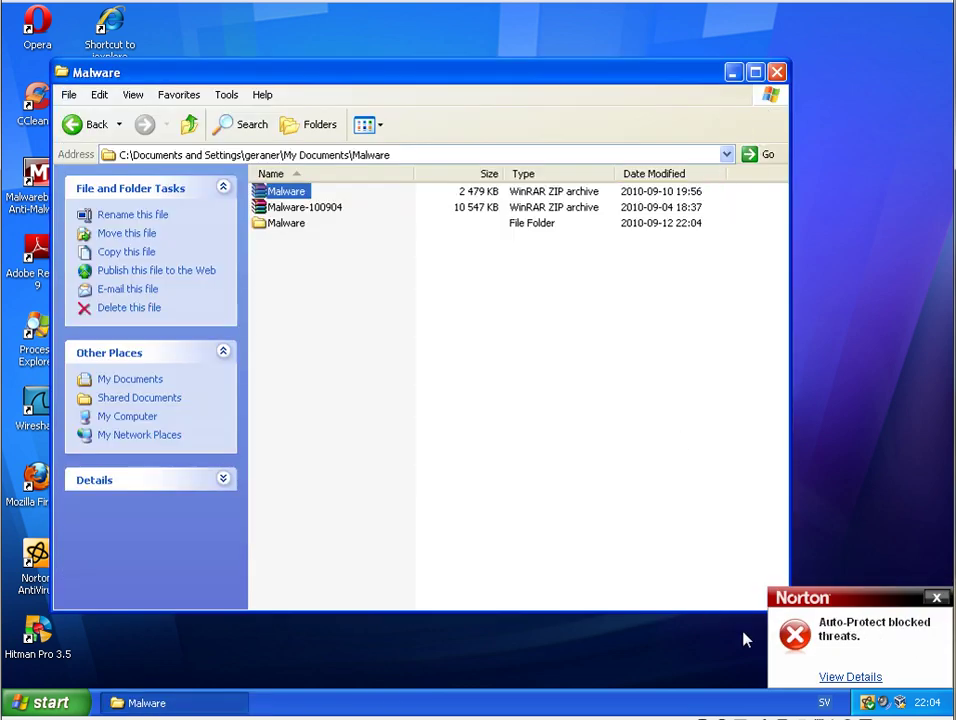
{"action": "mouse_move", "coordinate": [913, 650]}
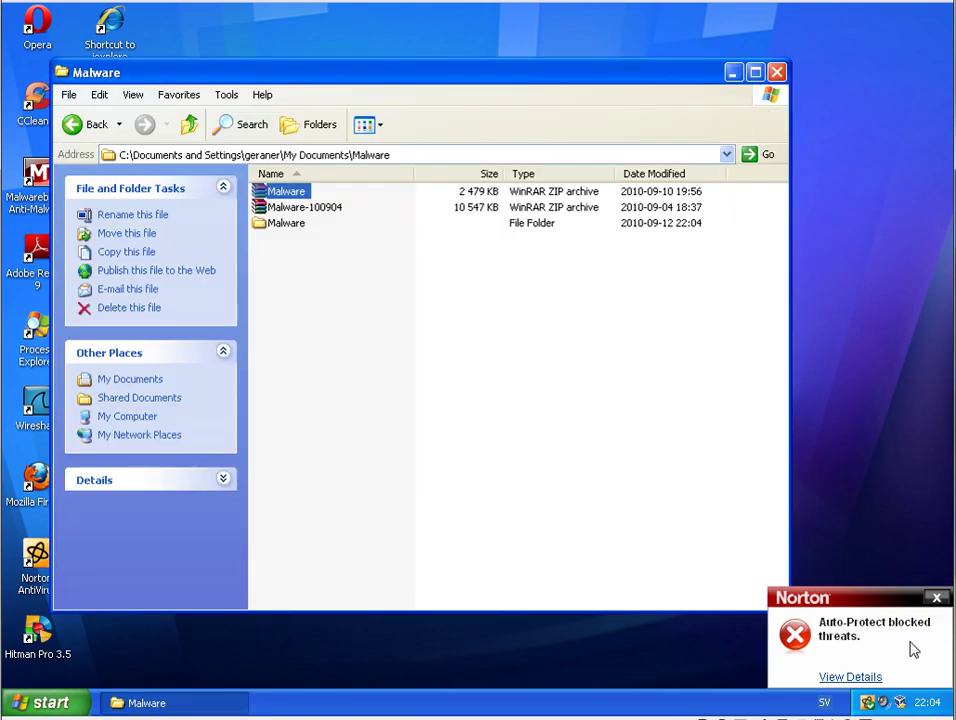
{"action": "mouse_move", "coordinate": [685, 631]}
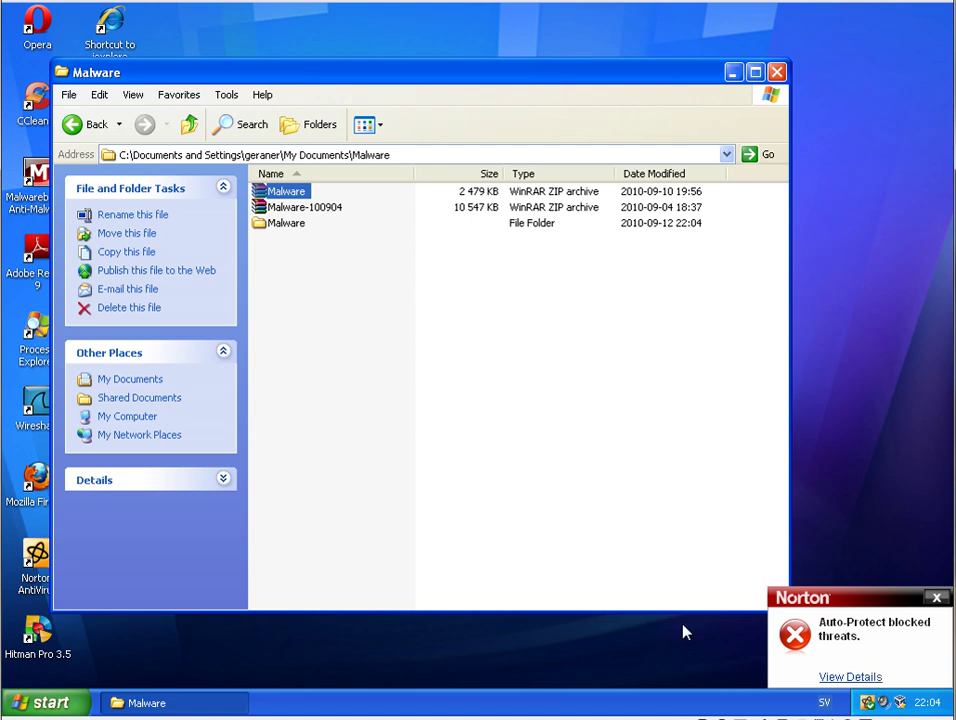
{"action": "mouse_move", "coordinate": [868, 683]}
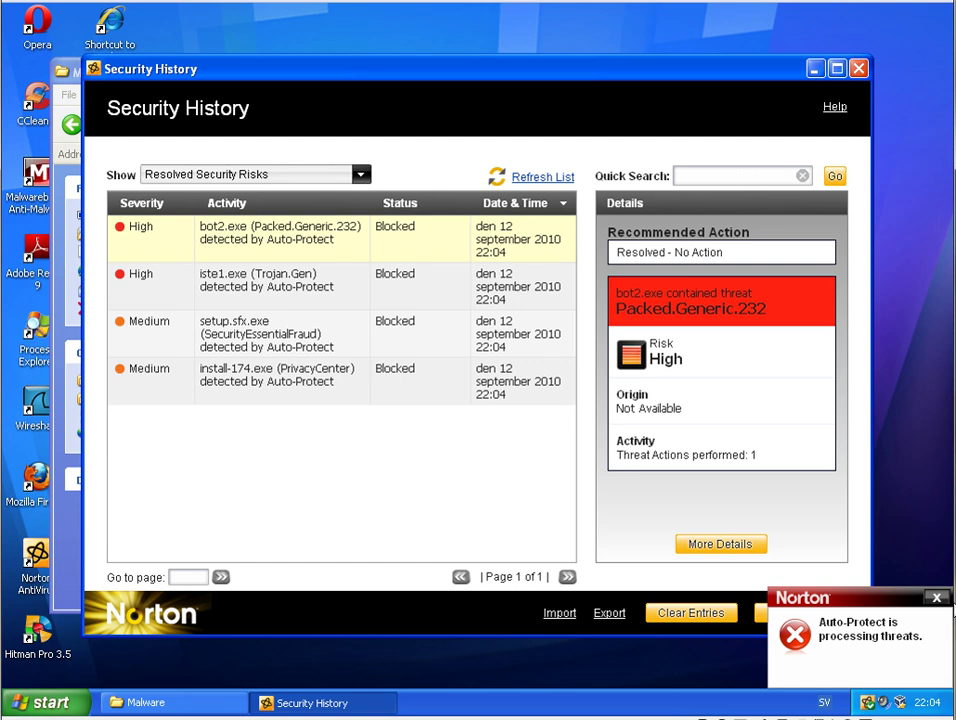
{"action": "mouse_move", "coordinate": [420, 590]}
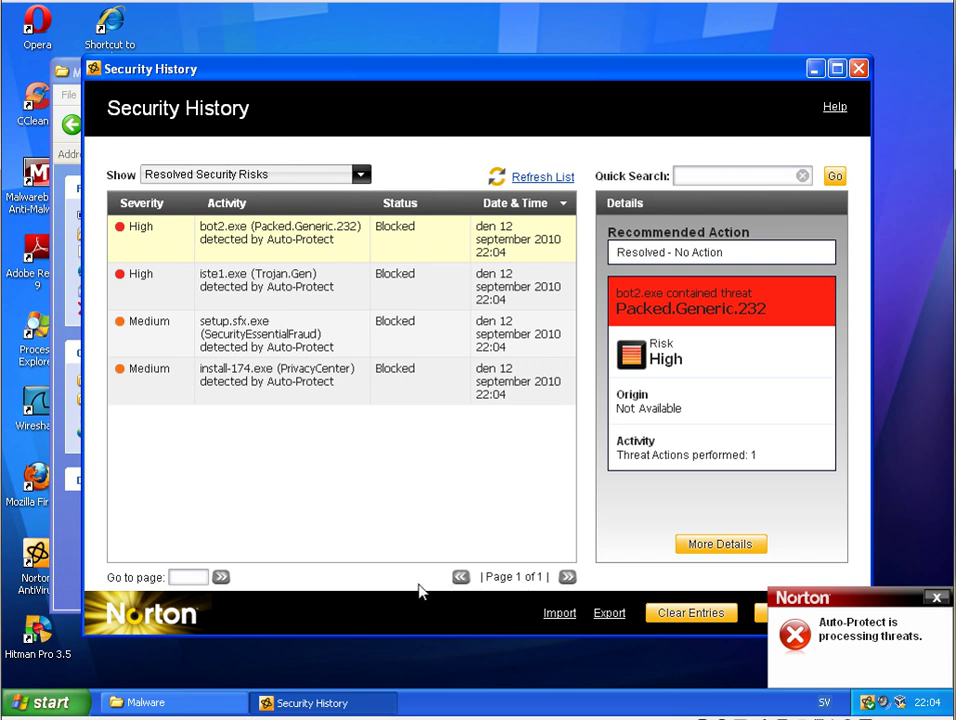
{"action": "mouse_move", "coordinate": [383, 544]}
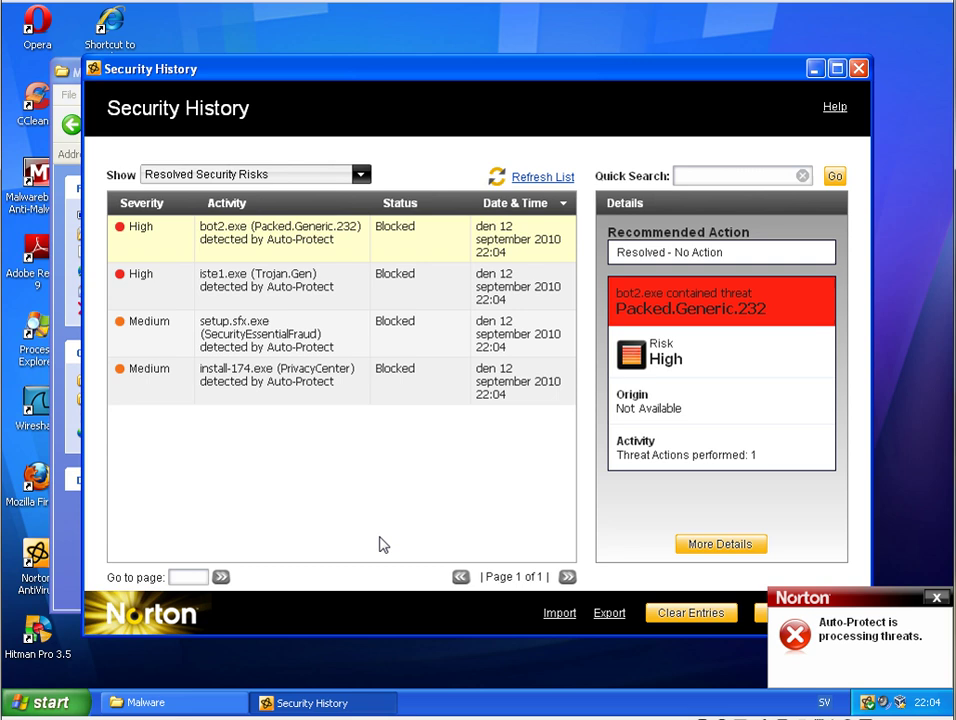
{"action": "mouse_move", "coordinate": [835, 100]}
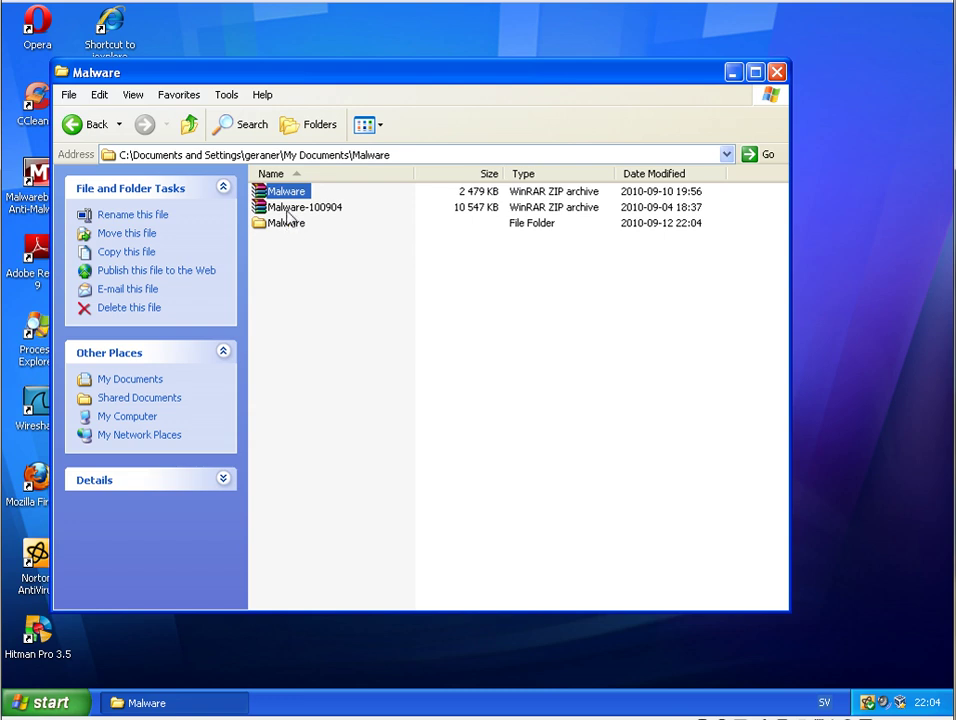
- Extract Malware-100904 into its own folder, skip the password prompt, and close WinRAR
{"action": "double_click", "coordinate": [303, 207]}
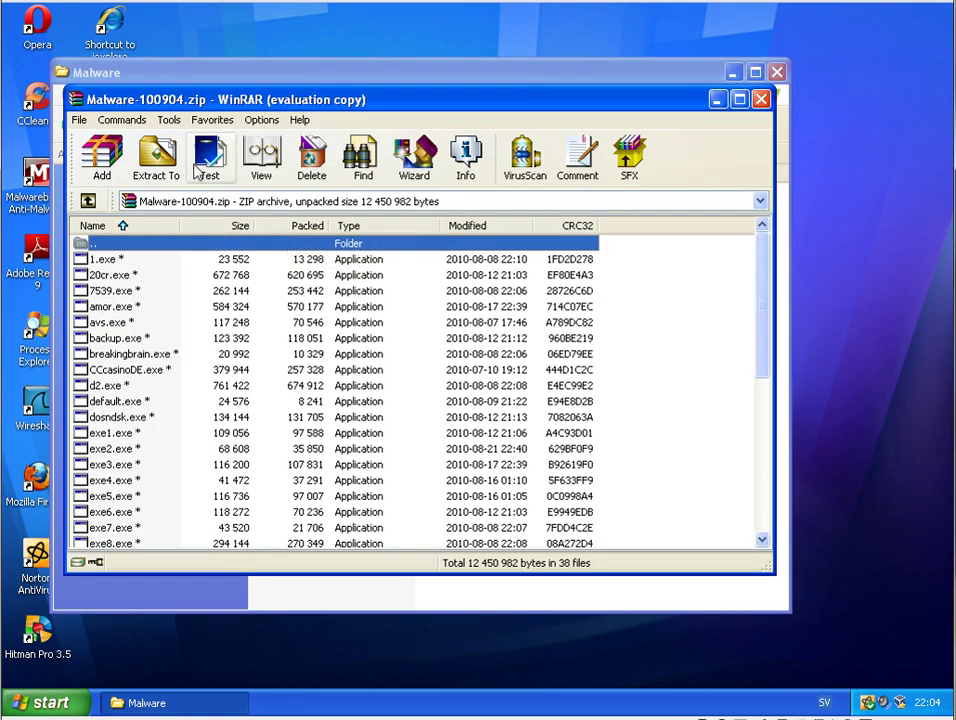
{"action": "left_click", "coordinate": [155, 158]}
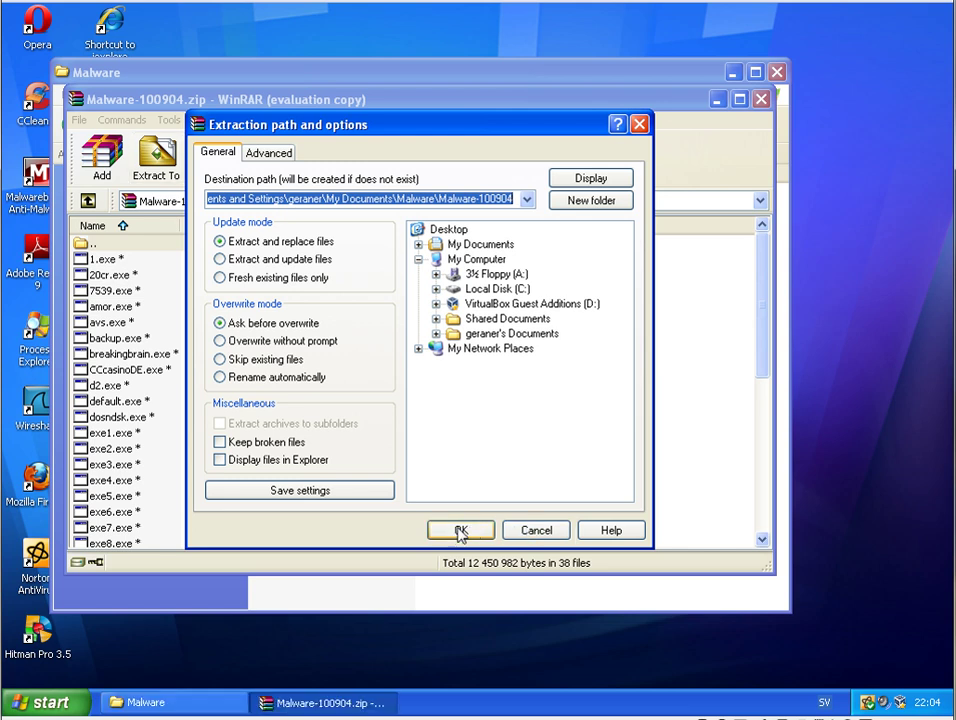
{"action": "left_click", "coordinate": [460, 530]}
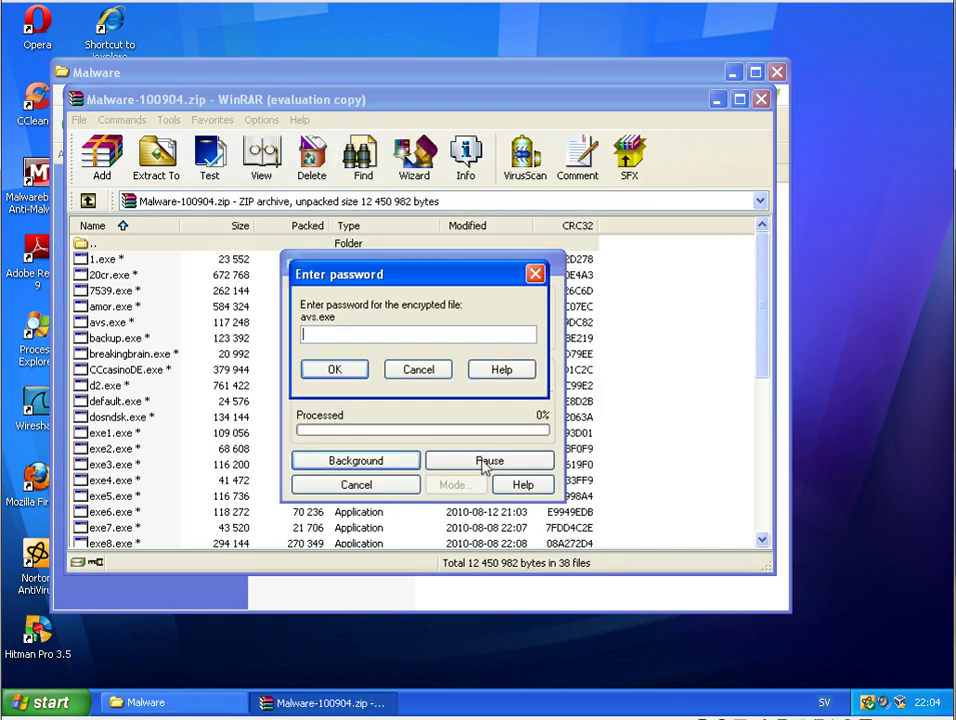
{"action": "left_click", "coordinate": [335, 369]}
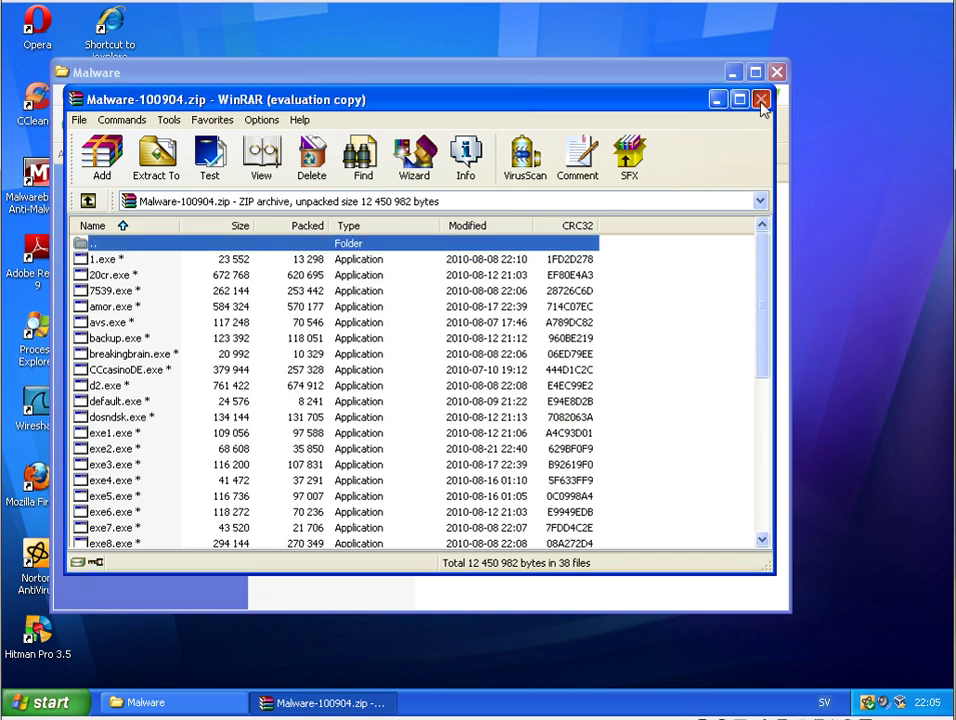
{"action": "left_click", "coordinate": [761, 99]}
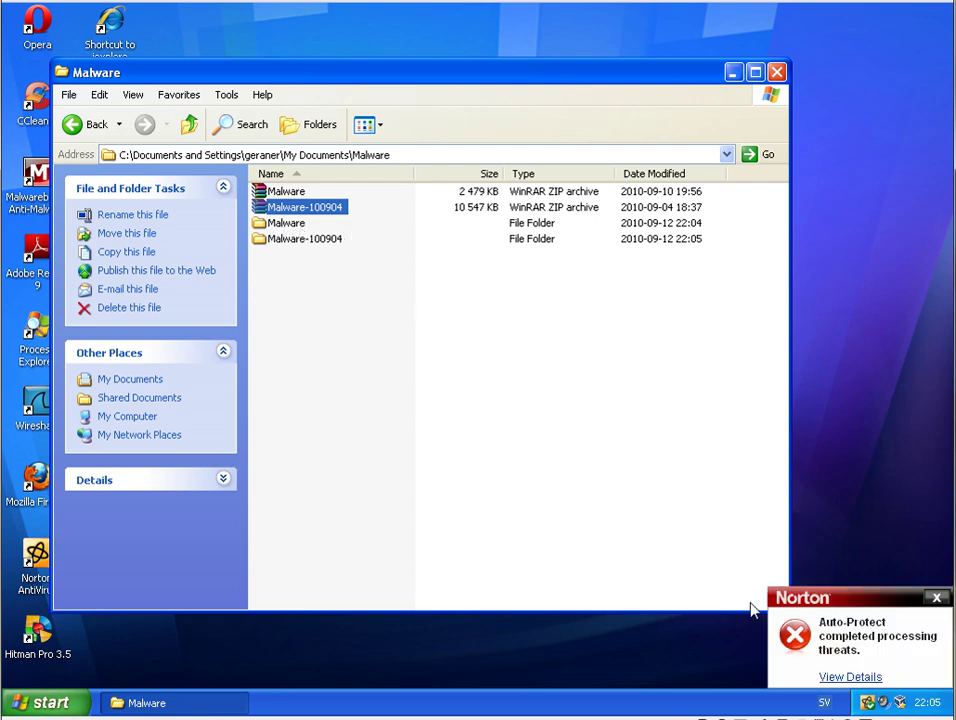
{"action": "mouse_move", "coordinate": [850, 662]}
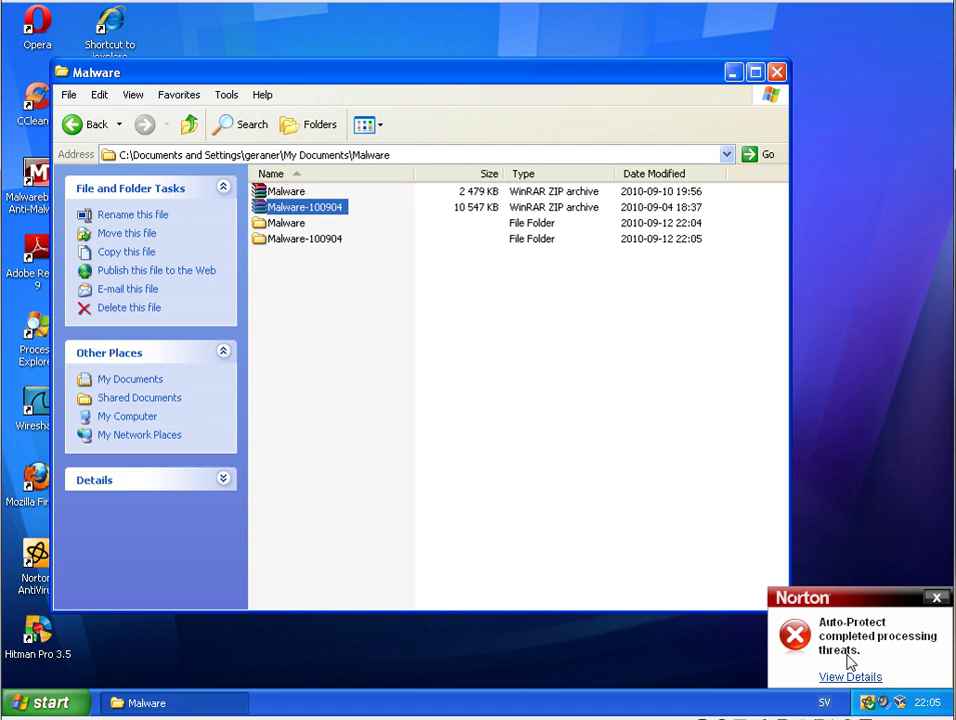
{"action": "left_click", "coordinate": [850, 677]}
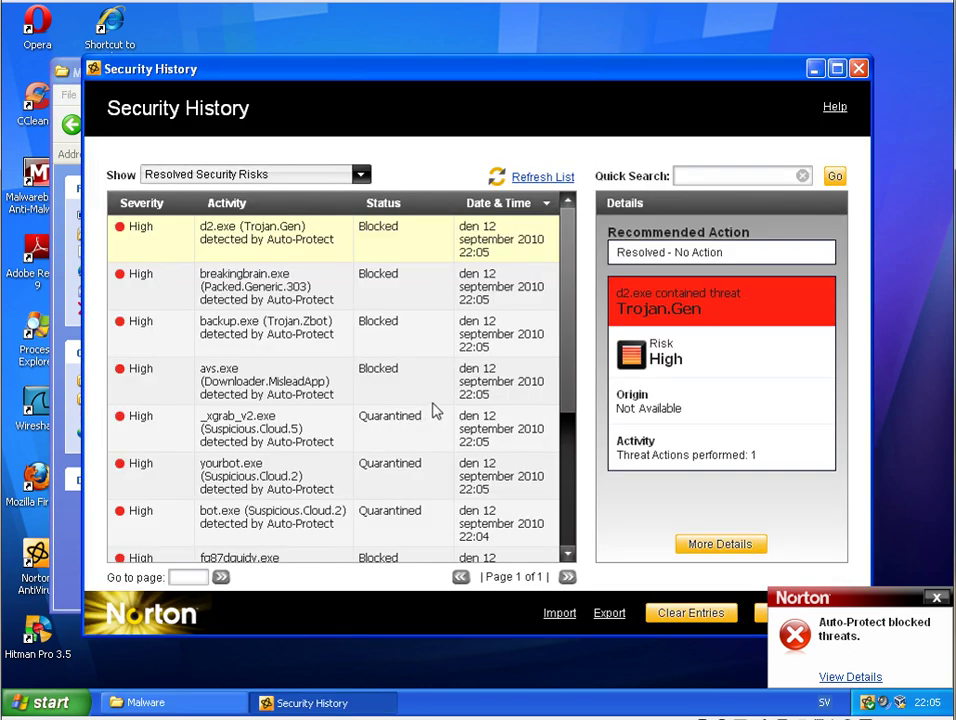
{"action": "scroll", "scroll_direction": "down", "scroll_amount": 3}
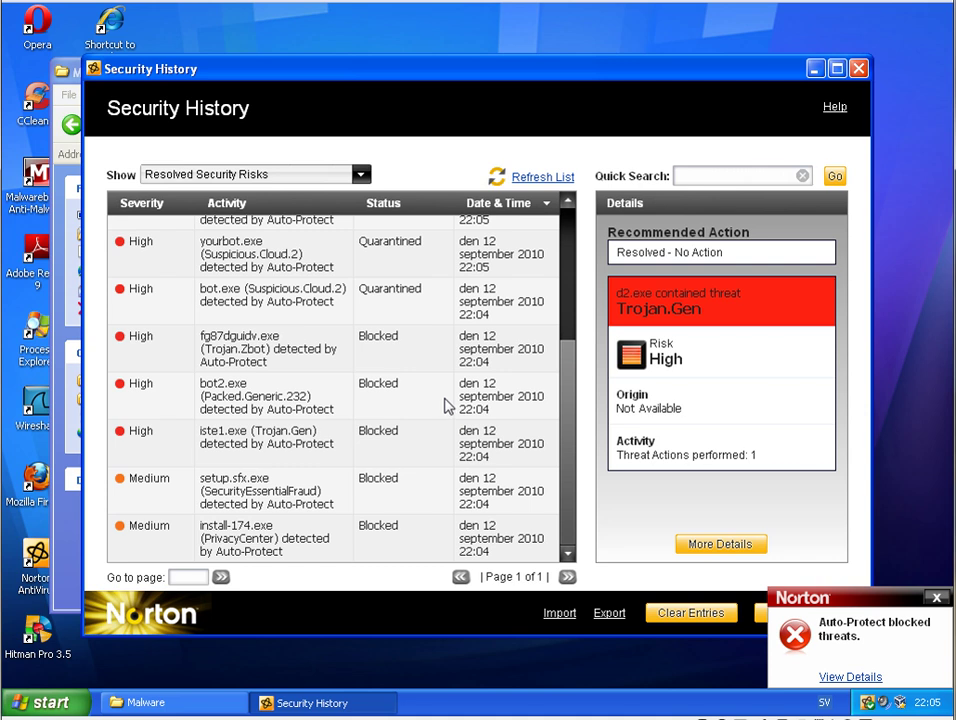
{"action": "scroll", "scroll_direction": "up", "scroll_amount": 3}
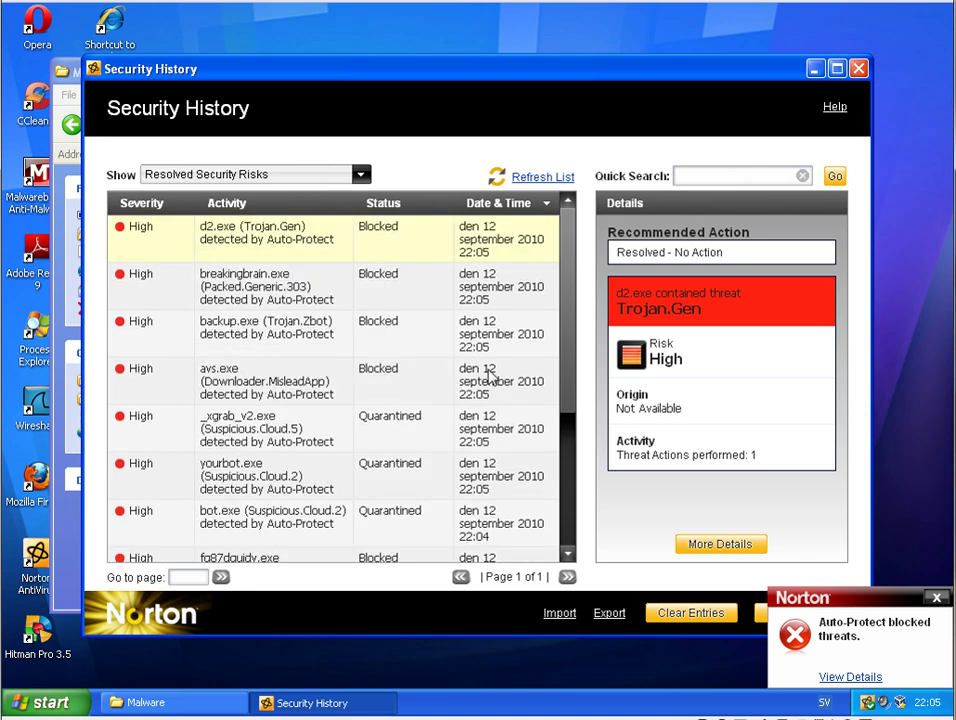
{"action": "left_click", "coordinate": [936, 598]}
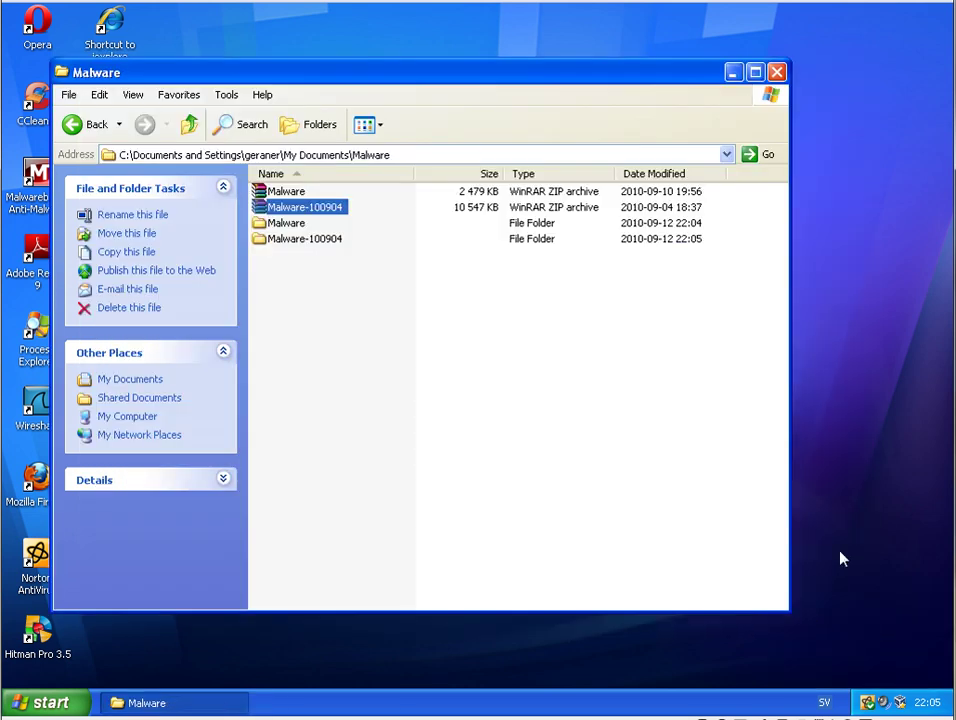
- Open the extracted Malware folder, run 1569, and close Norton's removal report
{"action": "left_click", "coordinate": [287, 223]}
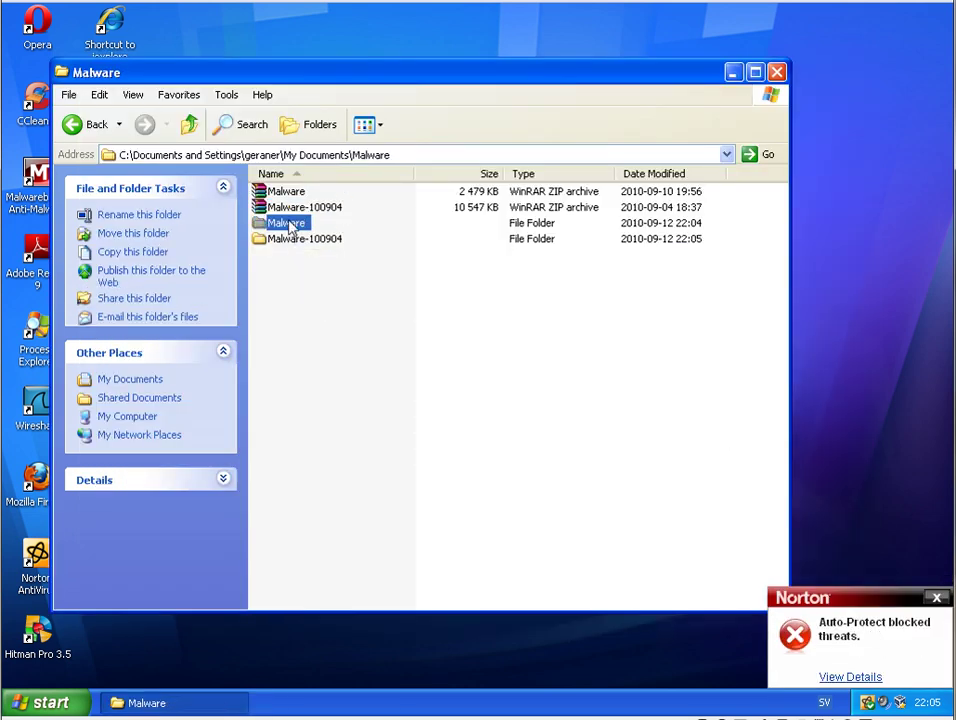
{"action": "double_click", "coordinate": [287, 222]}
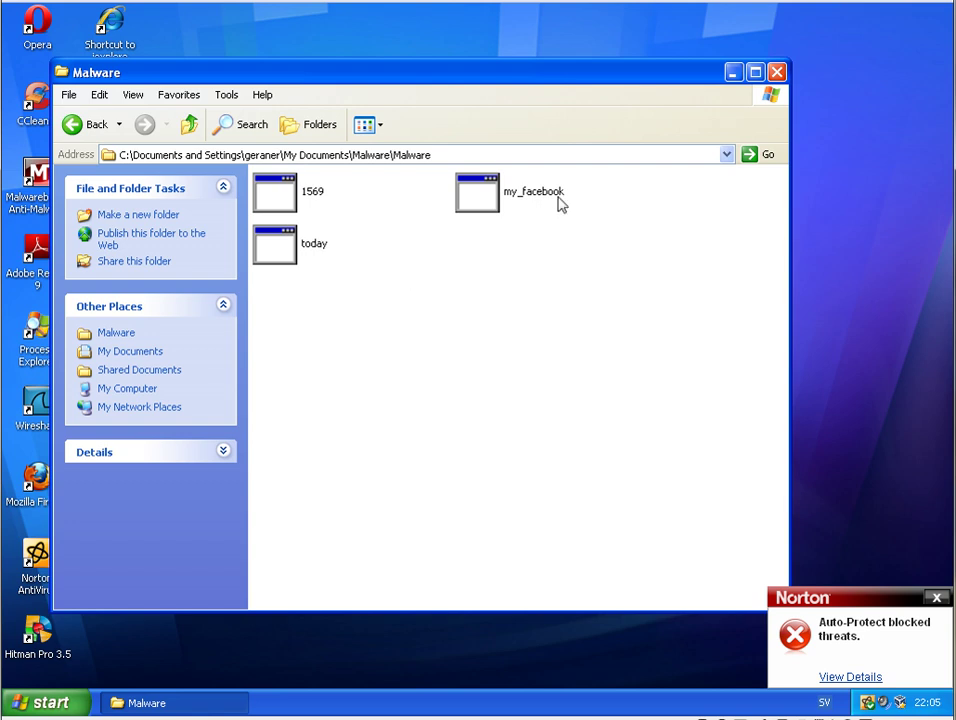
{"action": "mouse_move", "coordinate": [378, 248]}
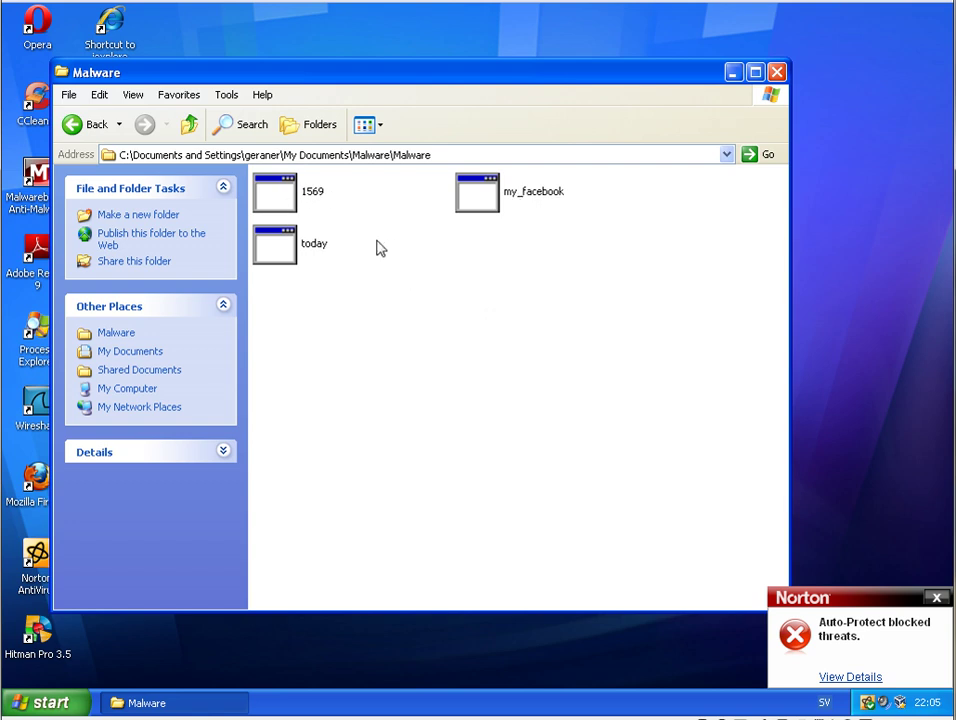
{"action": "left_click", "coordinate": [274, 192]}
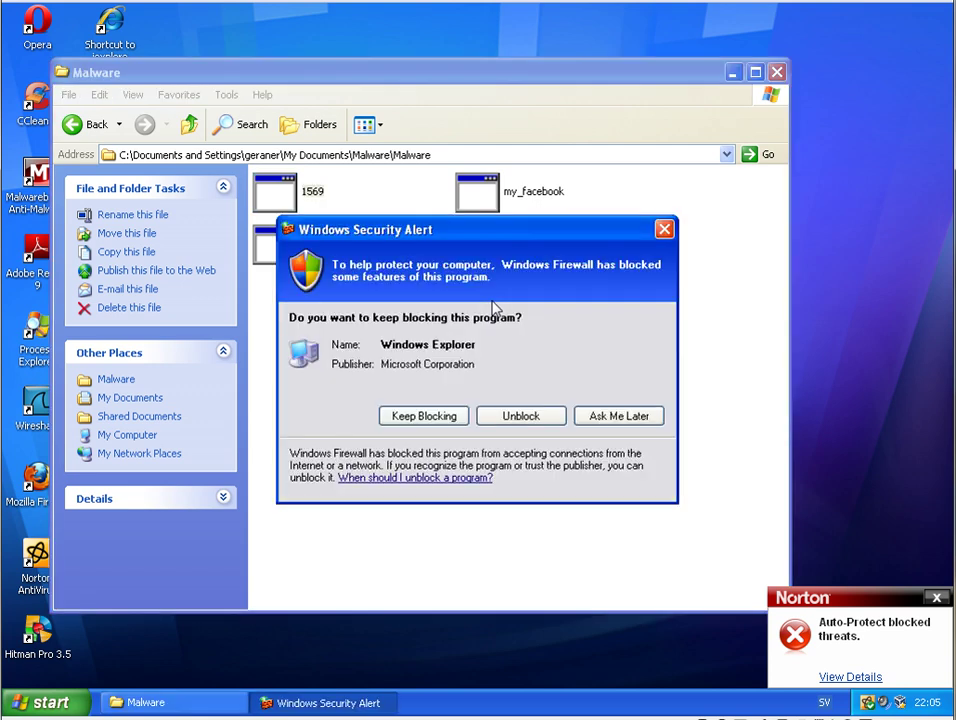
{"action": "mouse_move", "coordinate": [425, 370]}
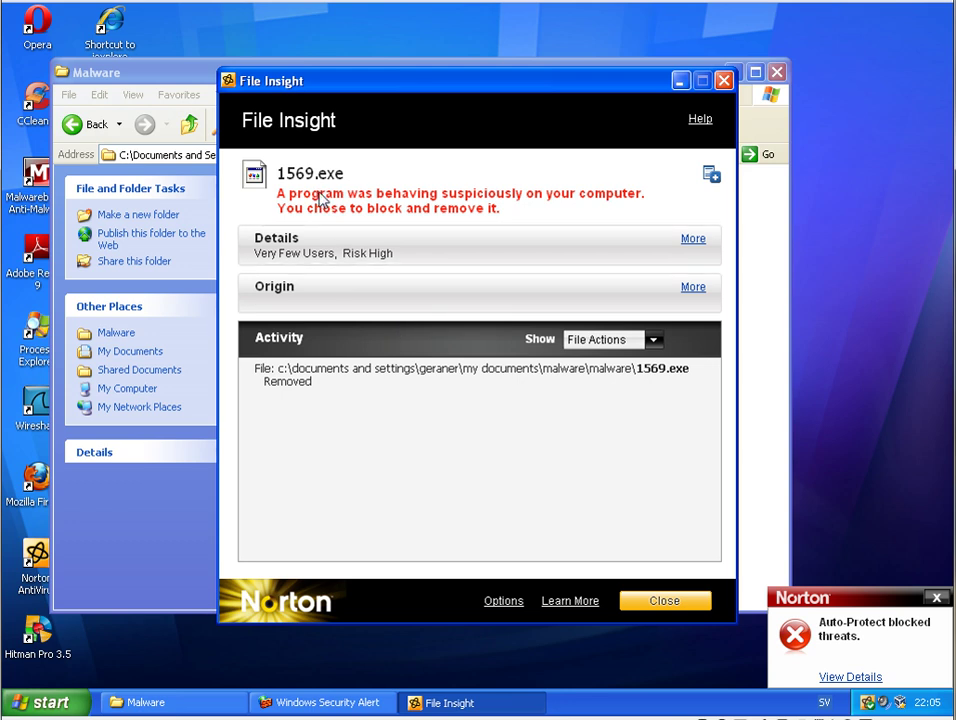
{"action": "mouse_move", "coordinate": [405, 223]}
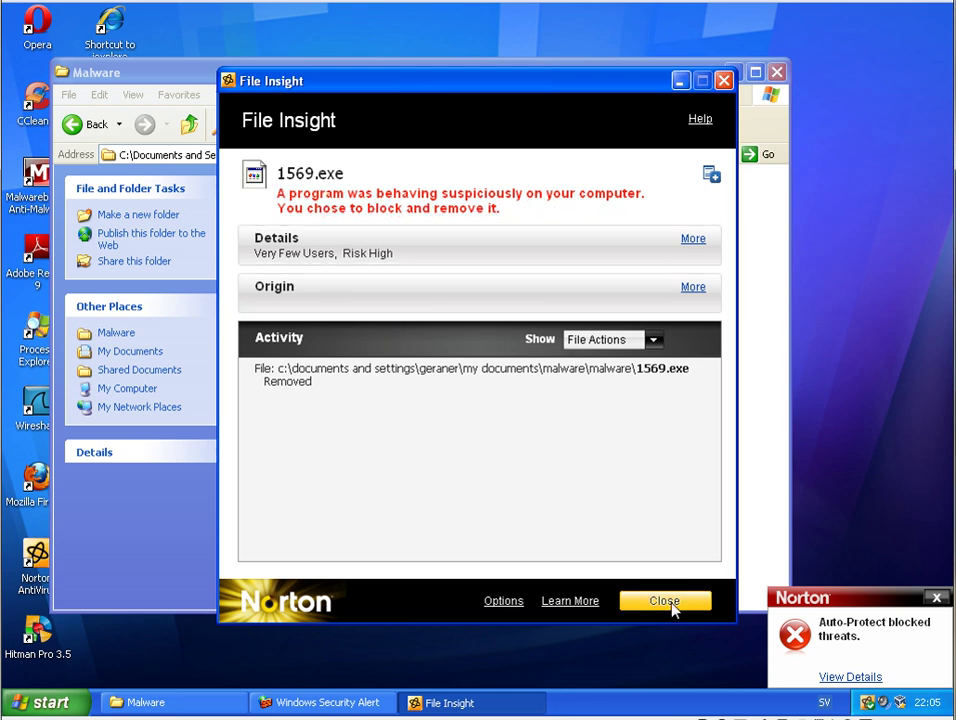
{"action": "left_click", "coordinate": [664, 600]}
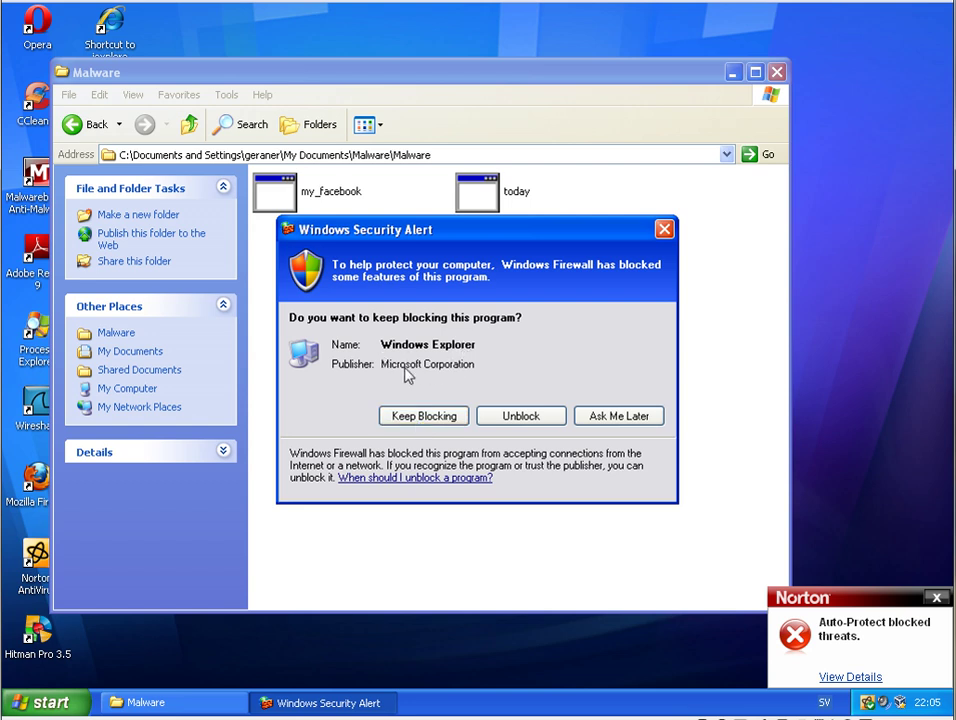
{"action": "mouse_move", "coordinate": [470, 267]}
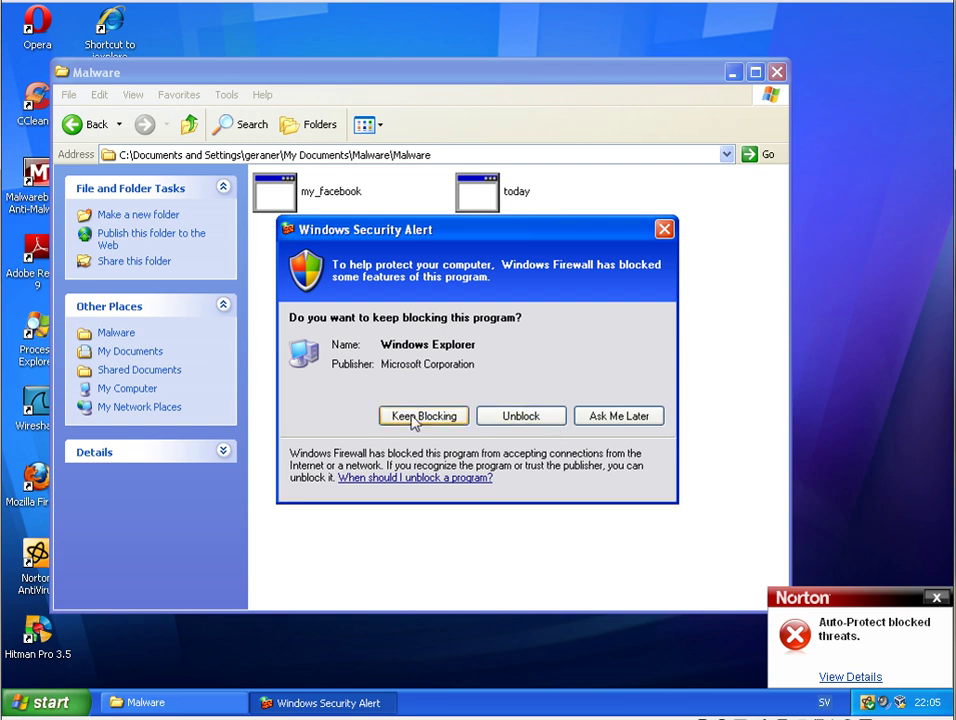
{"action": "mouse_move", "coordinate": [520, 416]}
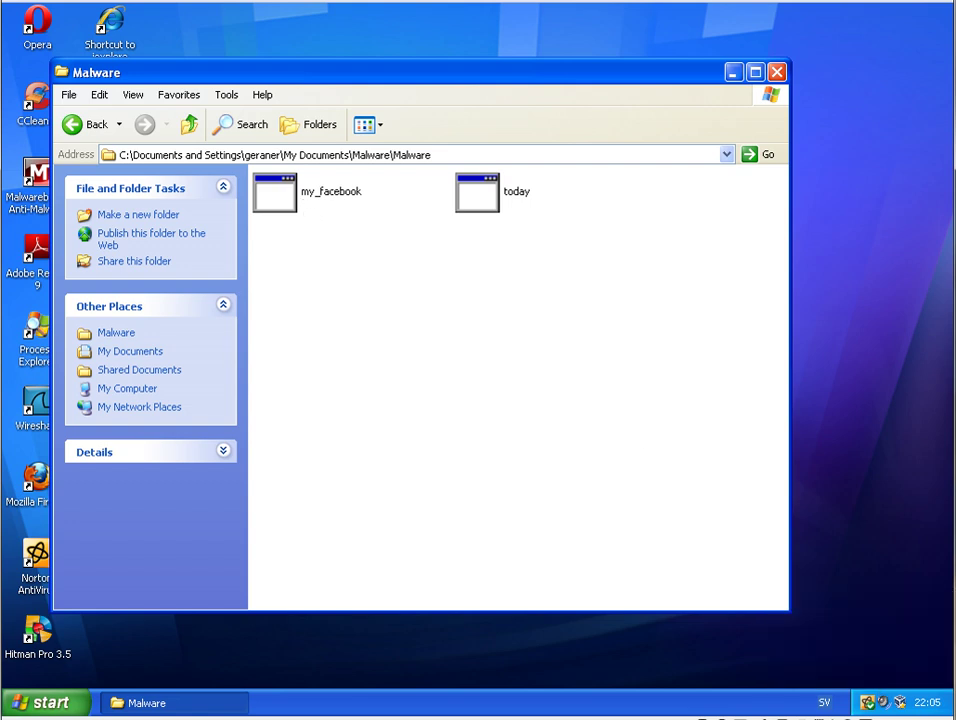
{"action": "mouse_move", "coordinate": [318, 362]}
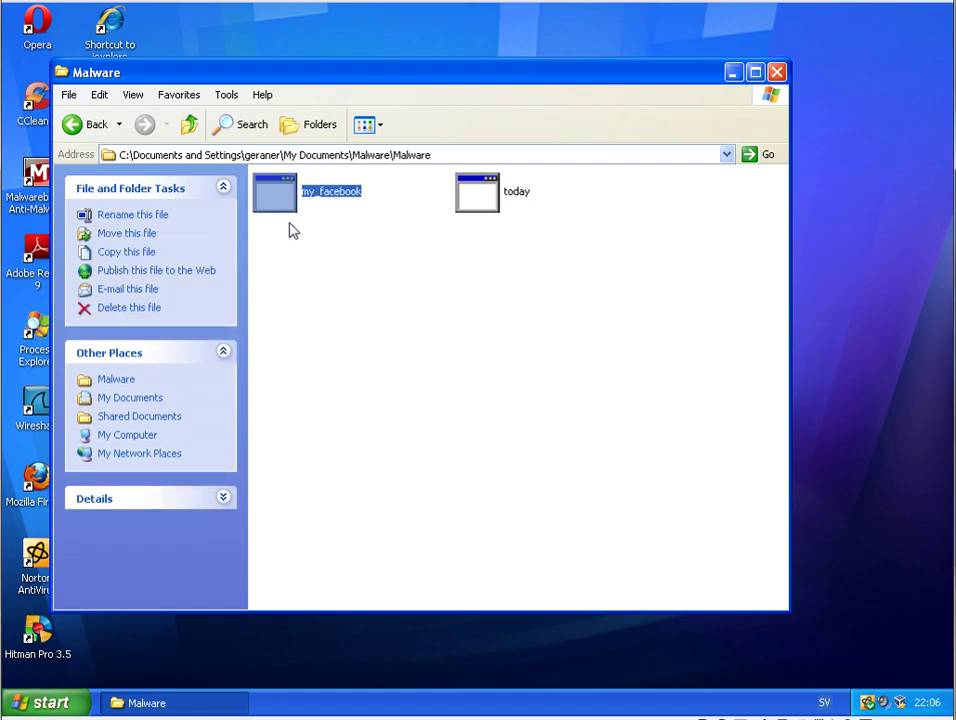
{"action": "mouse_move", "coordinate": [371, 309]}
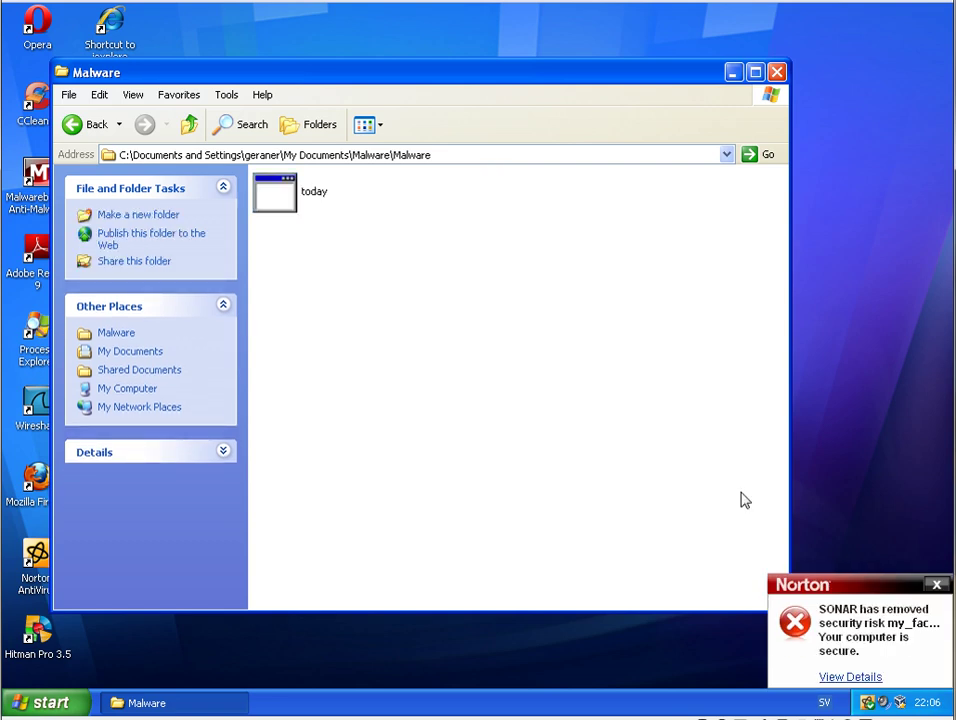
{"action": "mouse_move", "coordinate": [665, 530]}
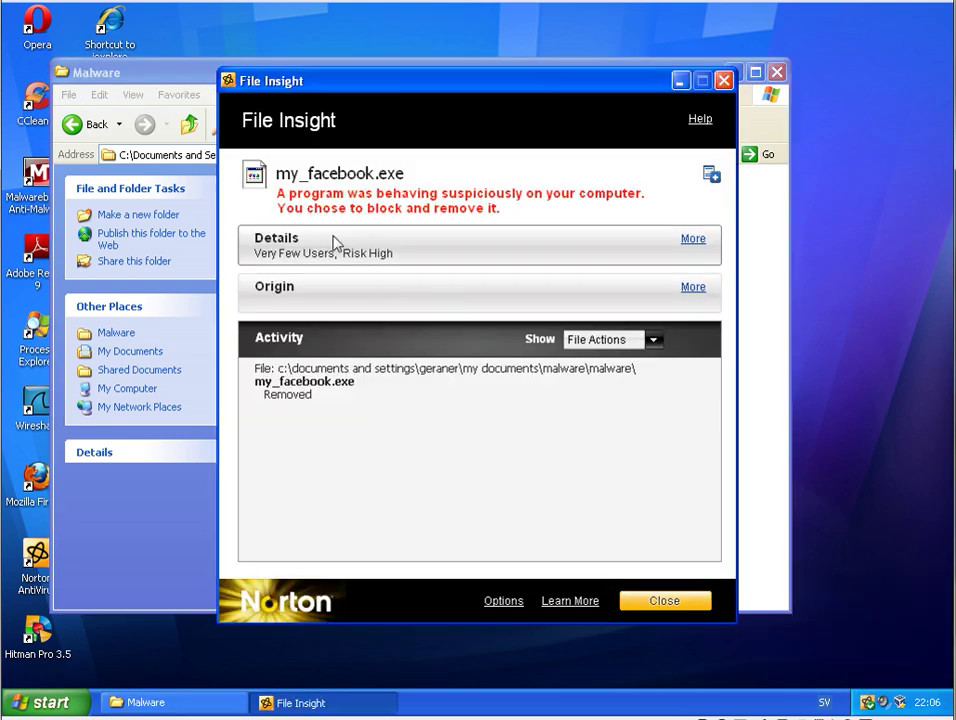
{"action": "mouse_move", "coordinate": [367, 213]}
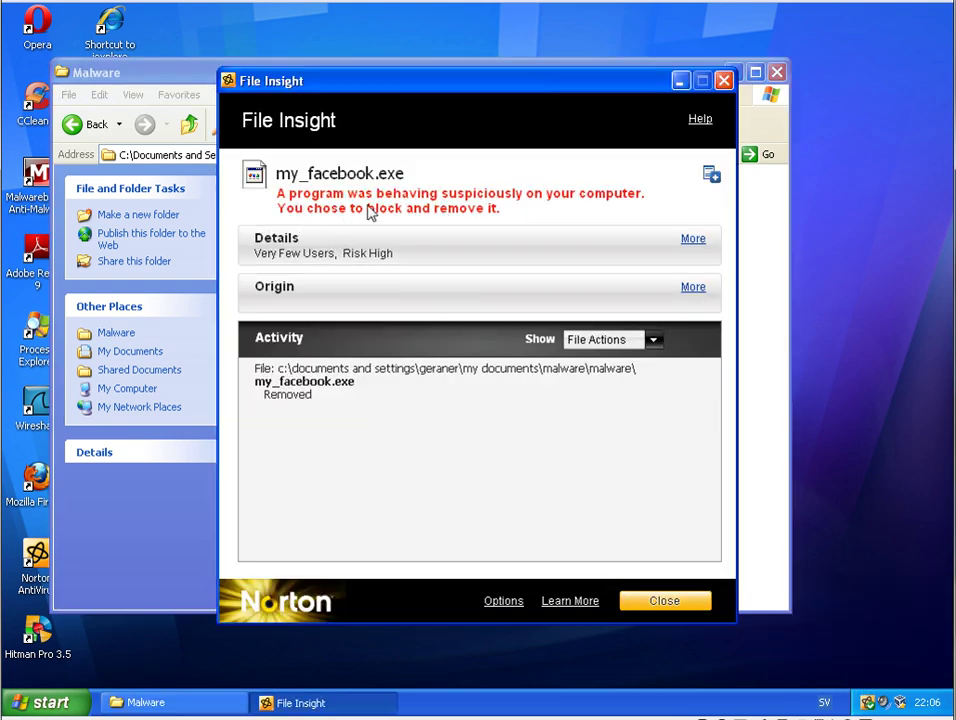
{"action": "mouse_move", "coordinate": [625, 305]}
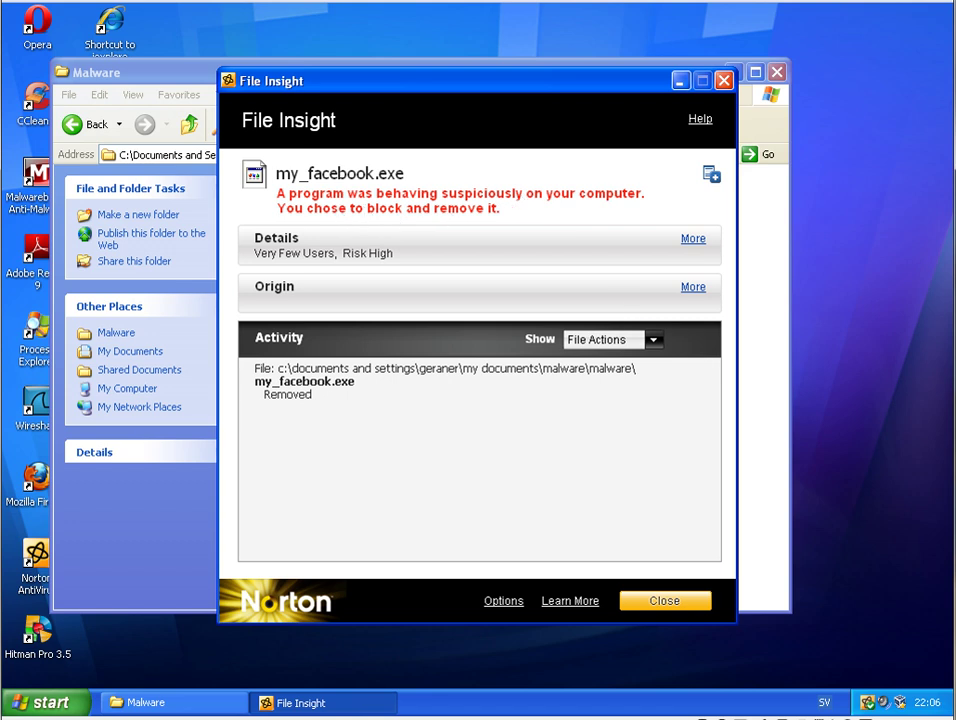
{"action": "mouse_move", "coordinate": [620, 447]}
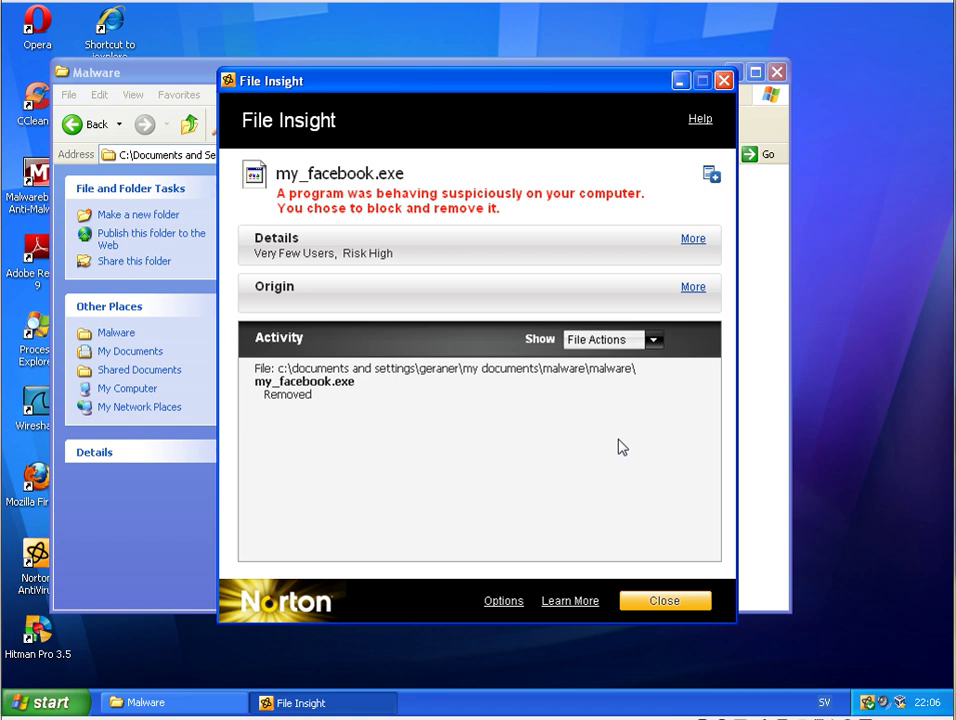
{"action": "mouse_move", "coordinate": [665, 601]}
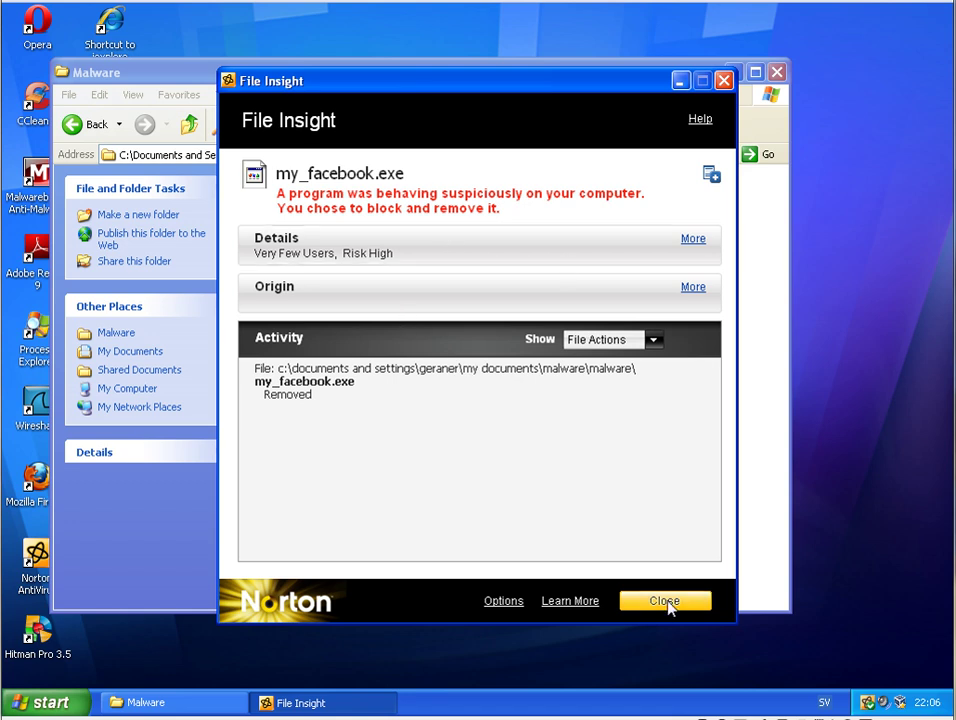
- Close Norton's File Insight report on the removed my_facebook.exe
{"action": "left_click", "coordinate": [664, 600]}
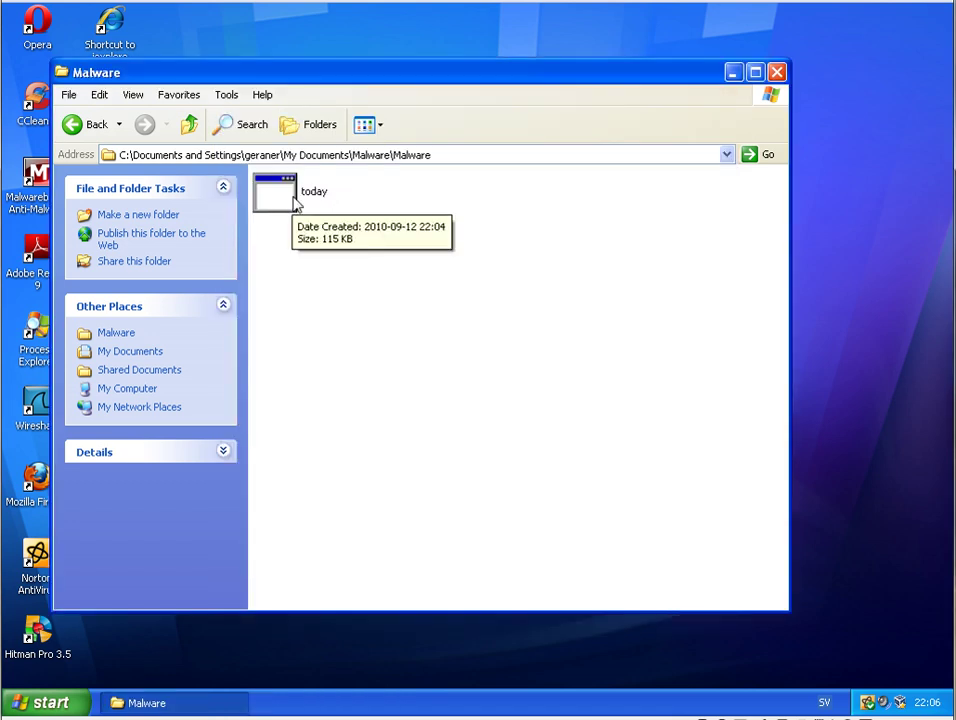
- Run today.exe, close its File Insight removal report, and close the empty folder window
{"action": "left_click", "coordinate": [273, 192]}
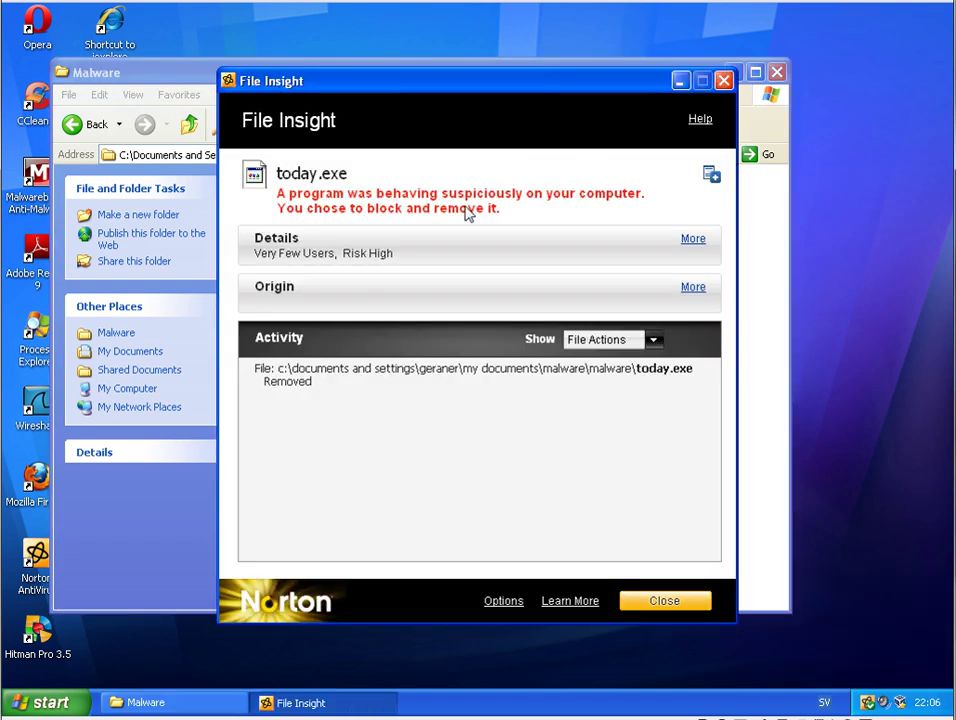
{"action": "left_click", "coordinate": [664, 600]}
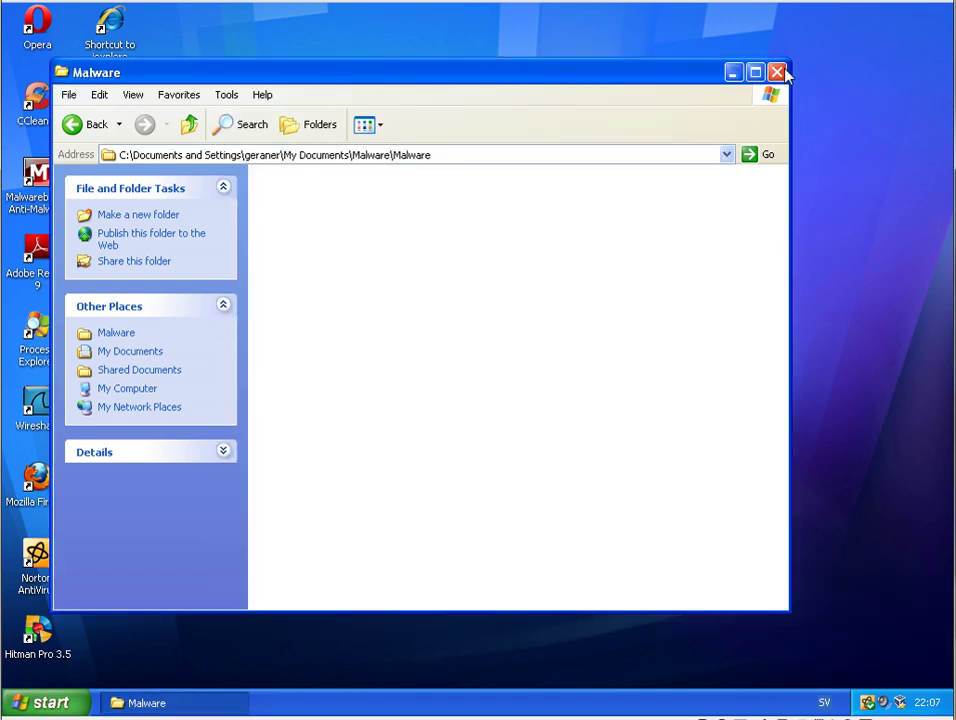
{"action": "left_click", "coordinate": [777, 72]}
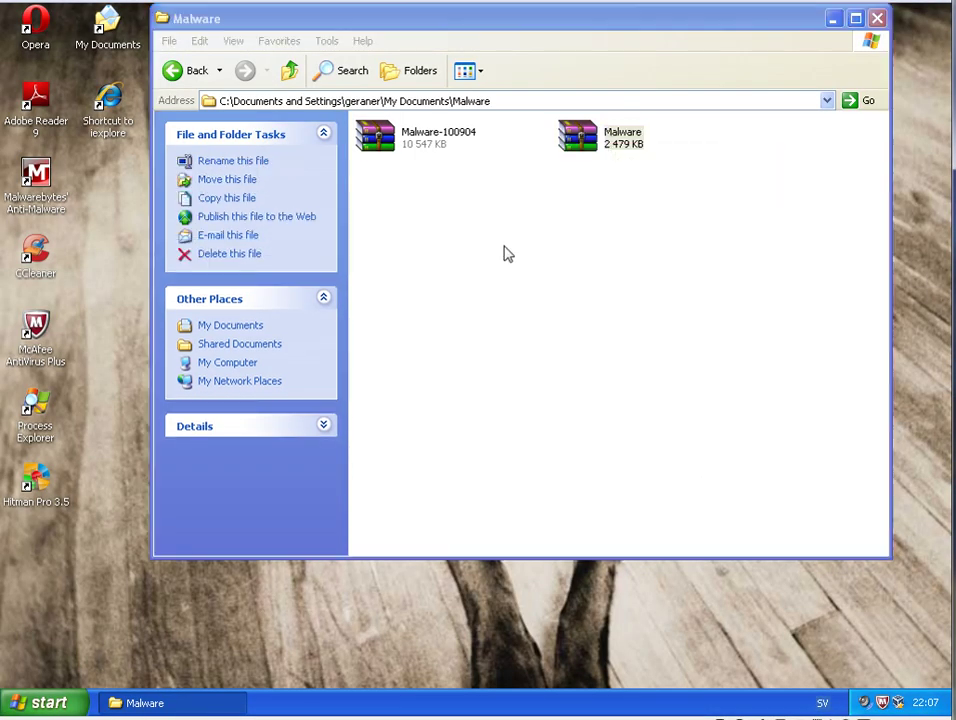
- Extract the Malware archive to the default Malware folder with its password, then close WinRAR
{"action": "double_click", "coordinate": [578, 137]}
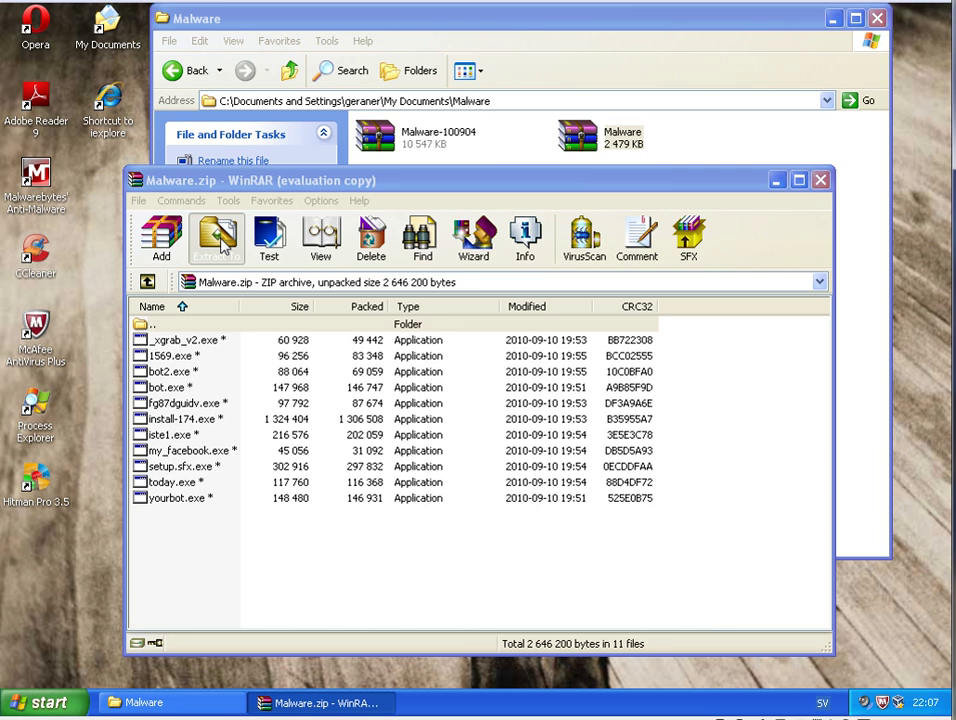
{"action": "left_click", "coordinate": [215, 238]}
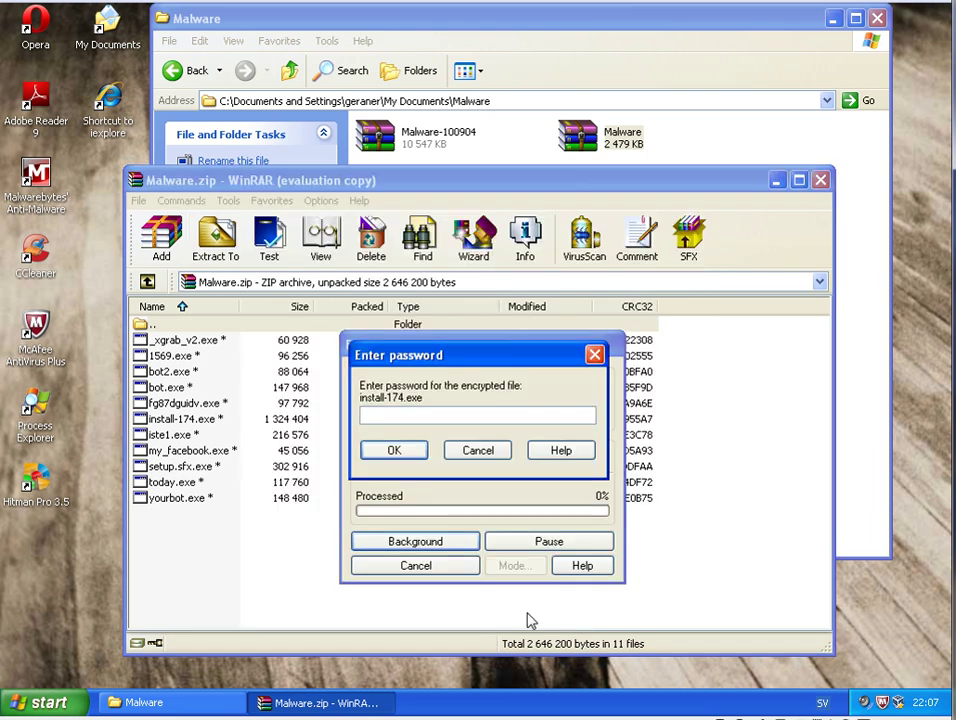
{"action": "type", "text": "••••"}
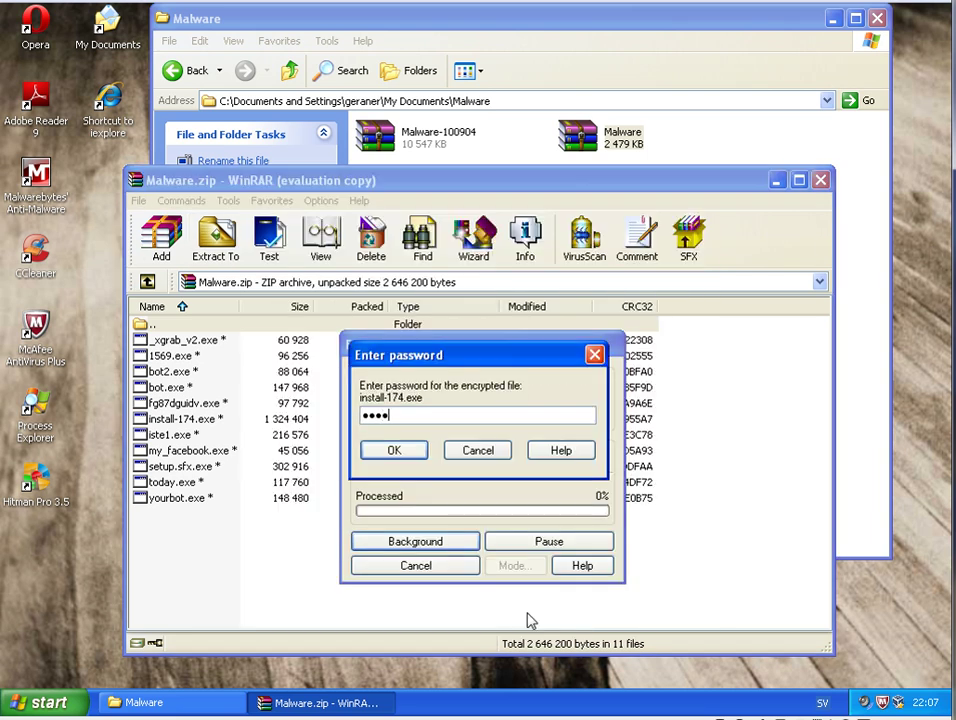
{"action": "left_click", "coordinate": [393, 450]}
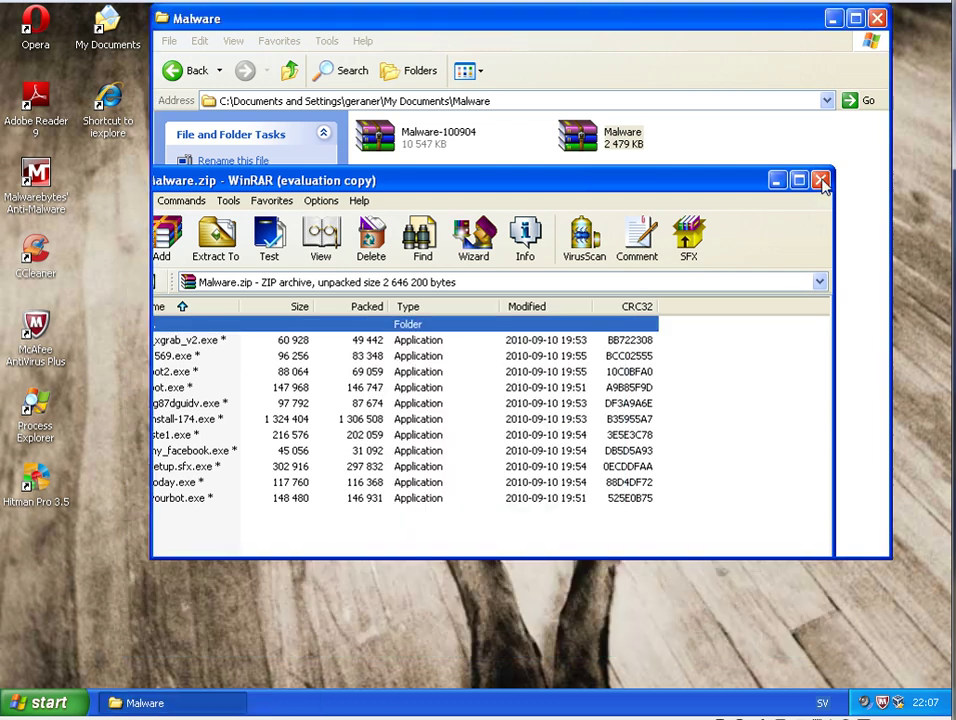
{"action": "left_click", "coordinate": [821, 180]}
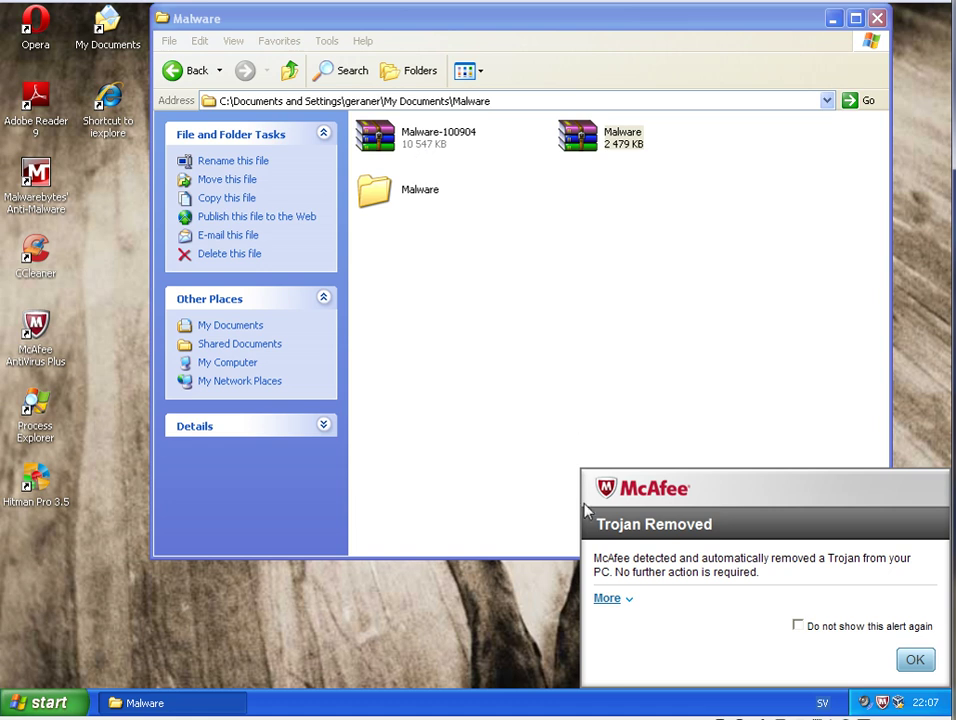
- OK McAfee's Trojan Removed alert, then open Malware-100904 in WinRAR showing 38 executables
{"action": "left_click", "coordinate": [607, 598]}
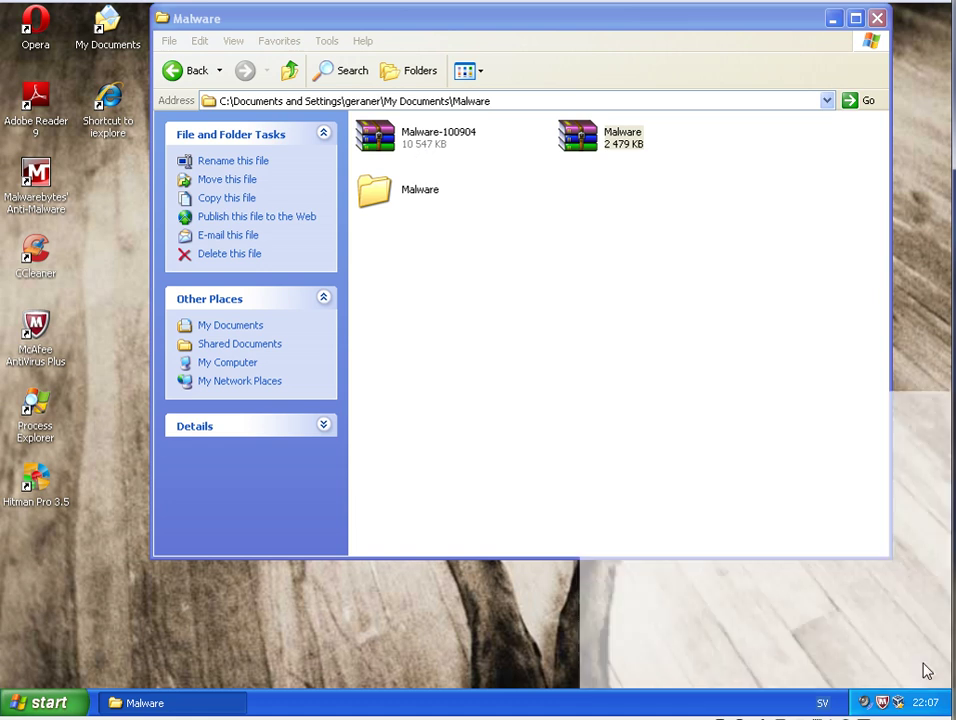
{"action": "left_click", "coordinate": [577, 135]}
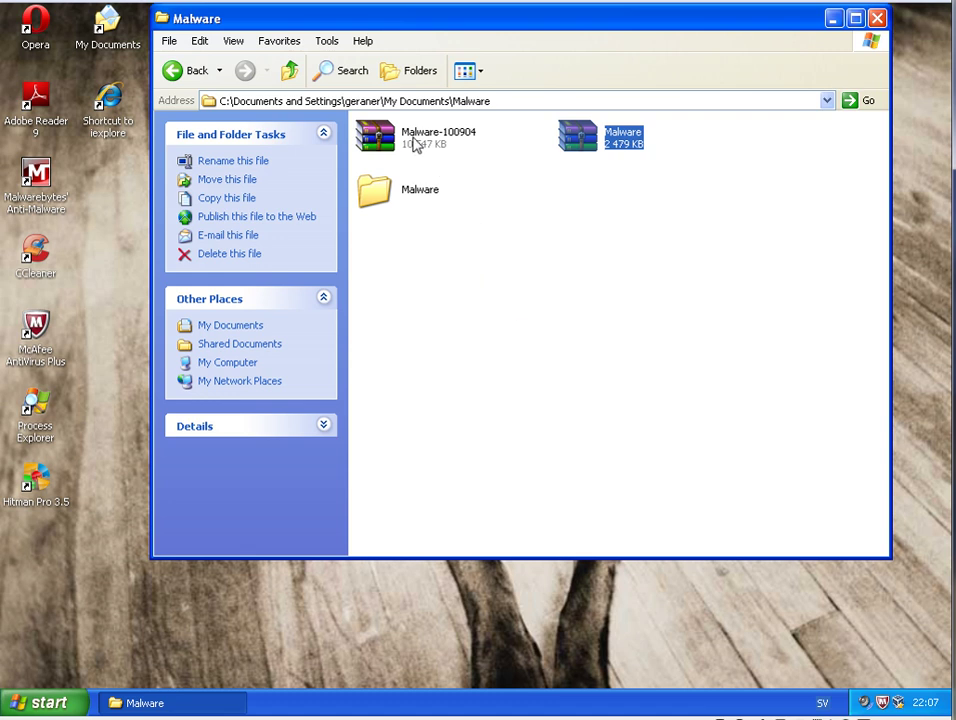
{"action": "left_click", "coordinate": [438, 135]}
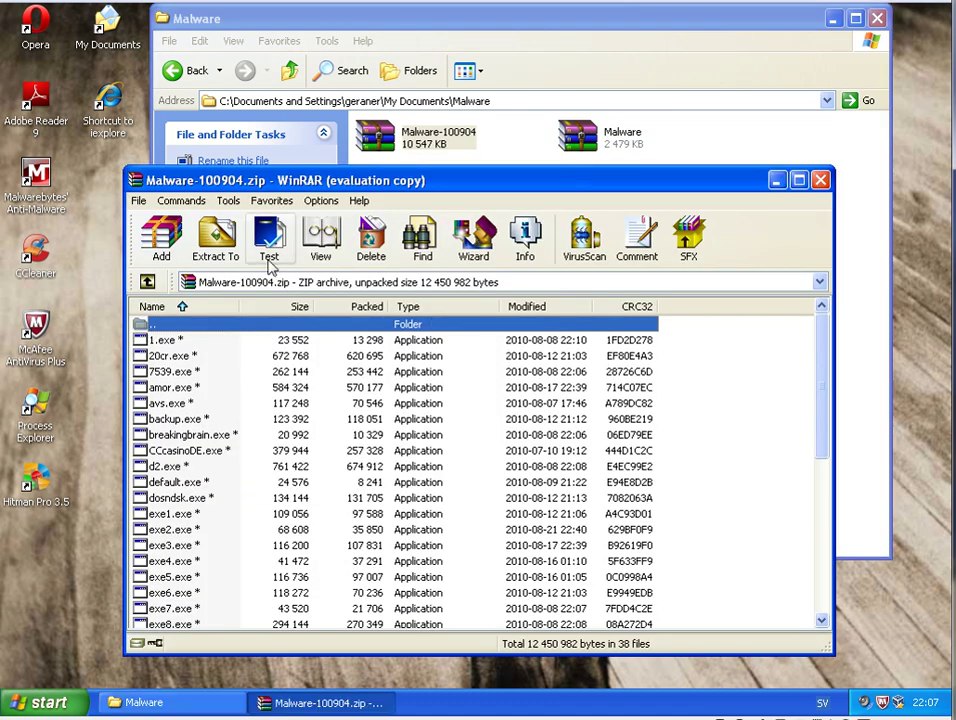
- Extract Malware-100904 into its own folder, dismissing a McAfee trojan alert along the way
{"action": "left_click", "coordinate": [214, 240]}
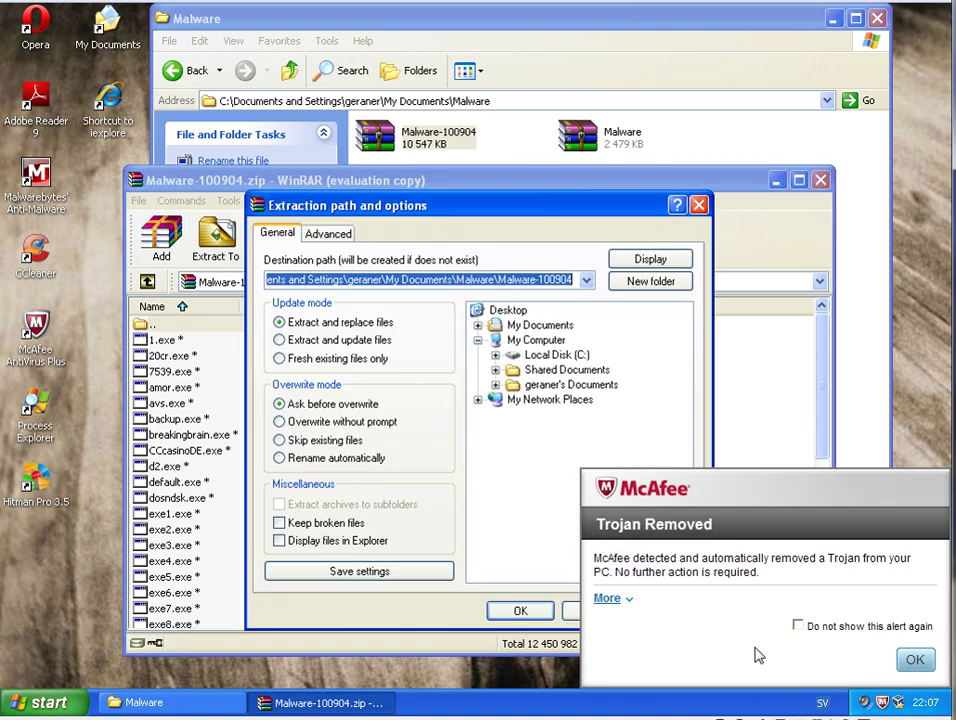
{"action": "left_click", "coordinate": [607, 597]}
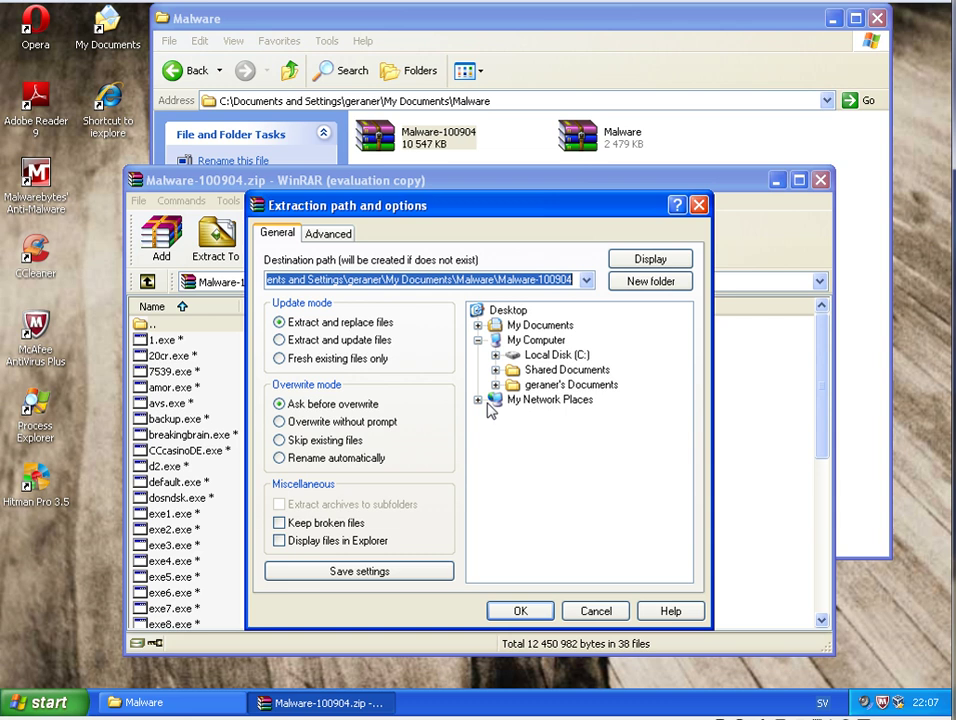
{"action": "left_click", "coordinate": [519, 611]}
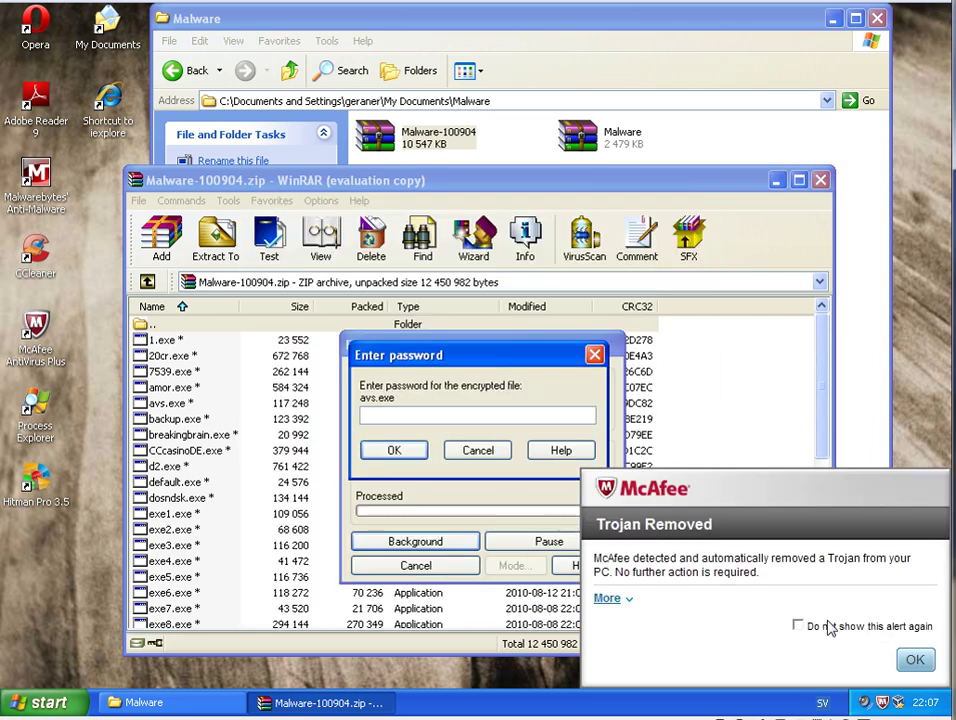
- Dismiss the McAfee Trojan Removed alerts and enter the archive password to start extraction
{"action": "left_click", "coordinate": [607, 598]}
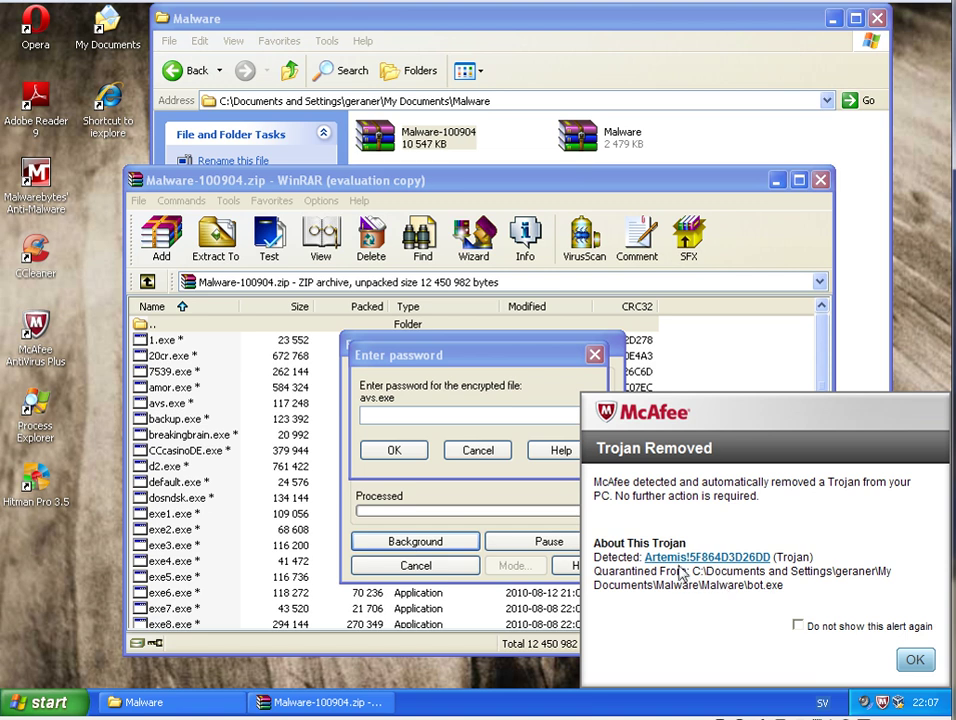
{"action": "left_click", "coordinate": [914, 659]}
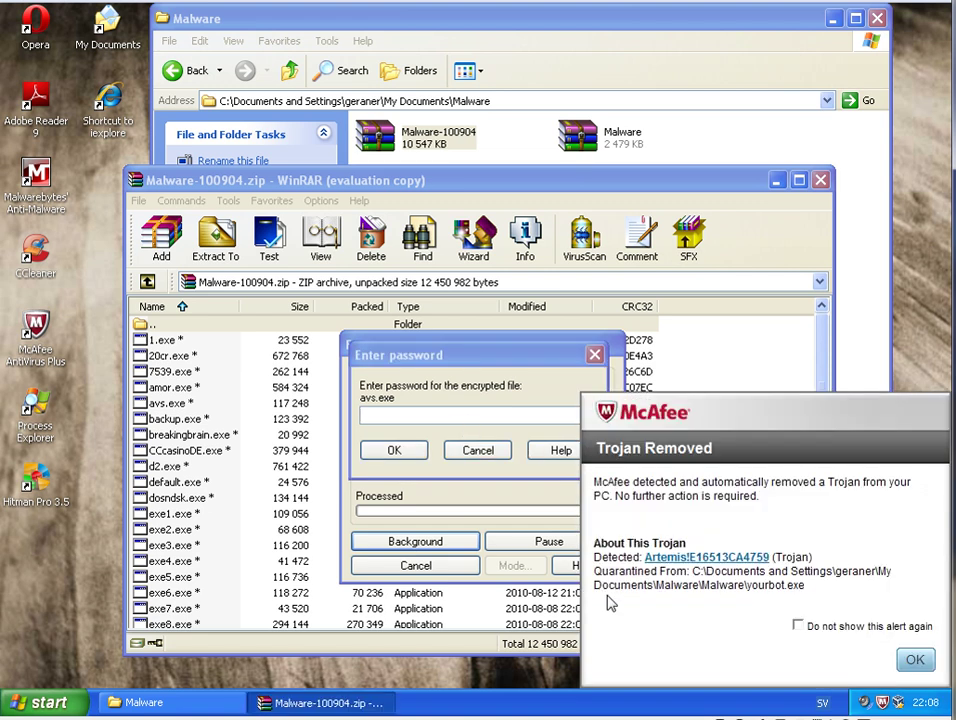
{"action": "left_click", "coordinate": [914, 659]}
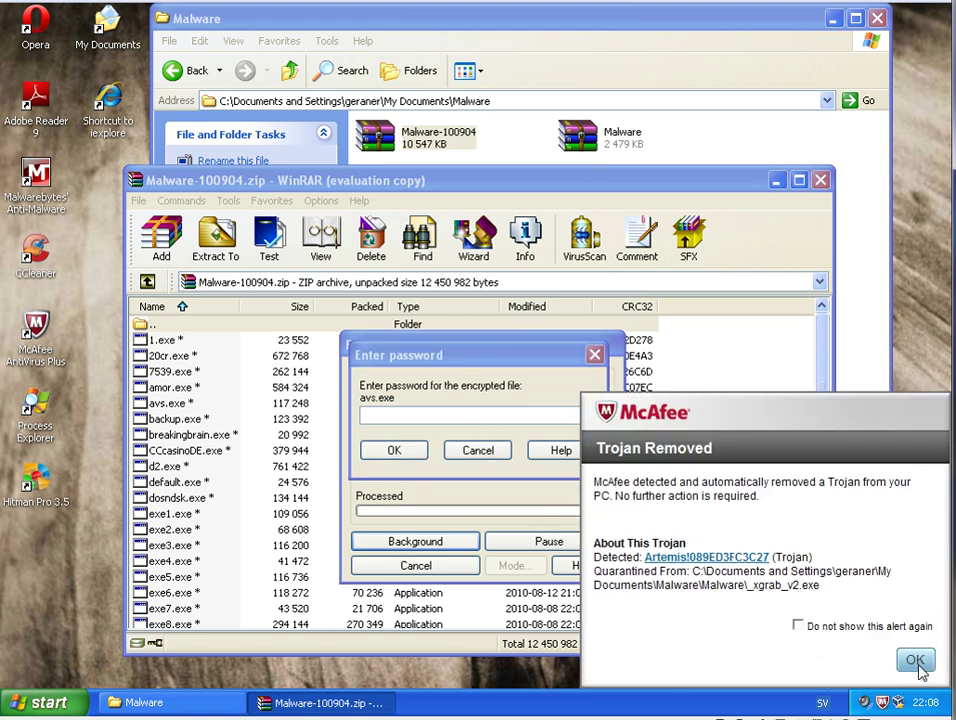
{"action": "left_click", "coordinate": [915, 660]}
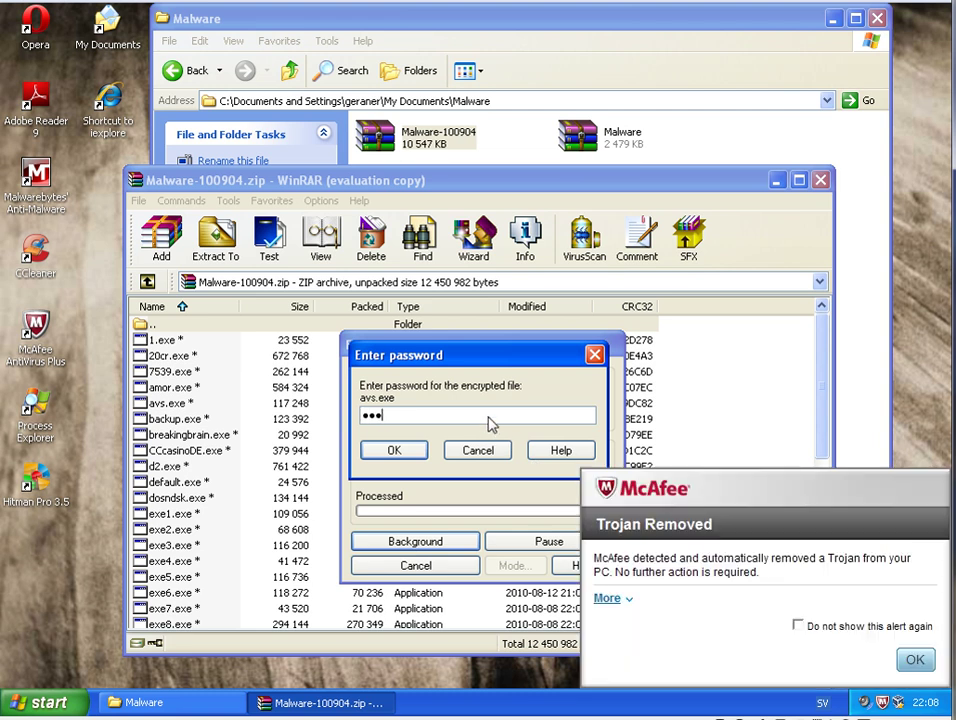
{"action": "left_click", "coordinate": [393, 450]}
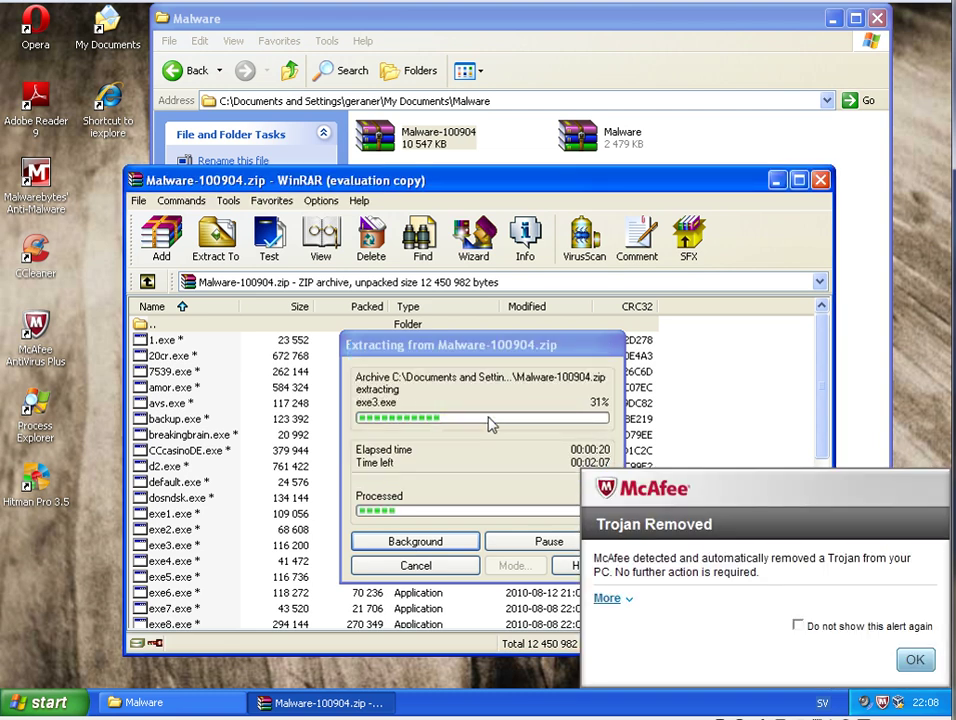
- Expand and dismiss the Trojan Removed alerts, including the avs.exe detection
{"action": "left_click", "coordinate": [608, 598]}
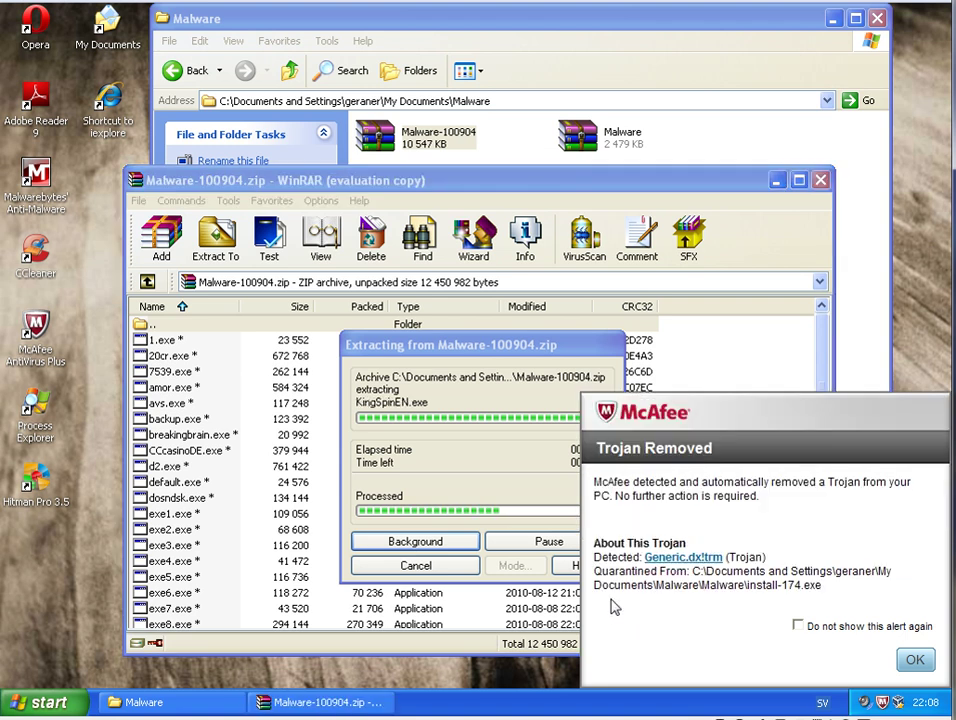
{"action": "left_click", "coordinate": [914, 659]}
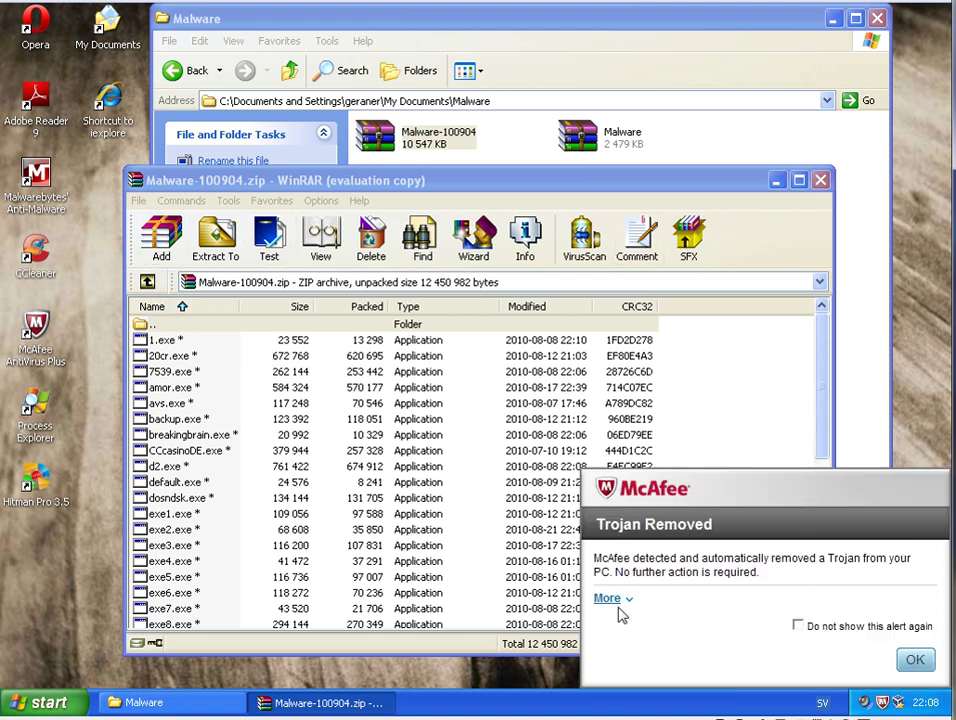
{"action": "left_click", "coordinate": [607, 598]}
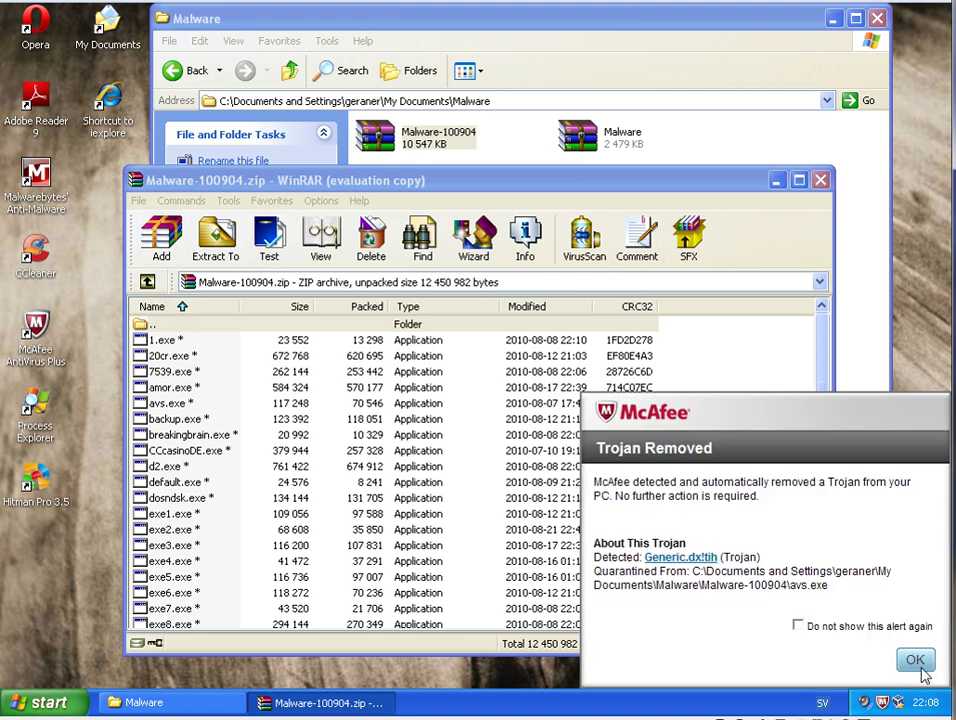
{"action": "left_click", "coordinate": [915, 660]}
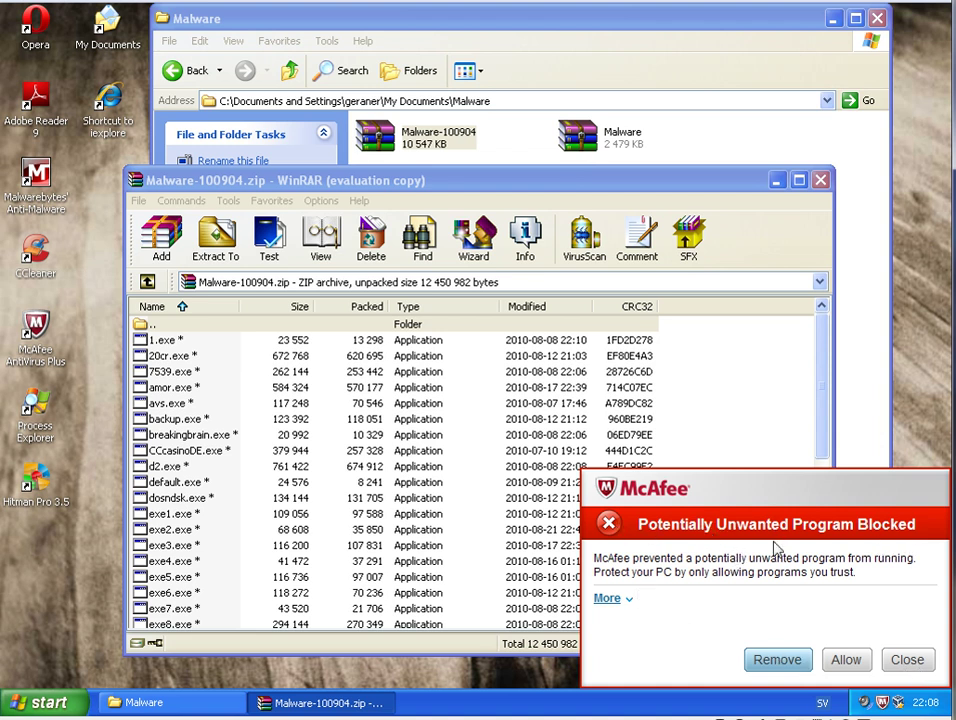
- Remove the blocked CasOnline unwanted program and confirm automatic removal of bundled programs
{"action": "left_click", "coordinate": [607, 597]}
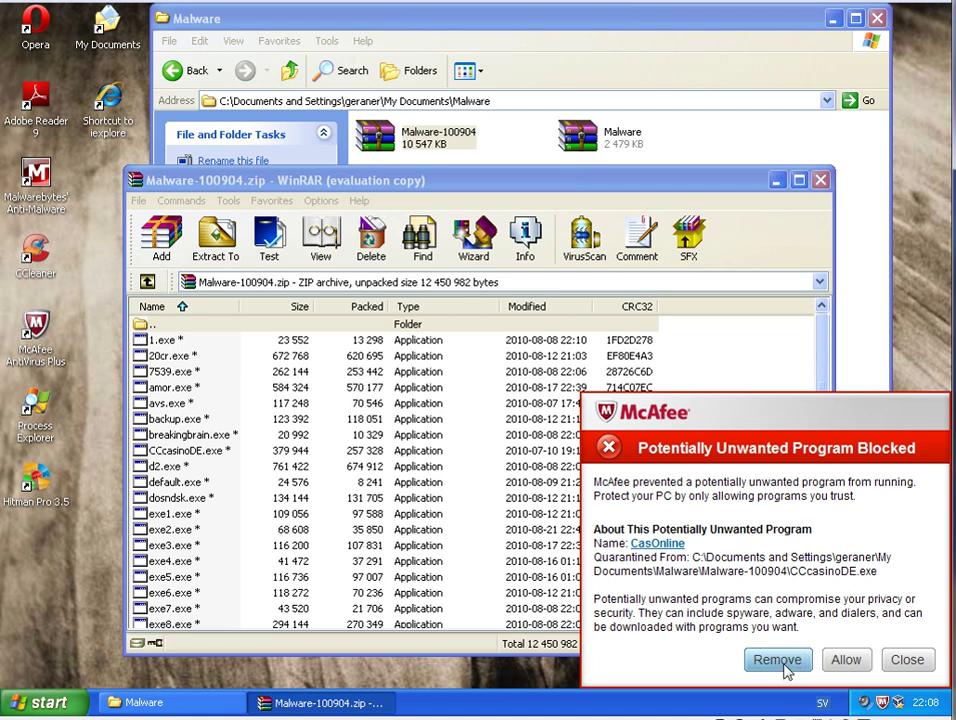
{"action": "left_click", "coordinate": [777, 659]}
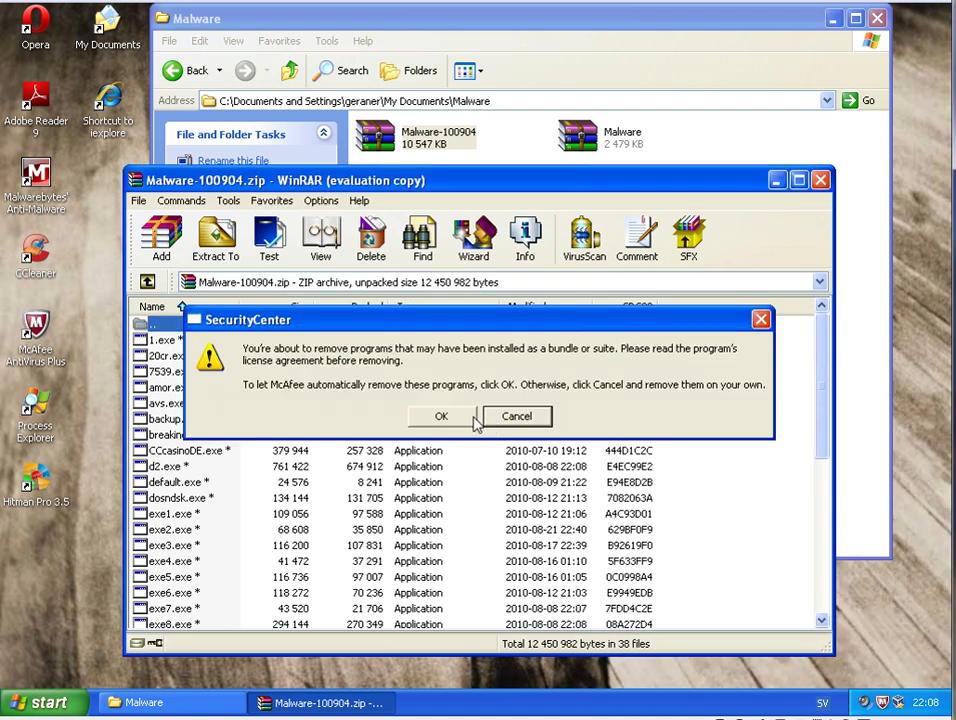
{"action": "mouse_move", "coordinate": [725, 363]}
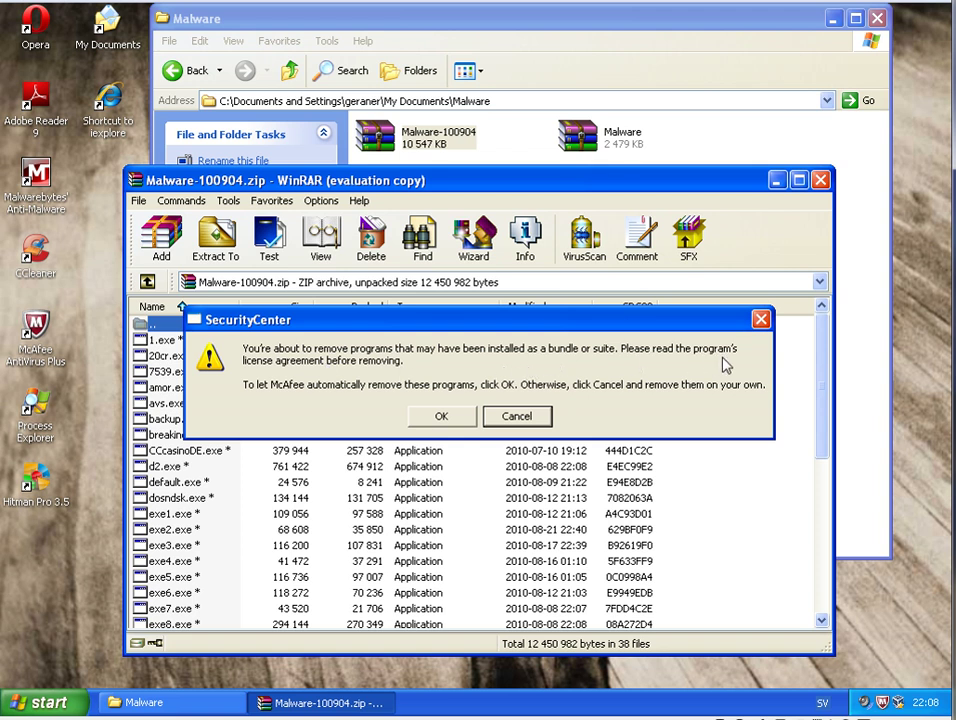
{"action": "mouse_move", "coordinate": [293, 373]}
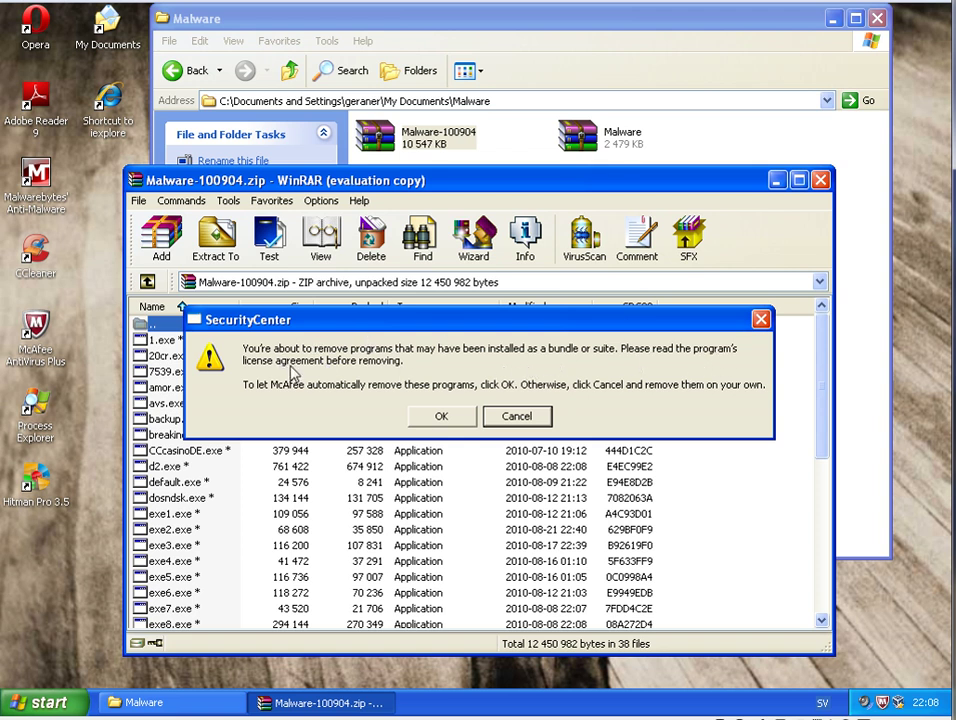
{"action": "mouse_move", "coordinate": [442, 381]}
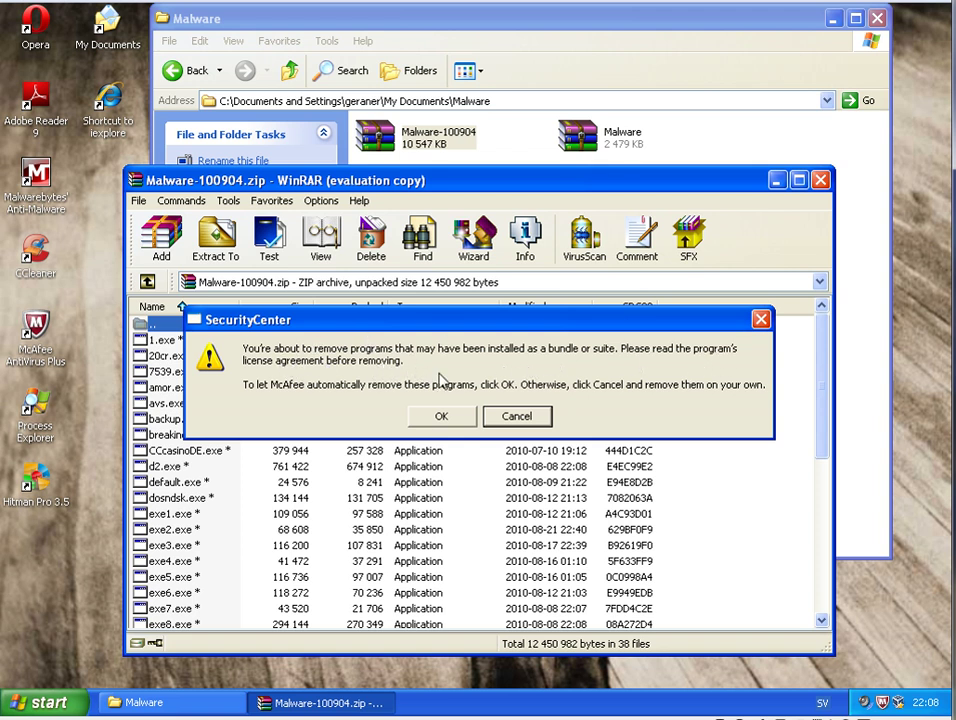
{"action": "mouse_move", "coordinate": [632, 360]}
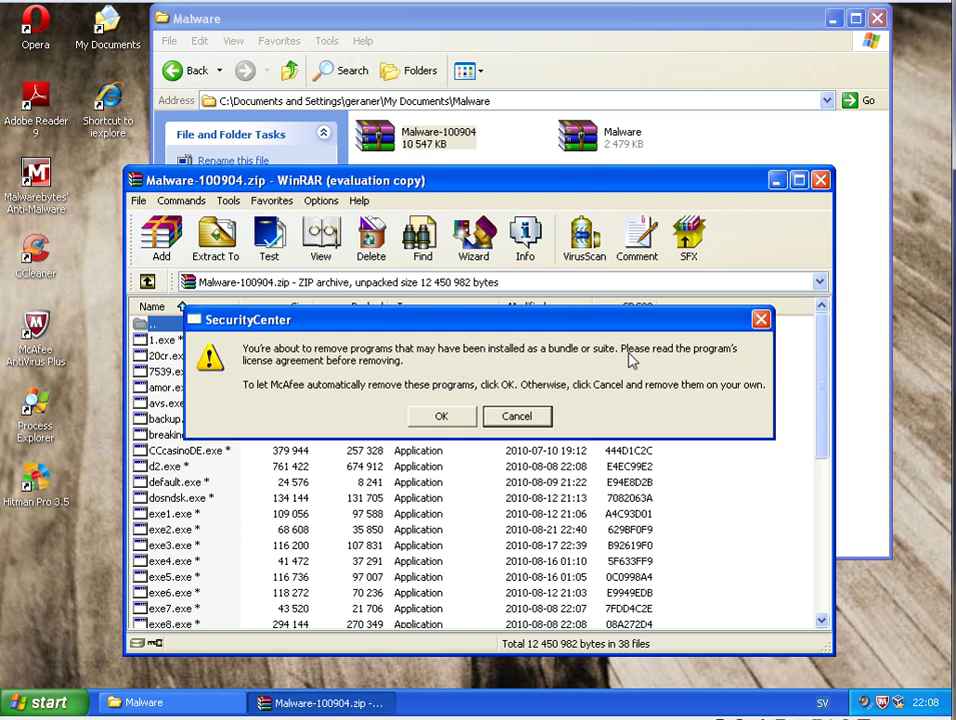
{"action": "mouse_move", "coordinate": [295, 390]}
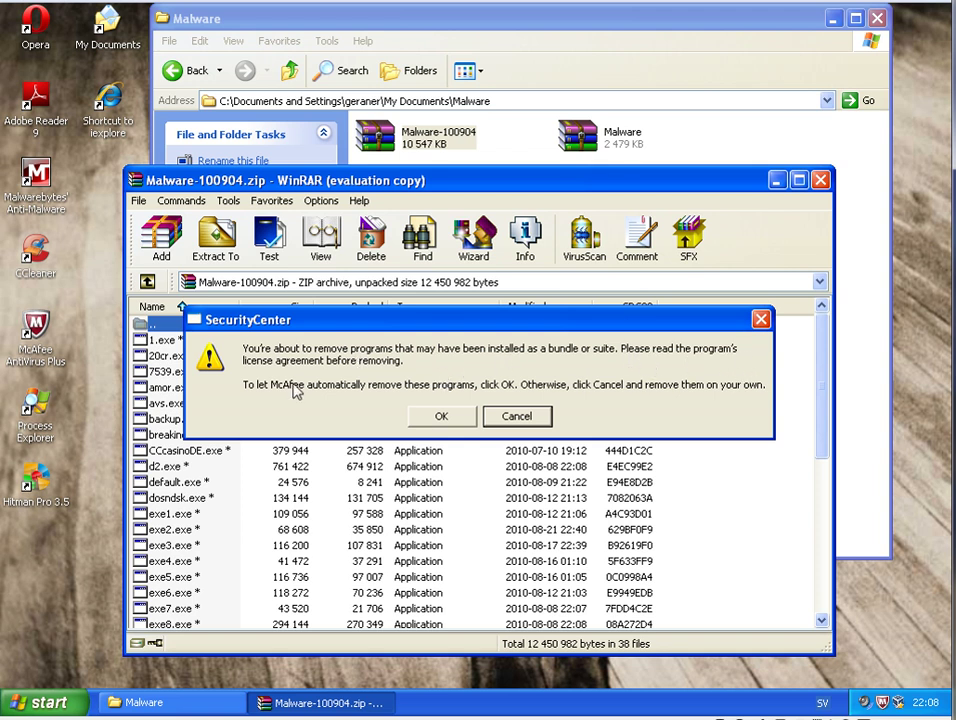
{"action": "mouse_move", "coordinate": [281, 403]}
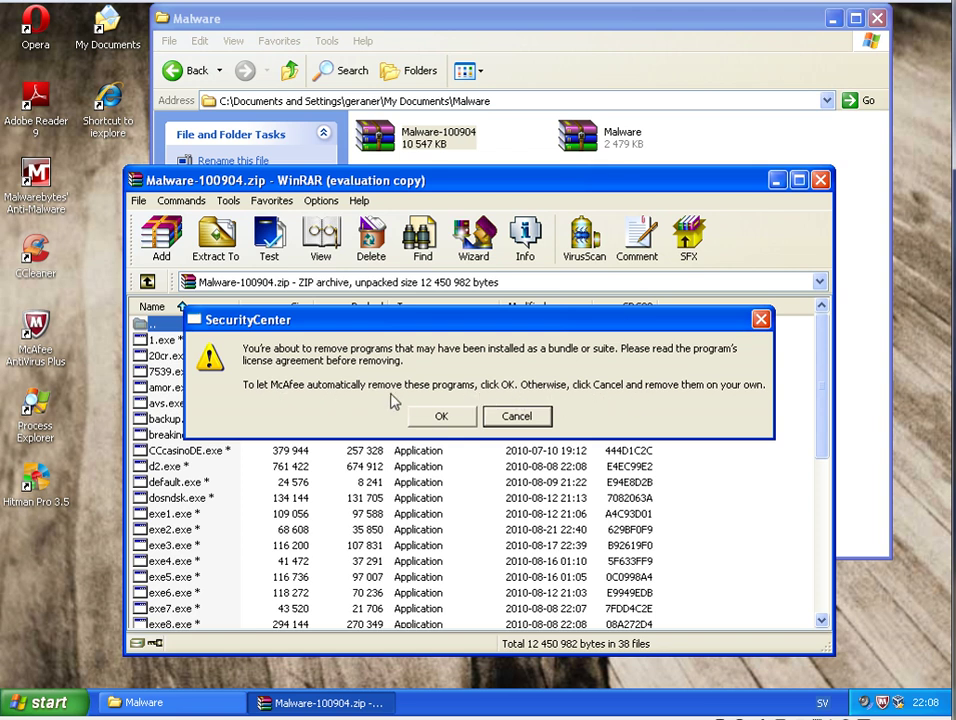
{"action": "left_click", "coordinate": [517, 416]}
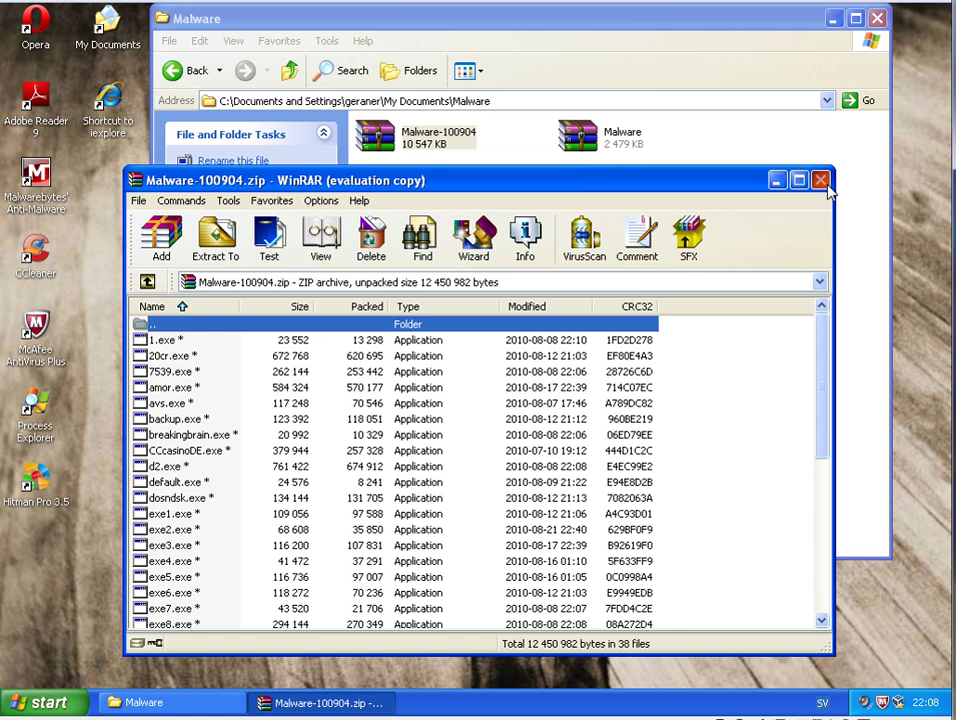
- Open the Malware subfolder, remove CasOnline, and launch 1569 so McAfee removes it
{"action": "left_click", "coordinate": [820, 180]}
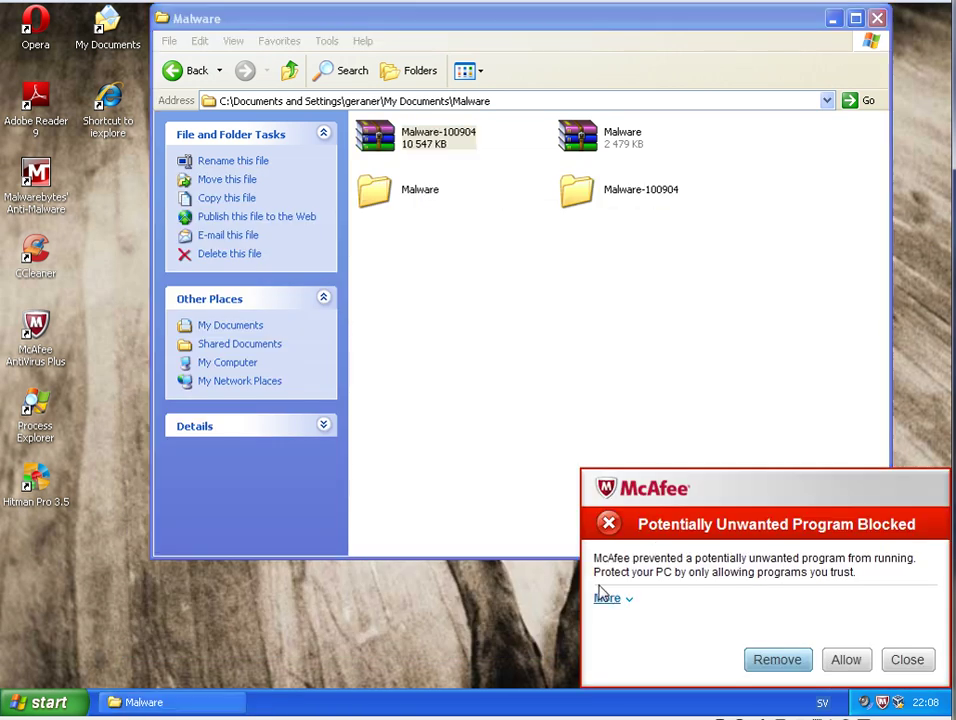
{"action": "left_click", "coordinate": [607, 597]}
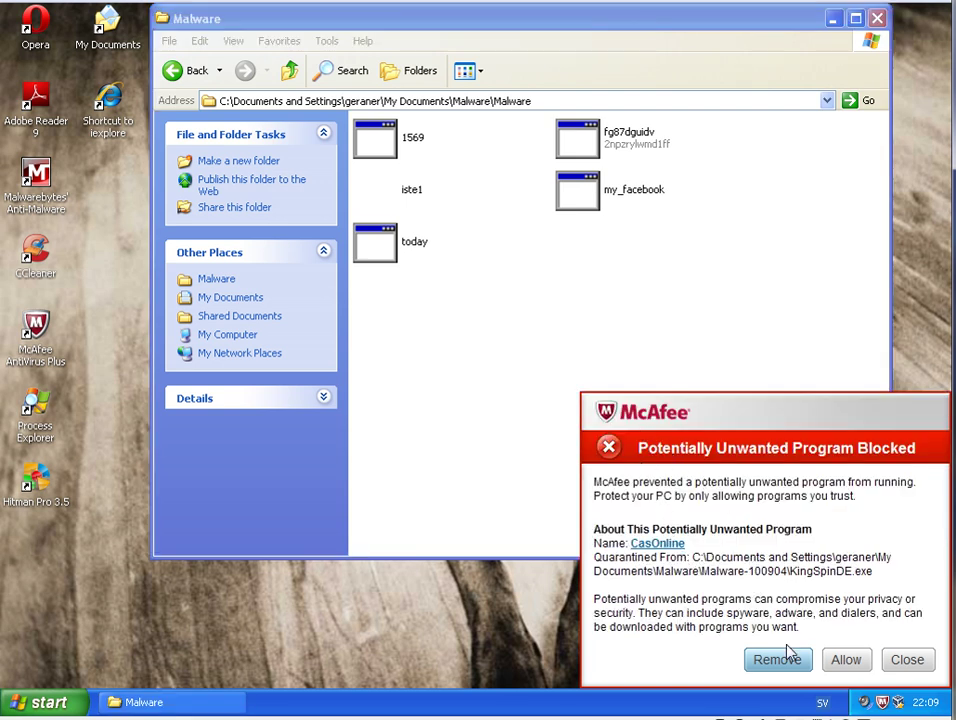
{"action": "left_click", "coordinate": [778, 659]}
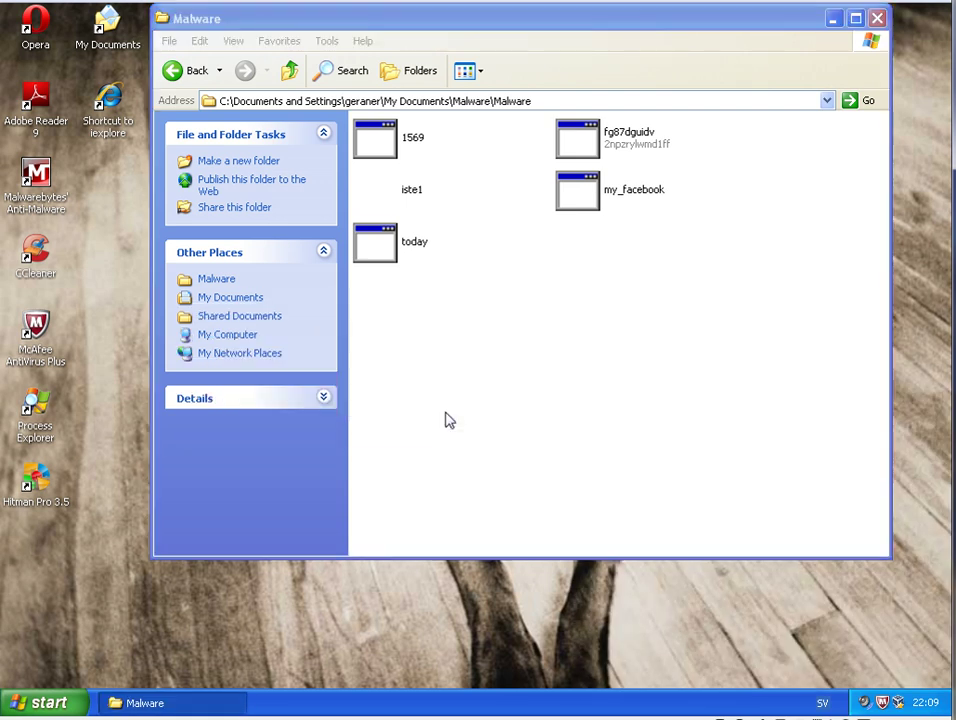
{"action": "left_click", "coordinate": [374, 137]}
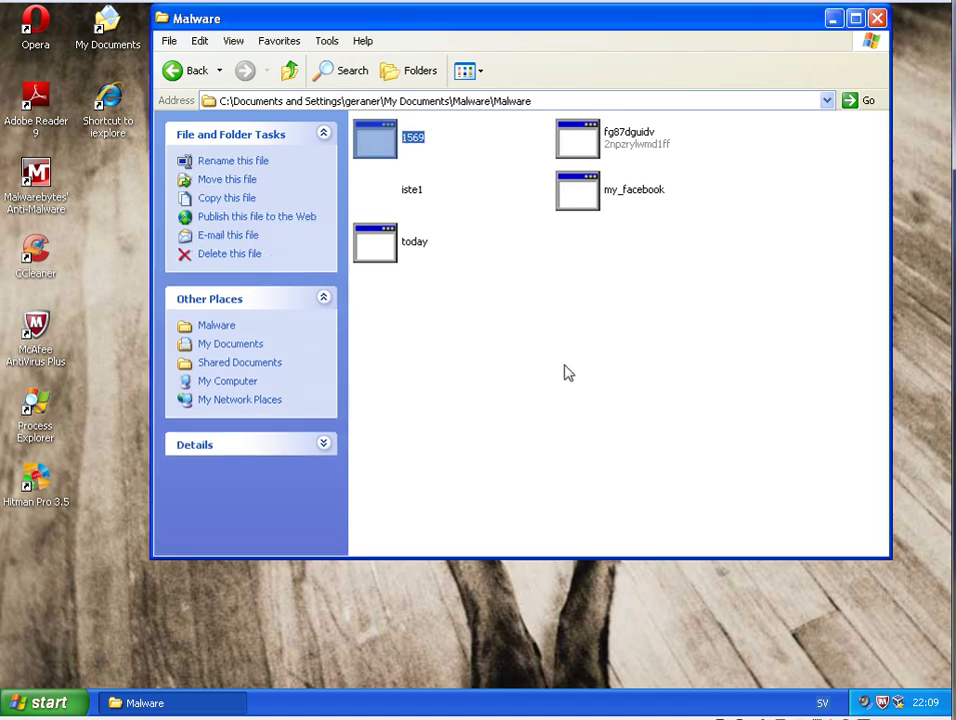
{"action": "mouse_move", "coordinate": [566, 369]}
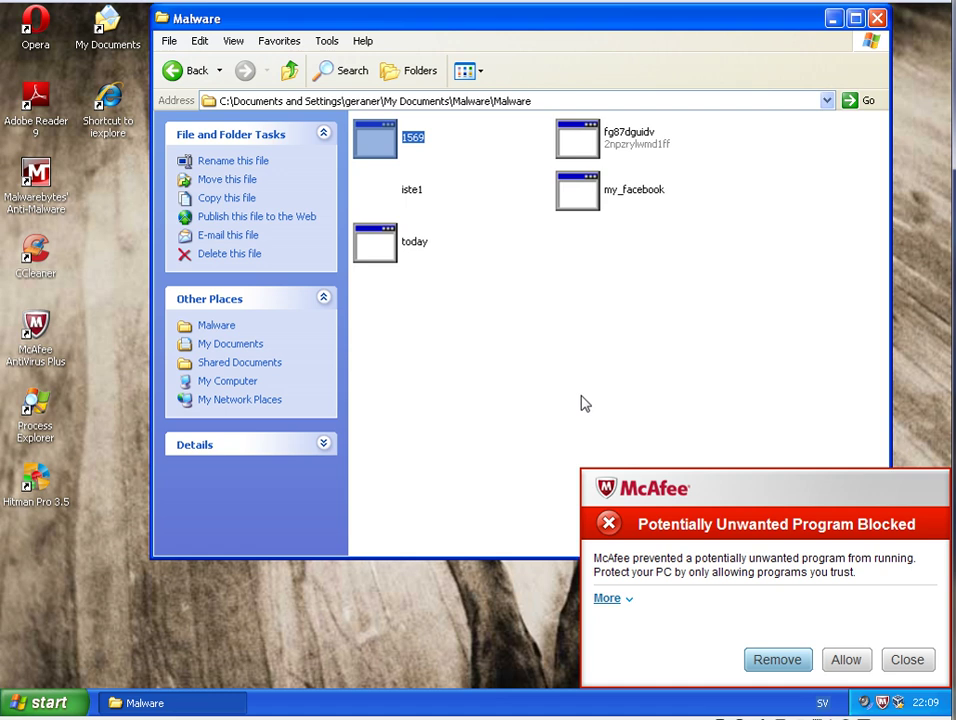
{"action": "left_click", "coordinate": [607, 598]}
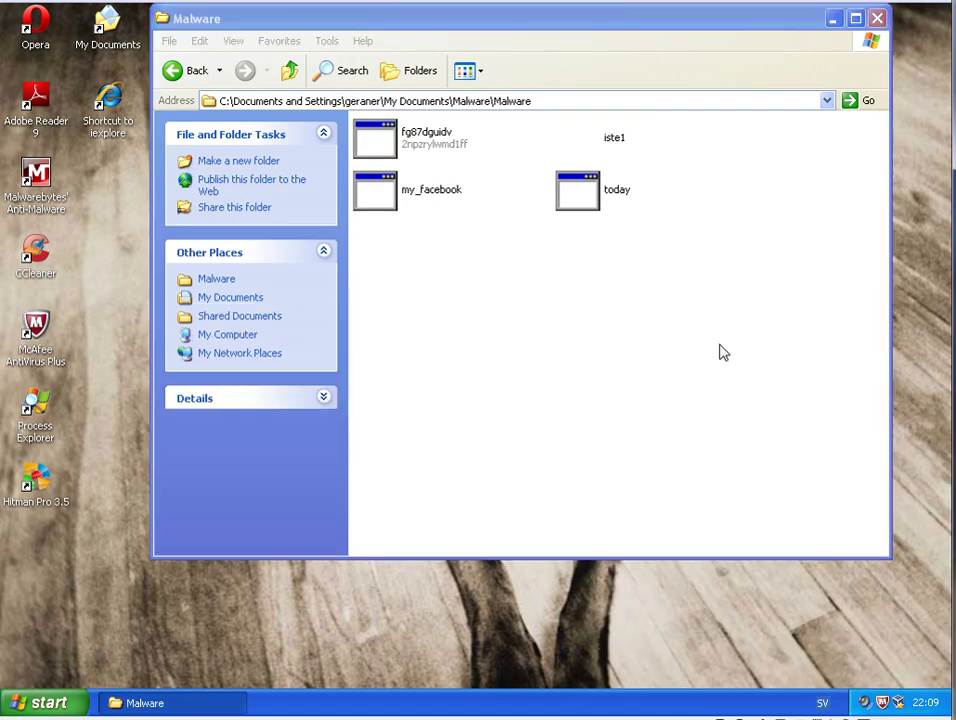
{"action": "mouse_move", "coordinate": [639, 213]}
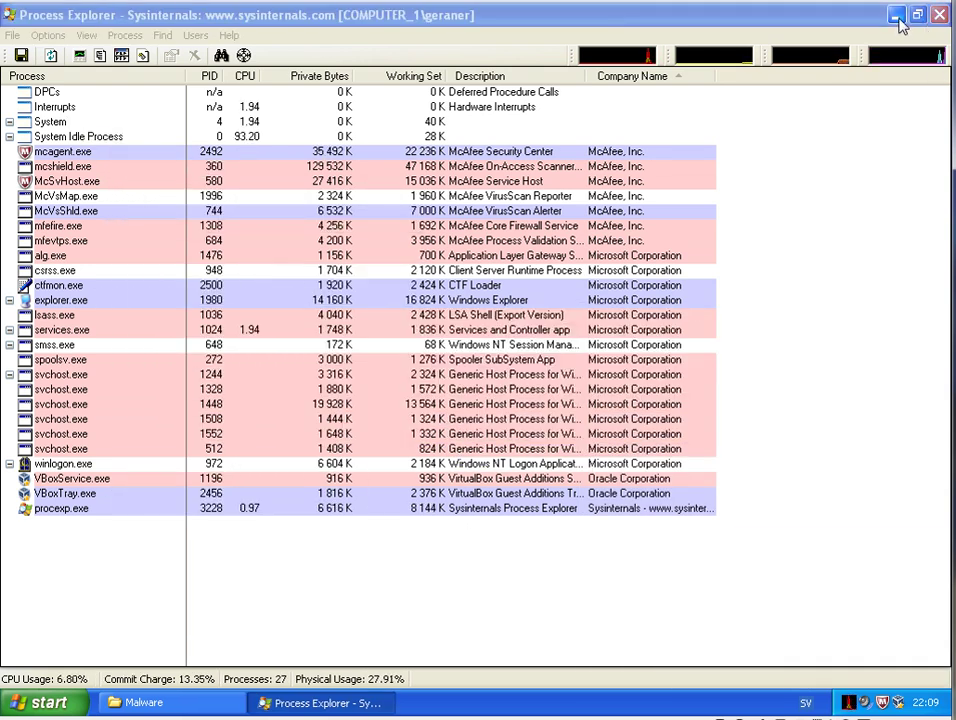
- Minimize Process Explorer and dismiss the breakingbrain.exe, default.exe and dosndsk.exe trojan alerts
{"action": "left_click", "coordinate": [30, 76]}
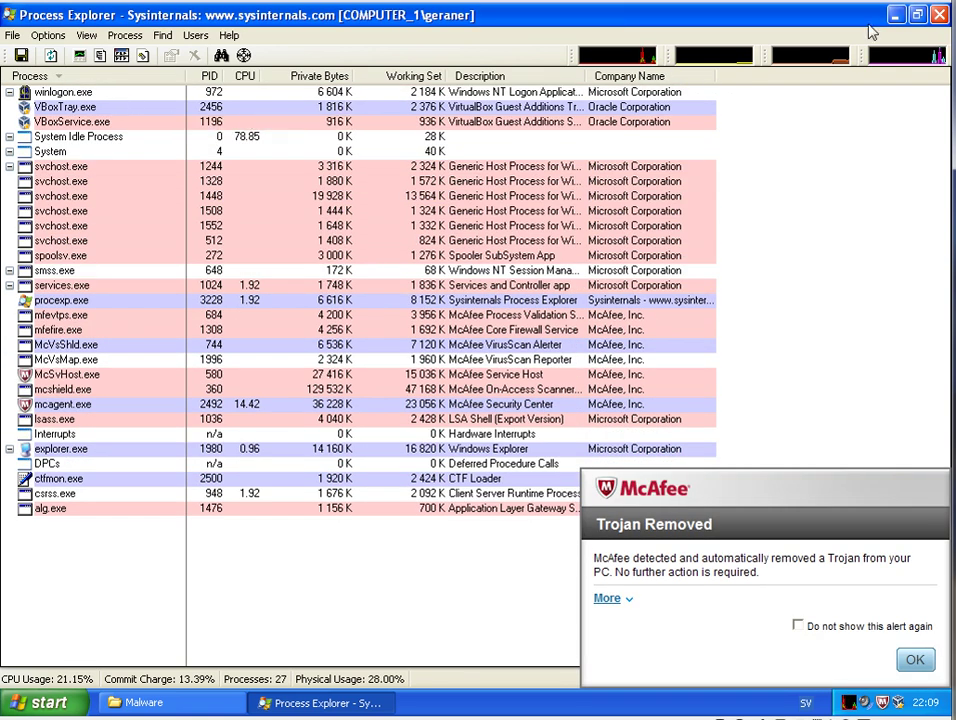
{"action": "left_click", "coordinate": [607, 597]}
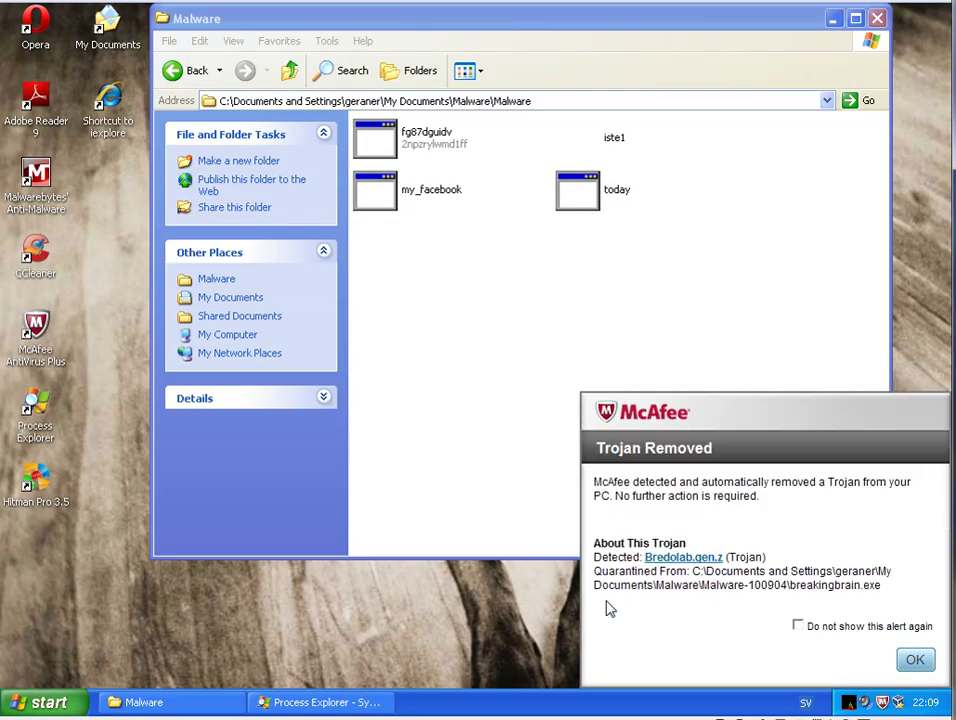
{"action": "mouse_move", "coordinate": [753, 603]}
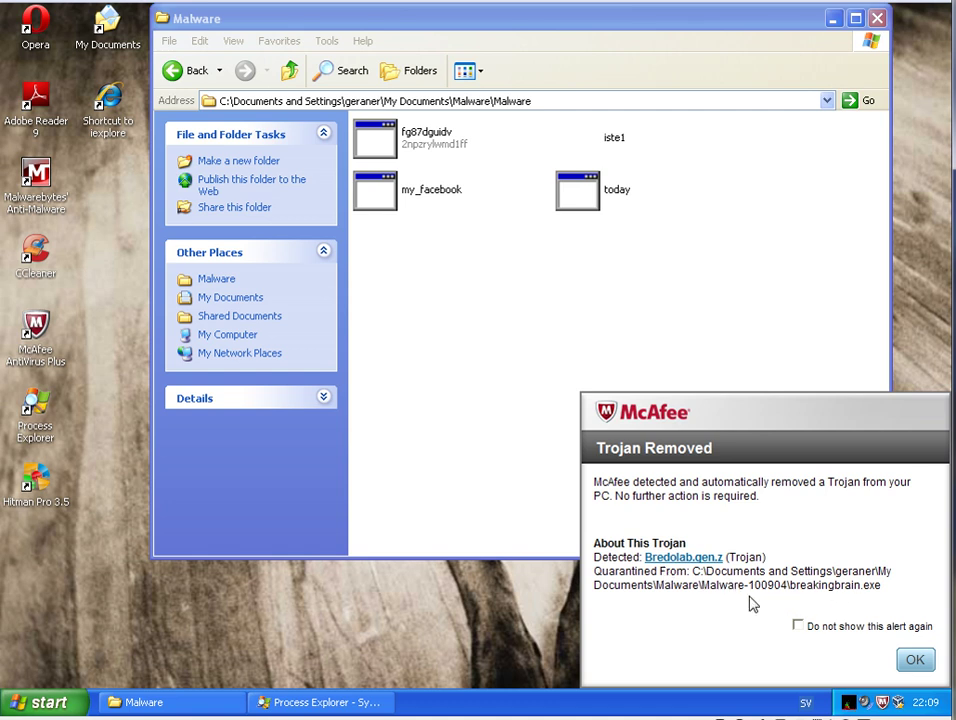
{"action": "left_click", "coordinate": [914, 659]}
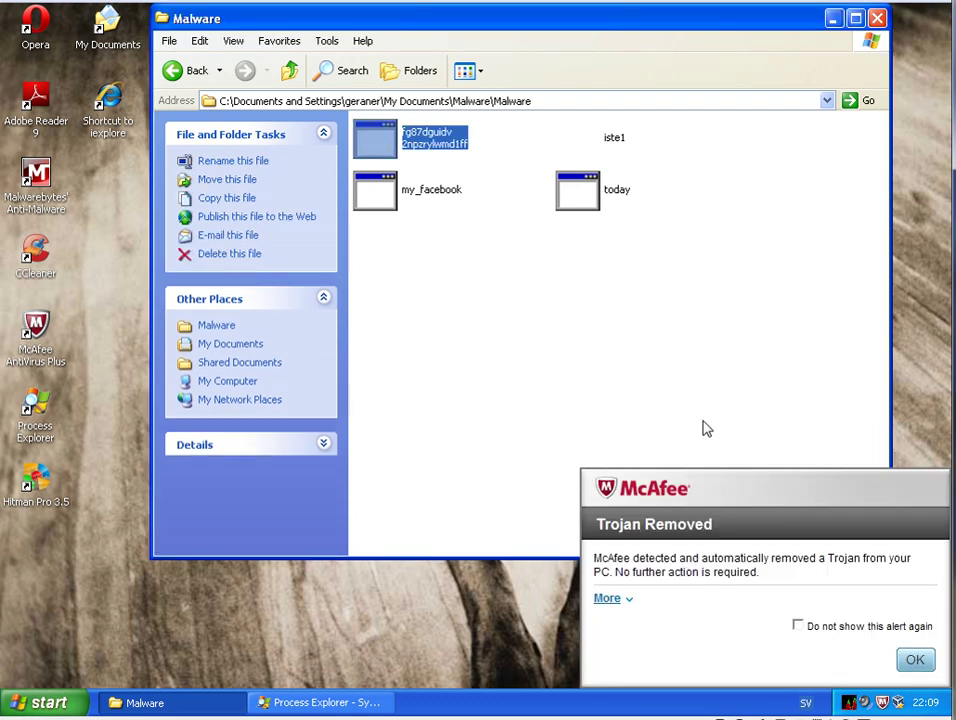
{"action": "mouse_move", "coordinate": [553, 399]}
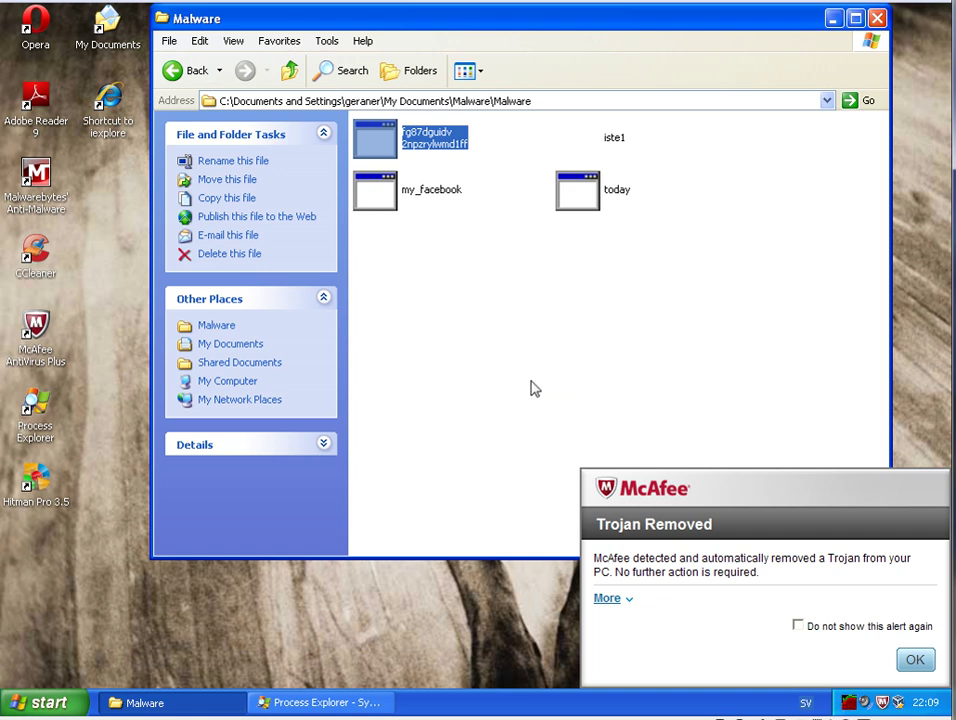
{"action": "mouse_move", "coordinate": [420, 328]}
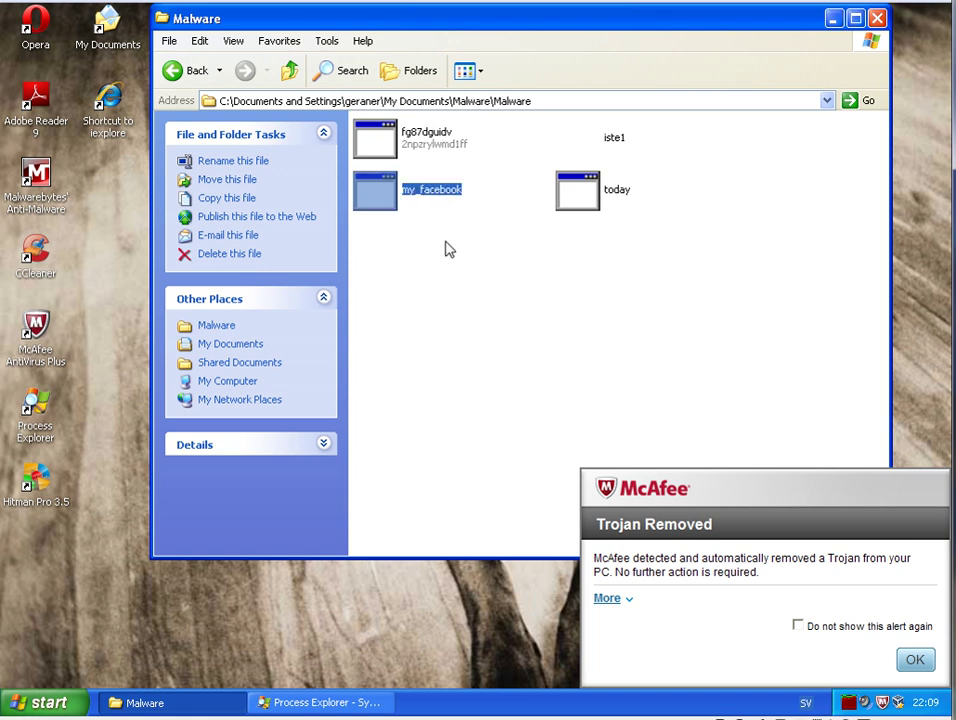
{"action": "left_click", "coordinate": [607, 598]}
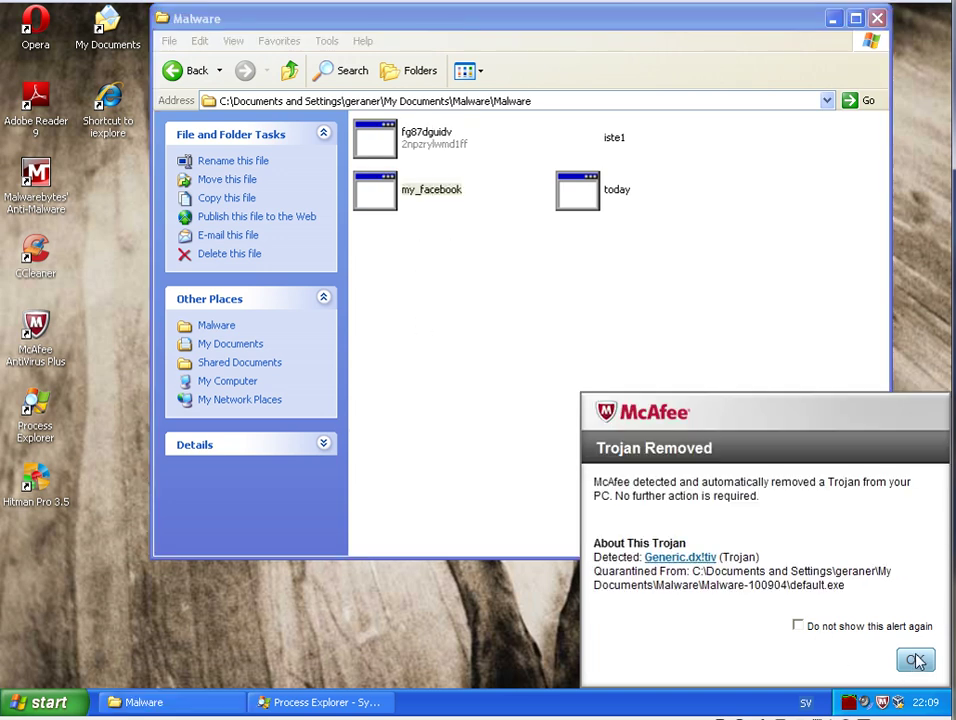
{"action": "left_click", "coordinate": [914, 660]}
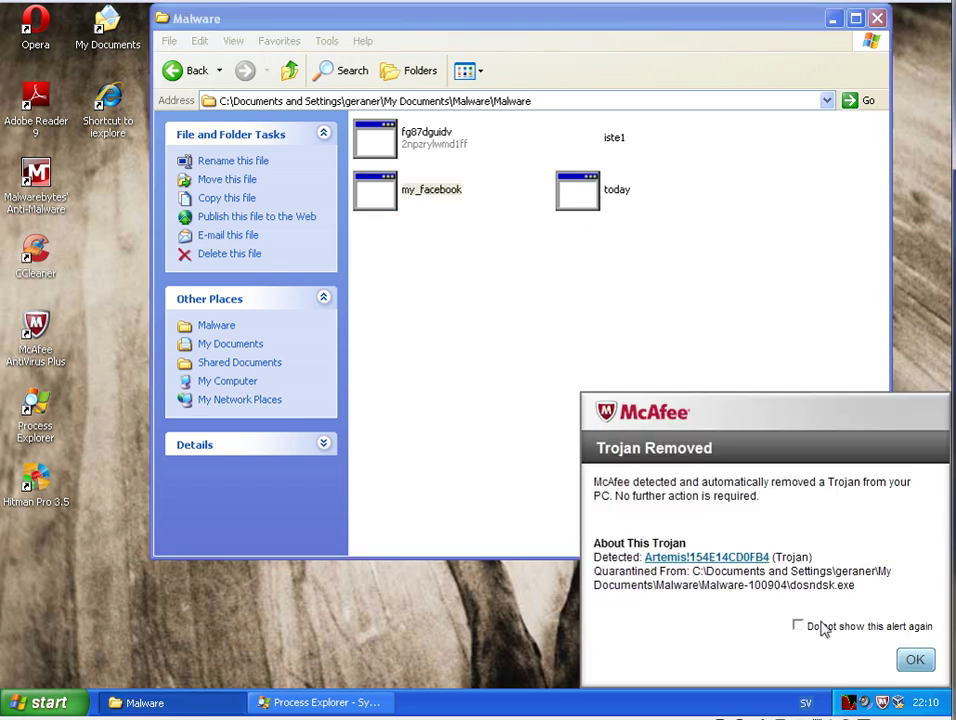
{"action": "left_click", "coordinate": [914, 659]}
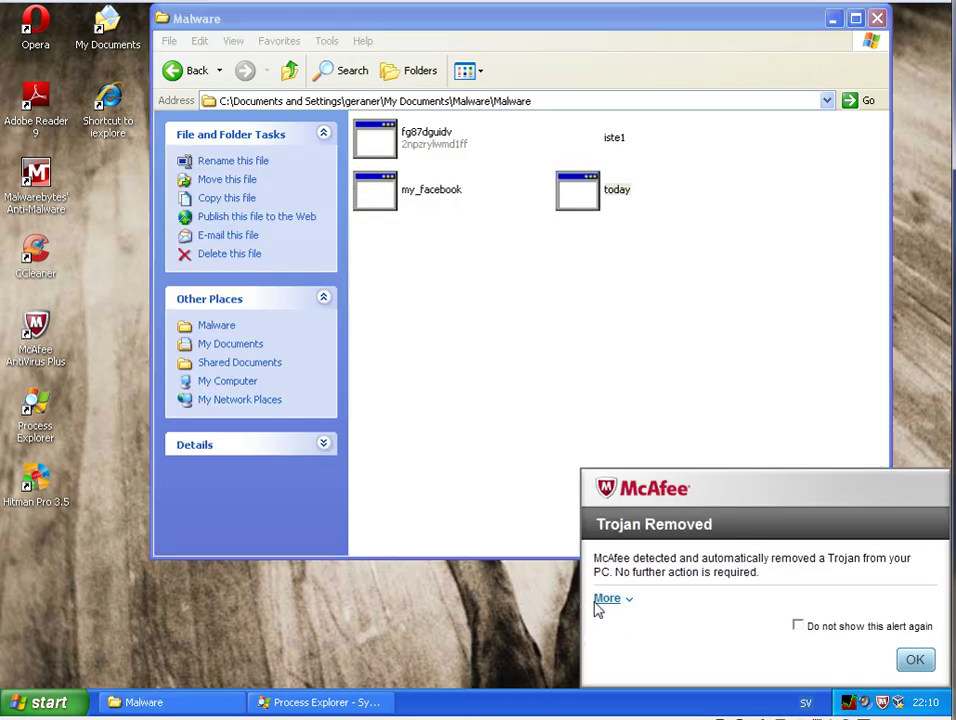
- Dismiss the exe.exe, exe1.exe and exe5.exe alerts and suppress the alert from reappearing
{"action": "left_click", "coordinate": [607, 598]}
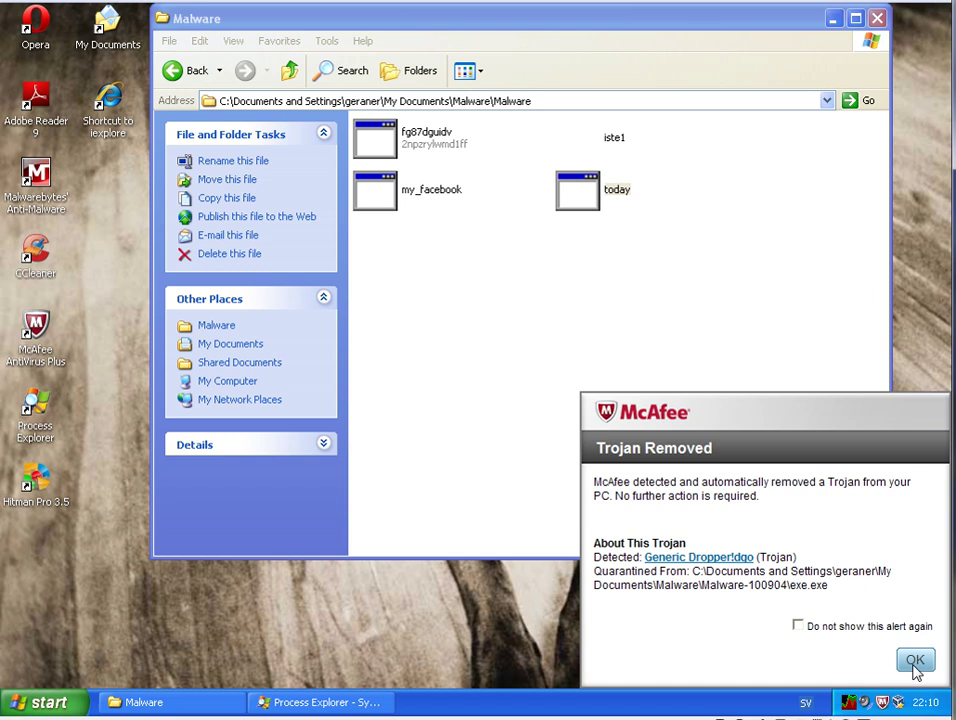
{"action": "left_click", "coordinate": [914, 662]}
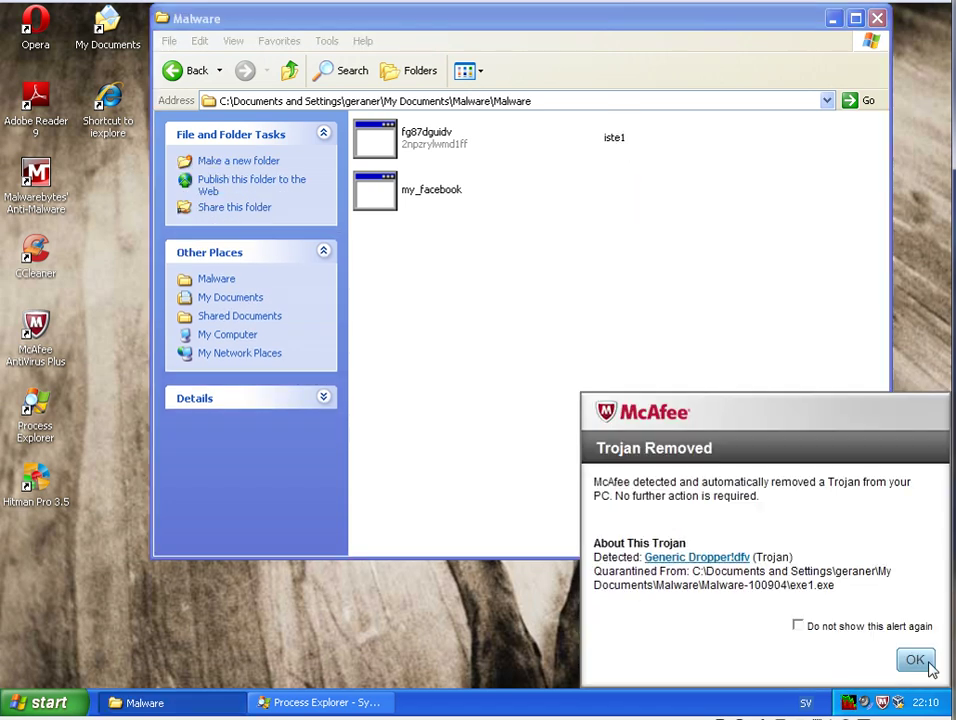
{"action": "left_click", "coordinate": [915, 660]}
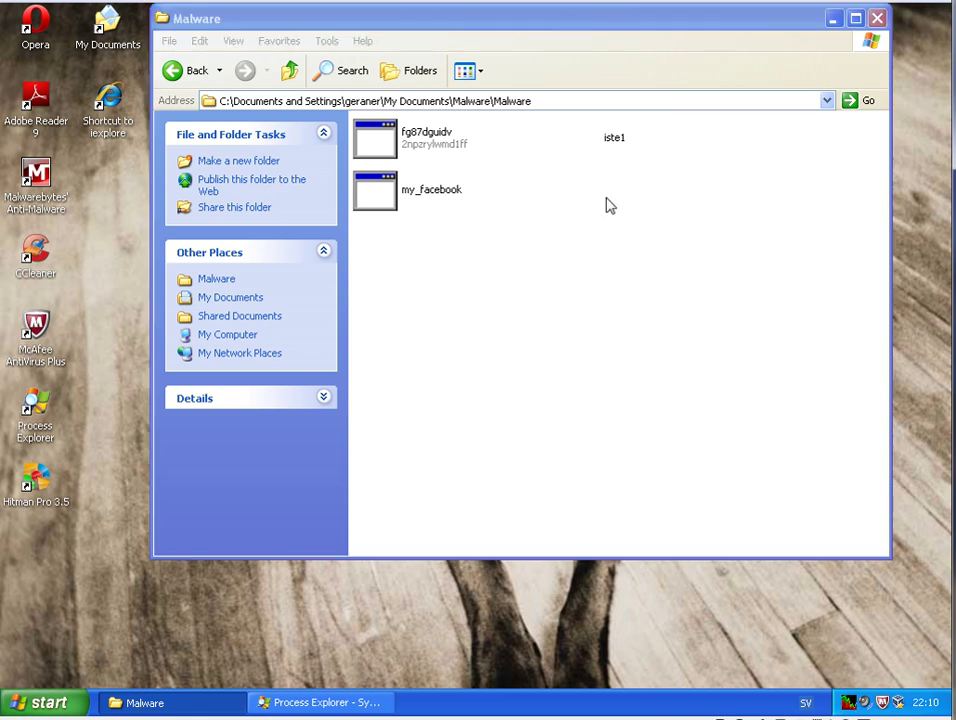
{"action": "mouse_move", "coordinate": [903, 658]}
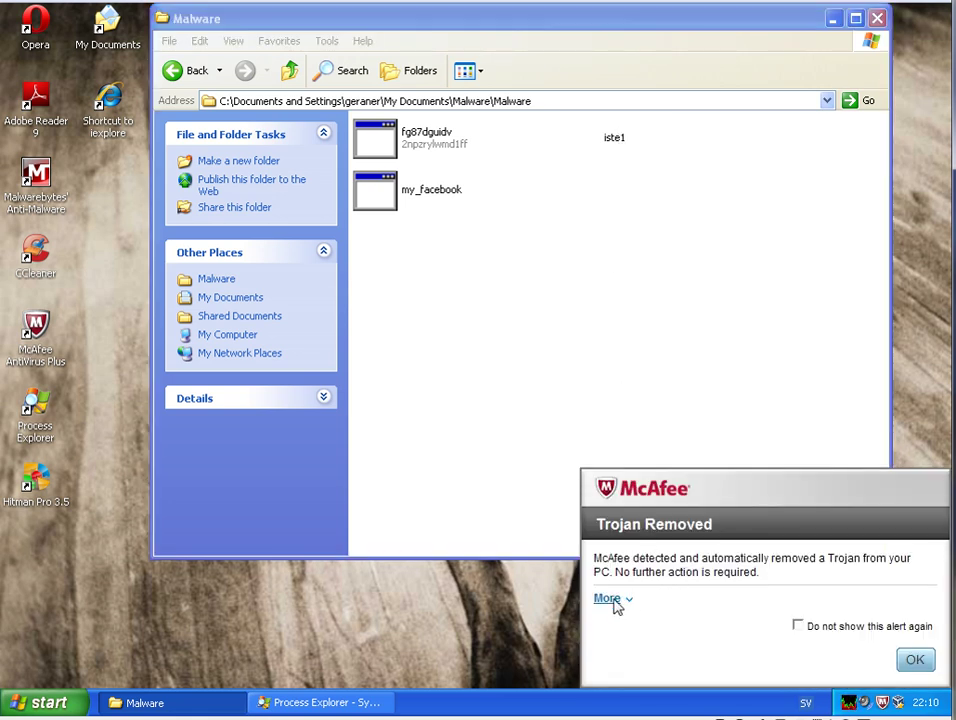
{"action": "left_click", "coordinate": [607, 598]}
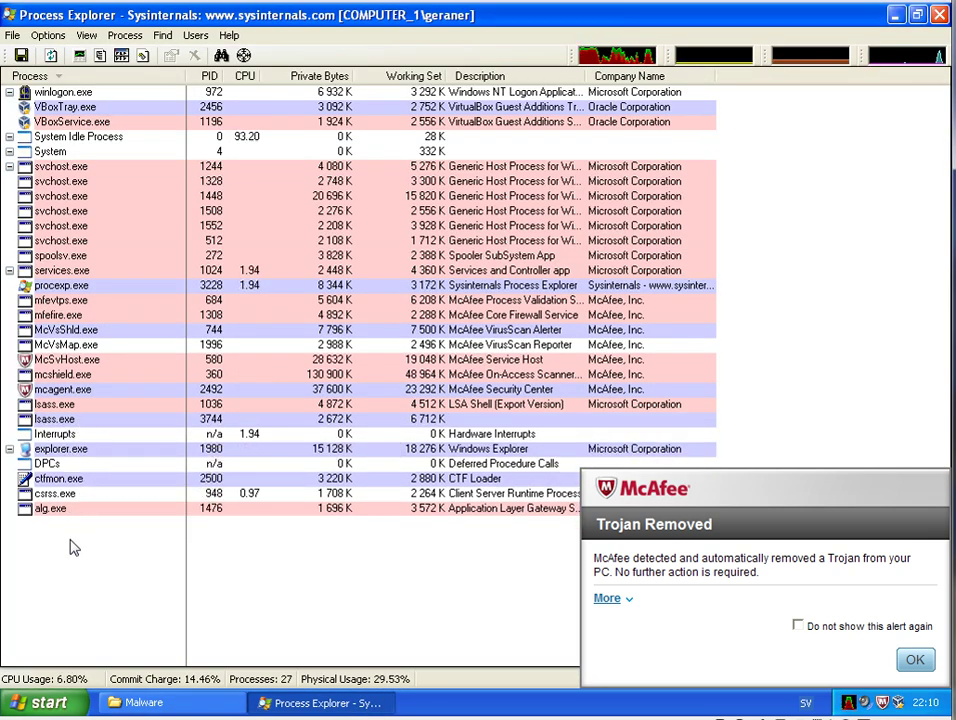
{"action": "mouse_move", "coordinate": [686, 562]}
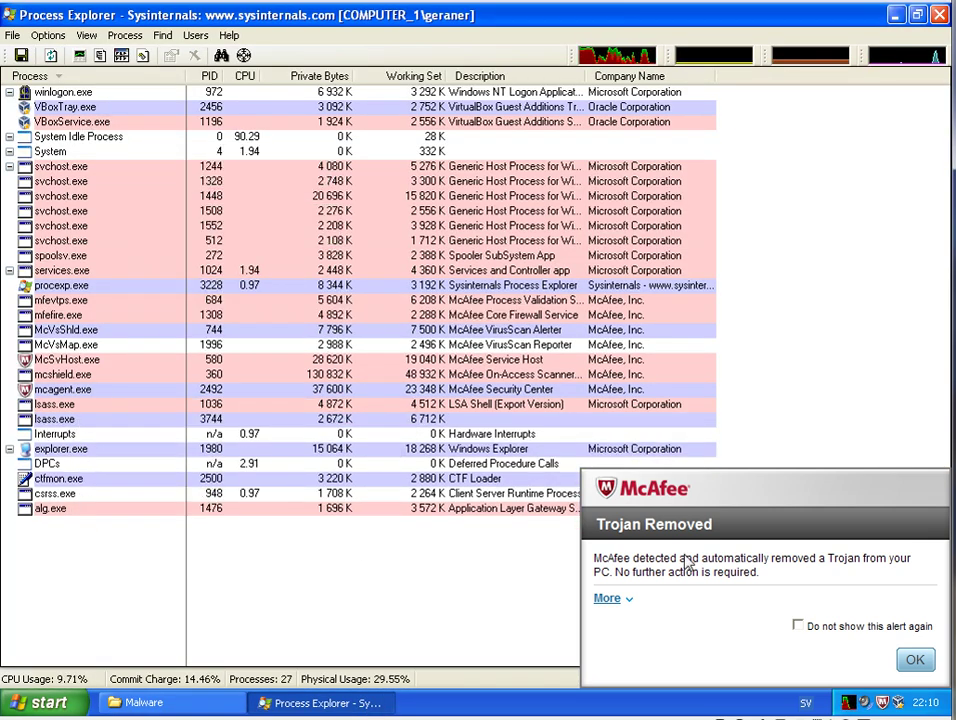
{"action": "left_click", "coordinate": [607, 598]}
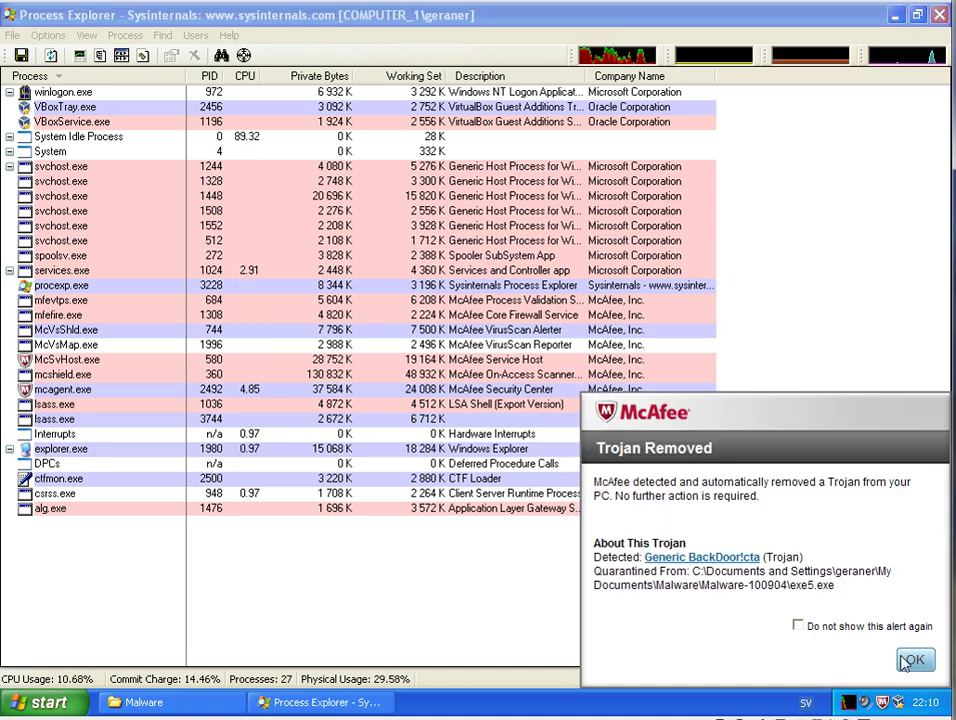
{"action": "left_click", "coordinate": [912, 660]}
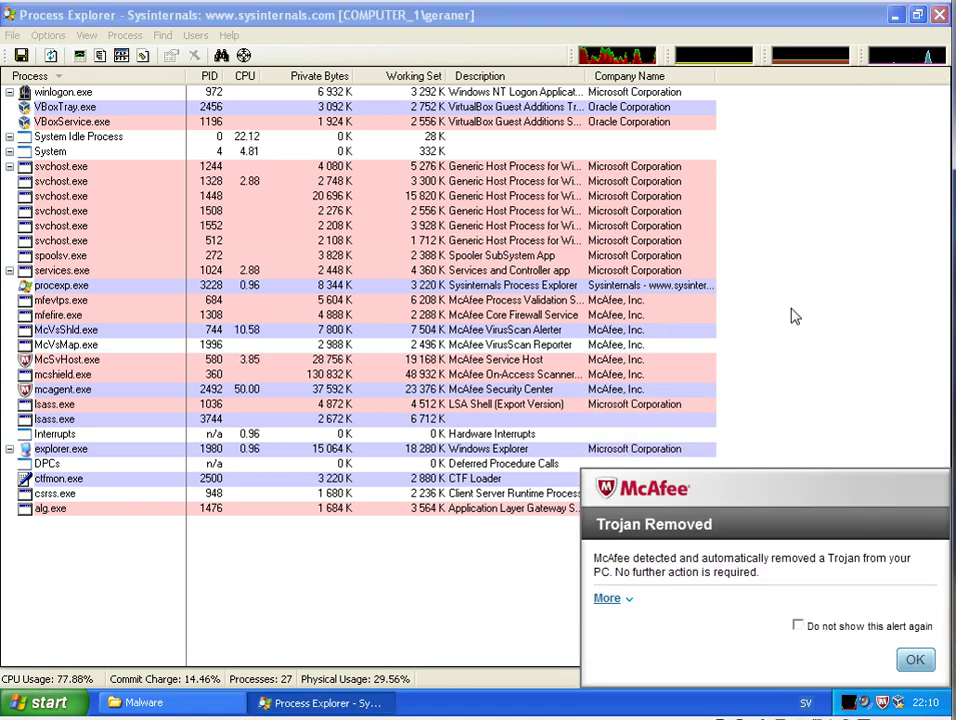
{"action": "left_click", "coordinate": [914, 659]}
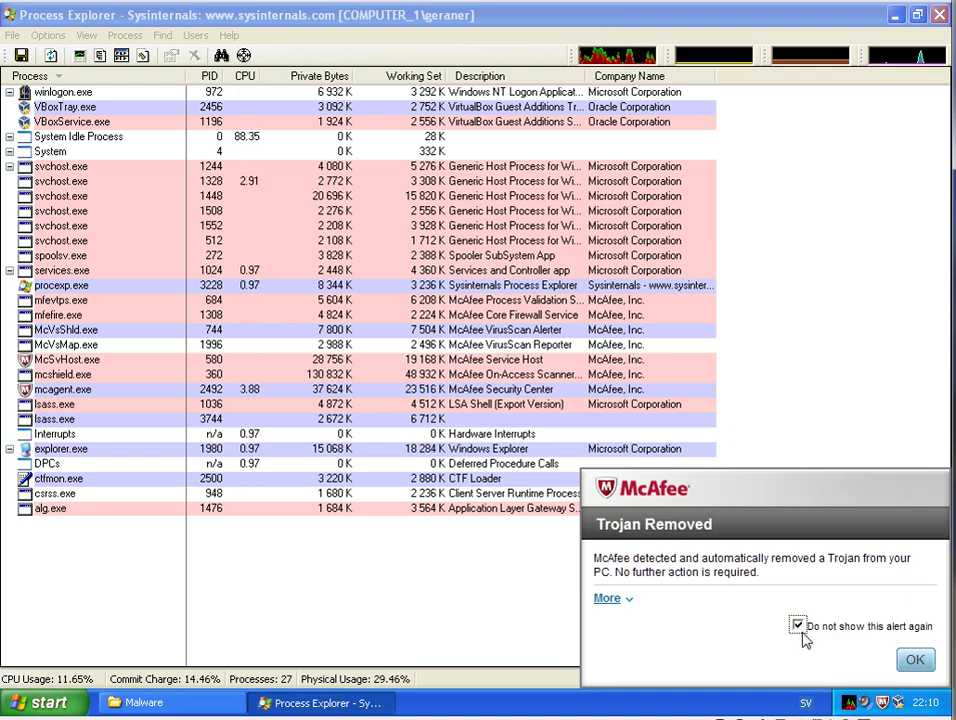
{"action": "left_click", "coordinate": [914, 659]}
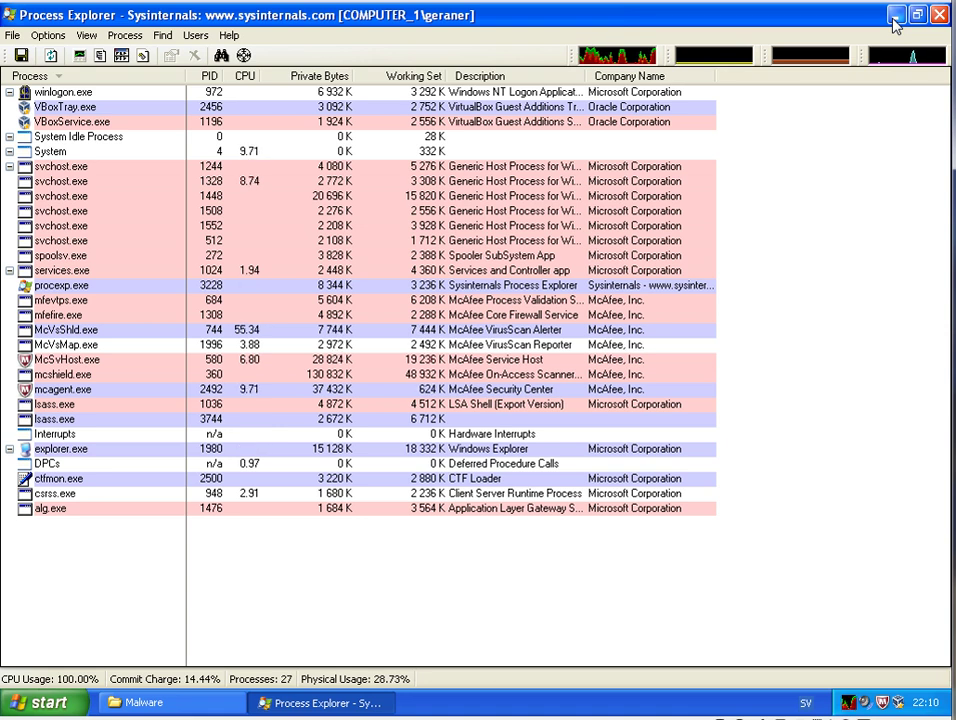
{"action": "mouse_move", "coordinate": [938, 14]}
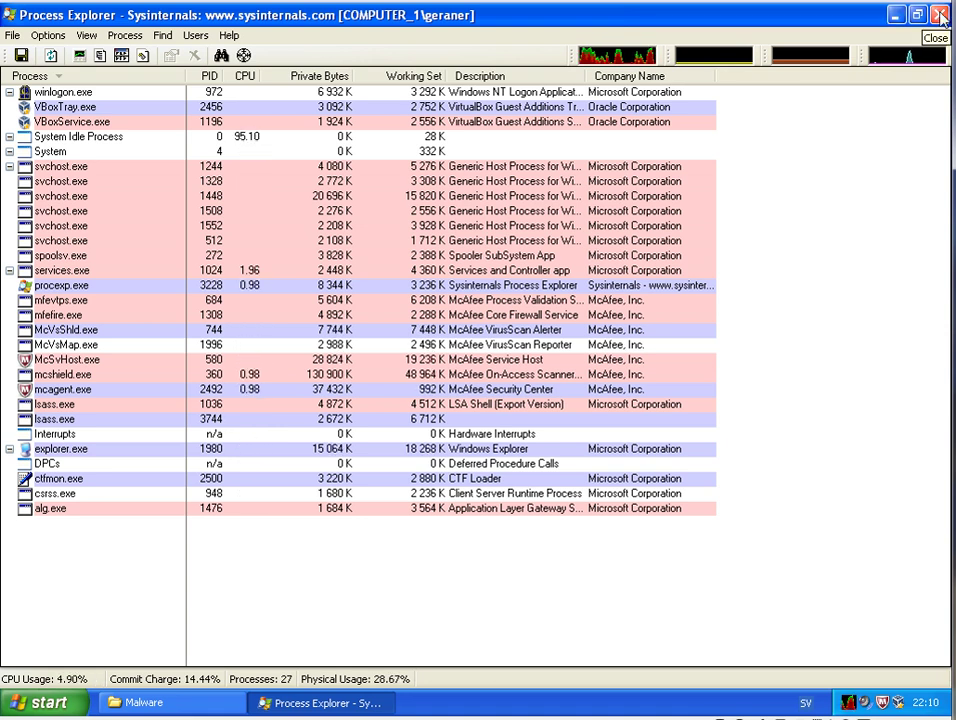
- Close Process Explorer, run the inst sample, then close the Malware-100904 folder
{"action": "left_click", "coordinate": [941, 15]}
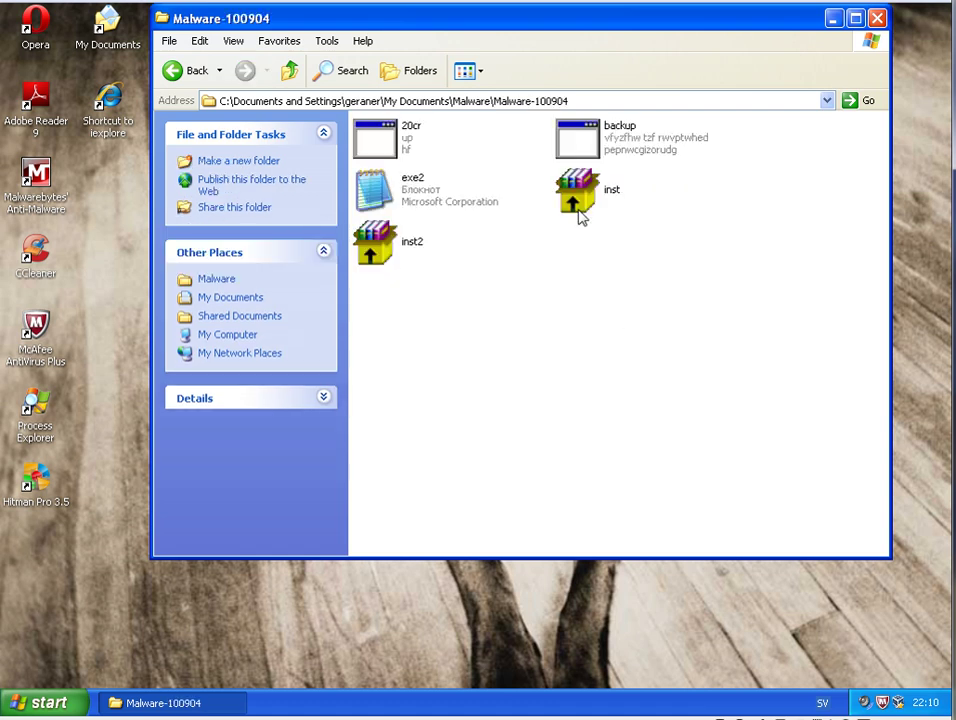
{"action": "left_click", "coordinate": [577, 190]}
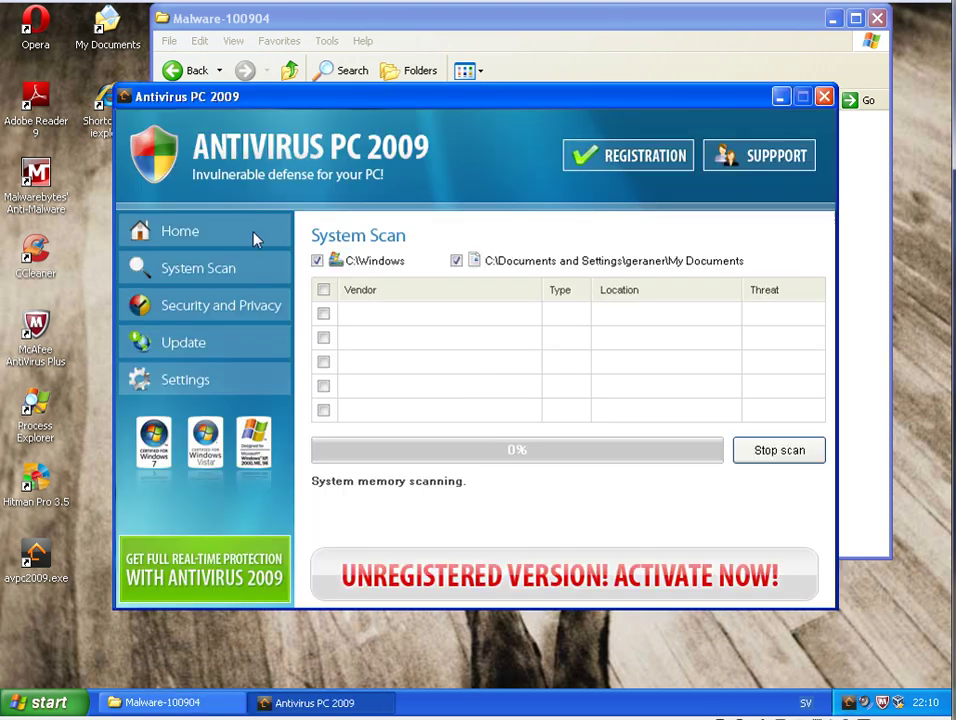
{"action": "mouse_move", "coordinate": [213, 273]}
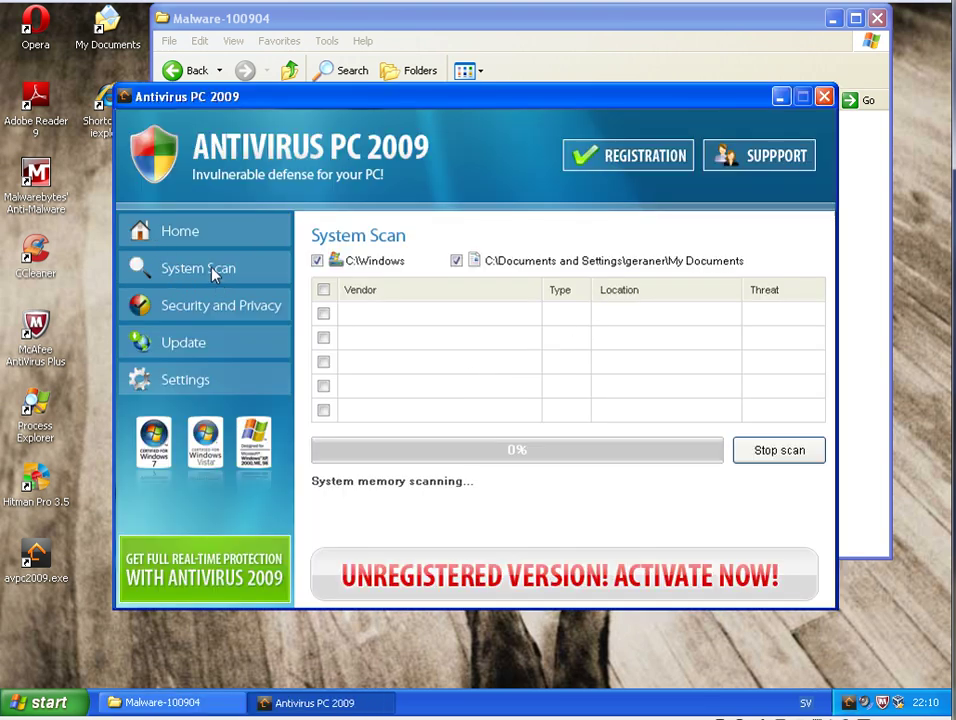
{"action": "mouse_move", "coordinate": [492, 282]}
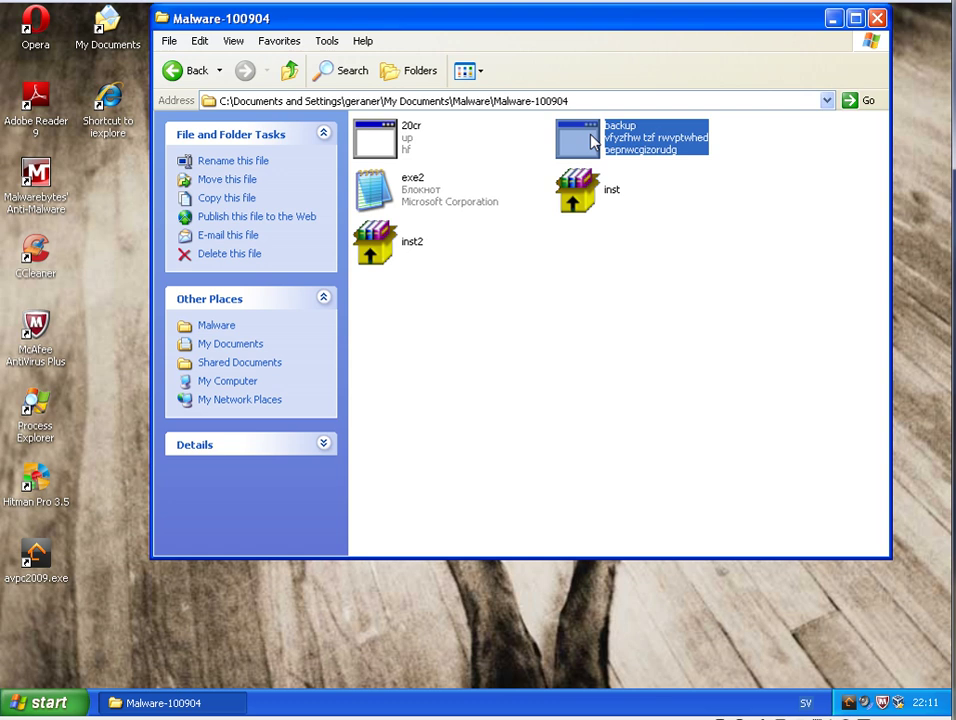
{"action": "mouse_move", "coordinate": [370, 255]}
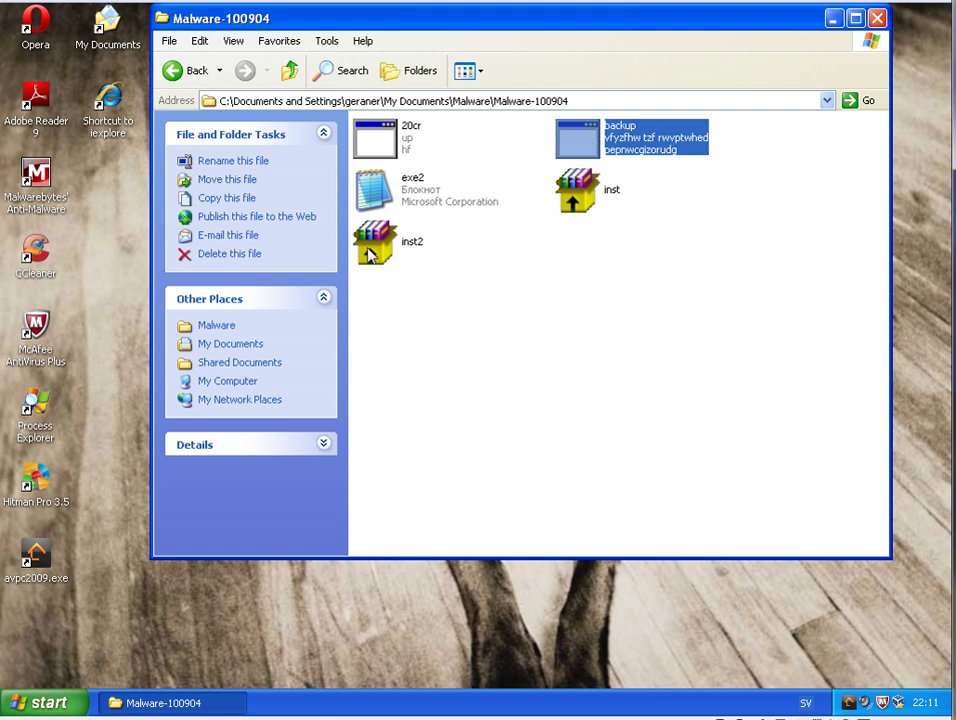
{"action": "mouse_move", "coordinate": [645, 372]}
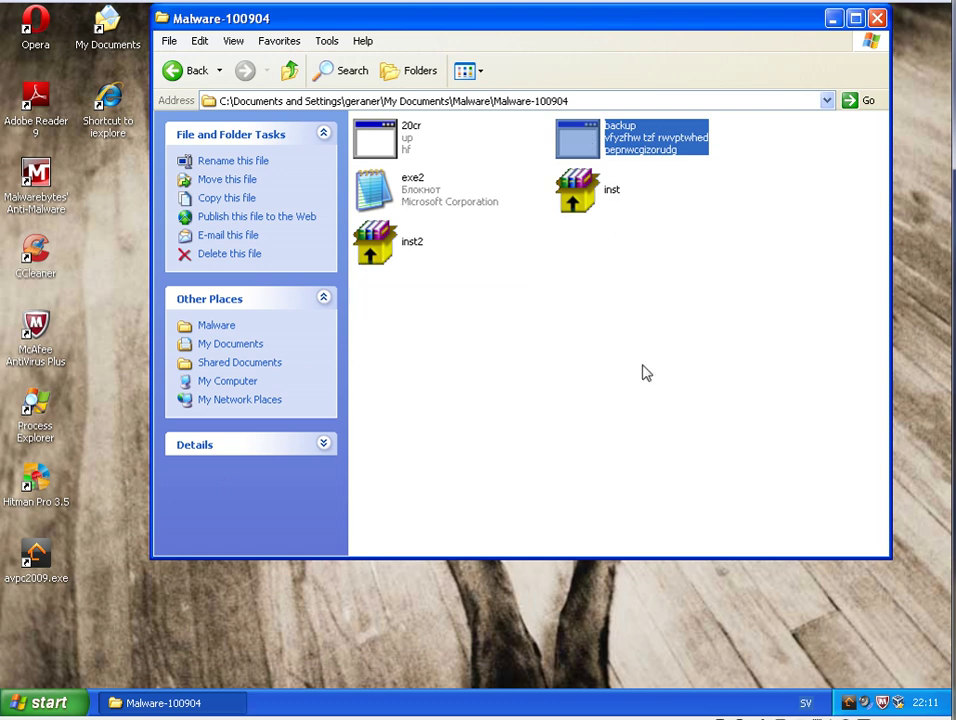
{"action": "left_click", "coordinate": [877, 18]}
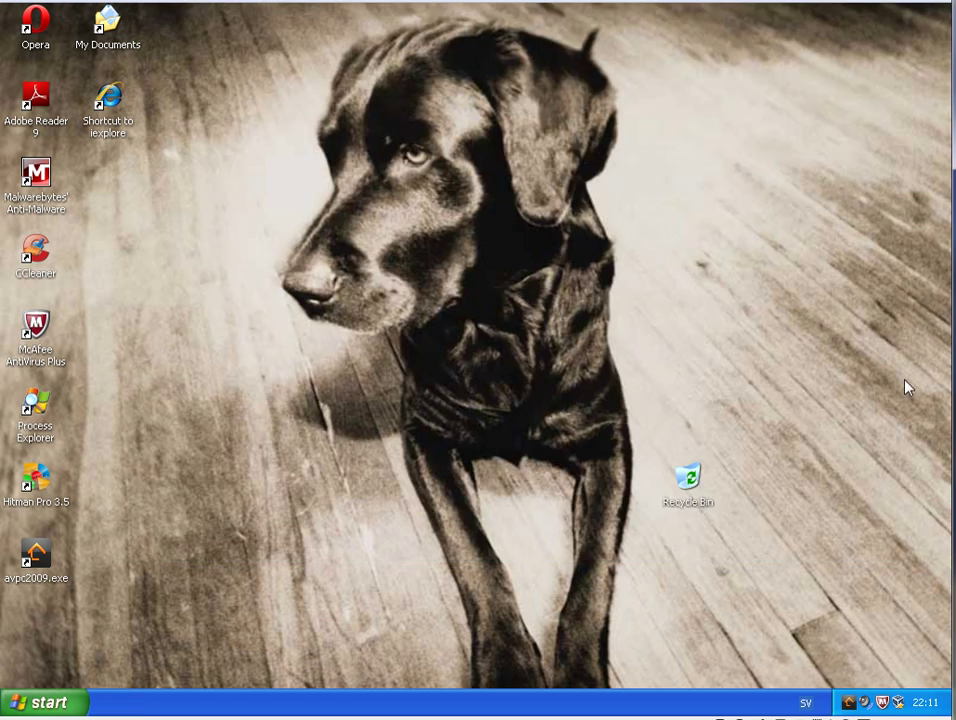
- Check Process Explorer on the McAfee machine, noting avpc2009.exe and 20cr.exe still running
{"action": "left_click", "coordinate": [36, 410]}
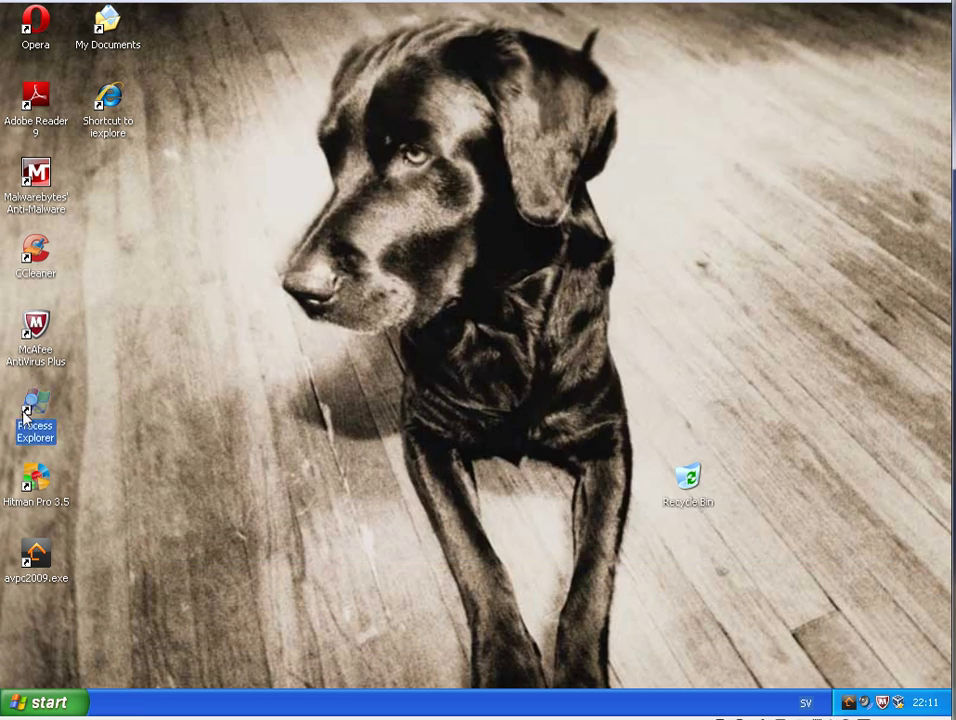
{"action": "mouse_move", "coordinate": [201, 461]}
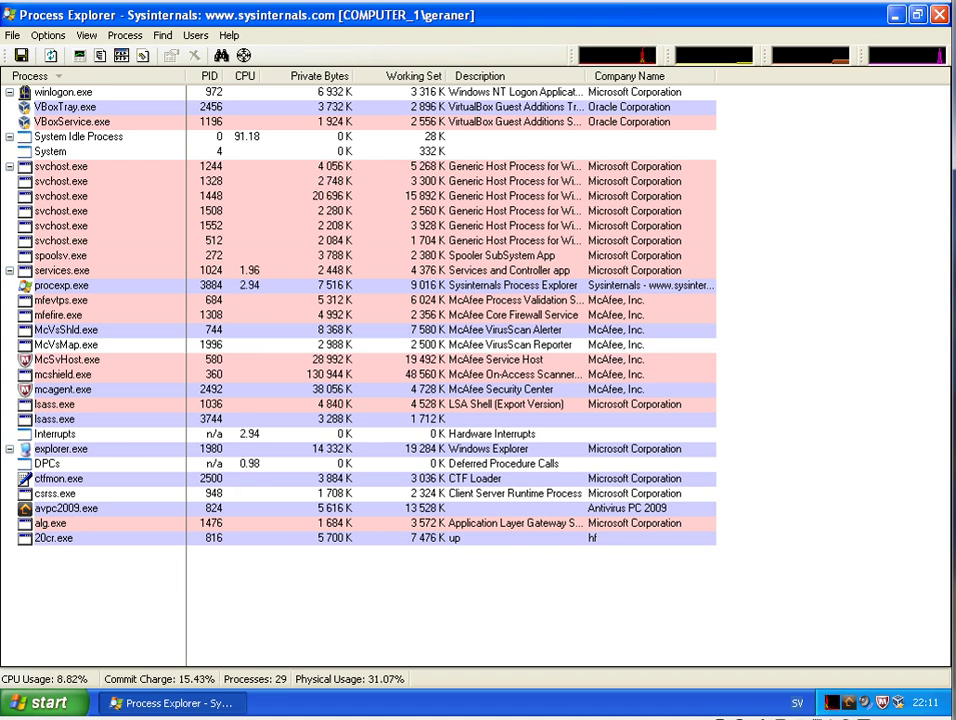
{"action": "left_click", "coordinate": [917, 15]}
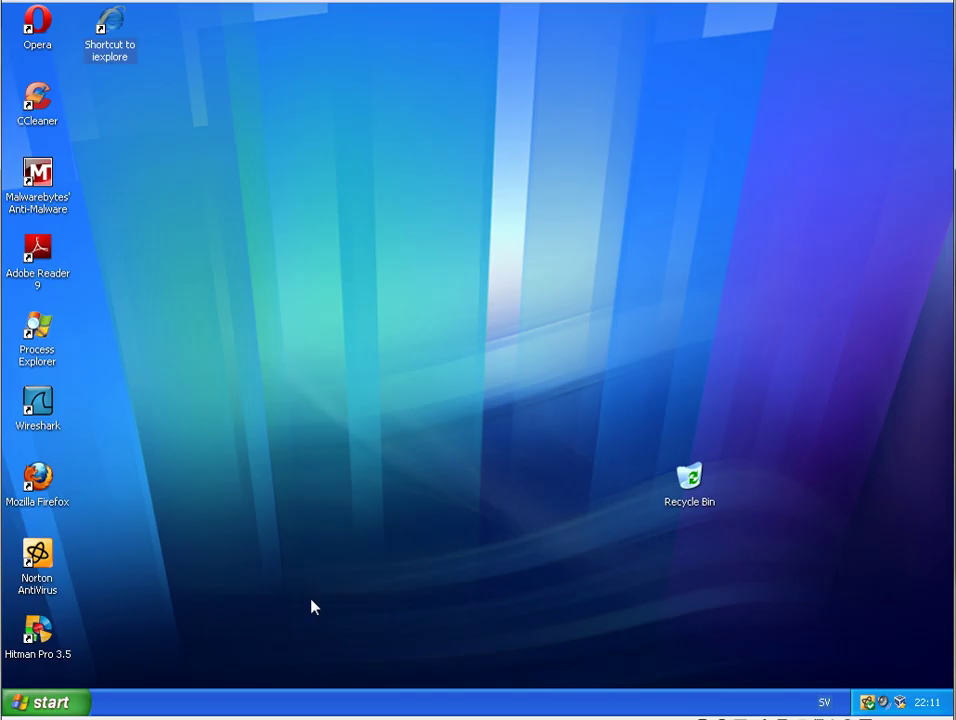
{"action": "mouse_move", "coordinate": [260, 385]}
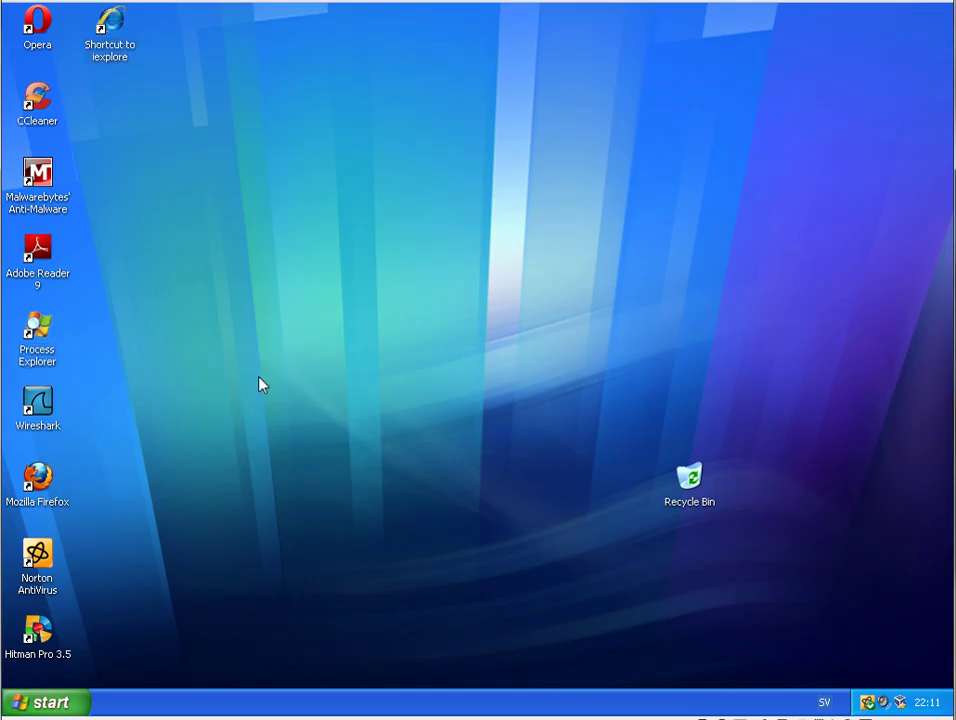
- Restart the virtual machine via Start > Turn Off Computer > Restart
{"action": "double_click", "coordinate": [37, 330]}
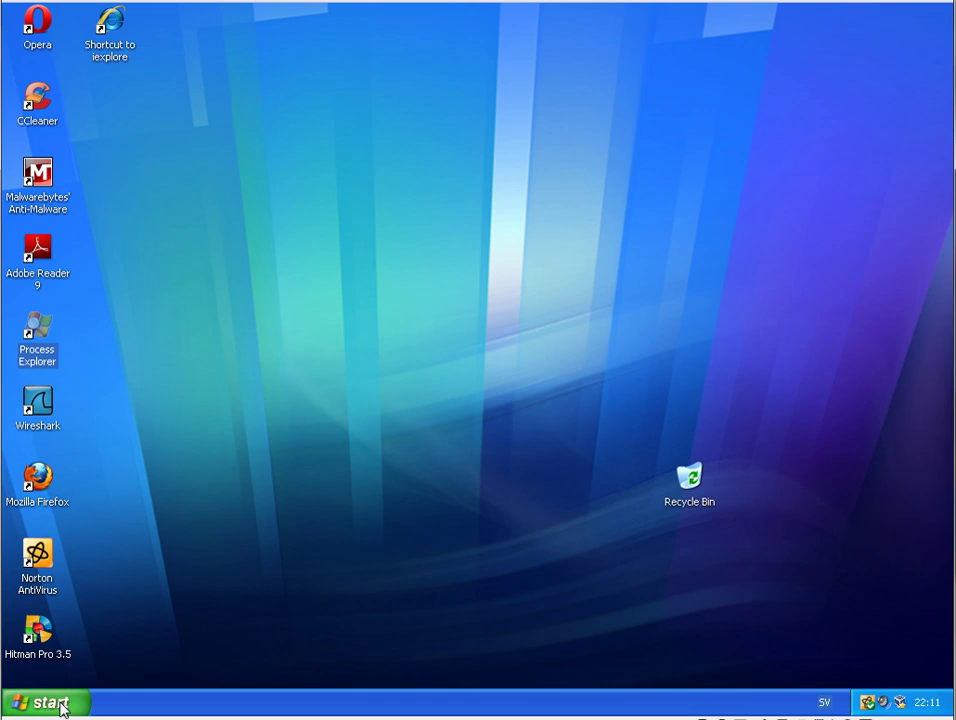
{"action": "left_click", "coordinate": [44, 702]}
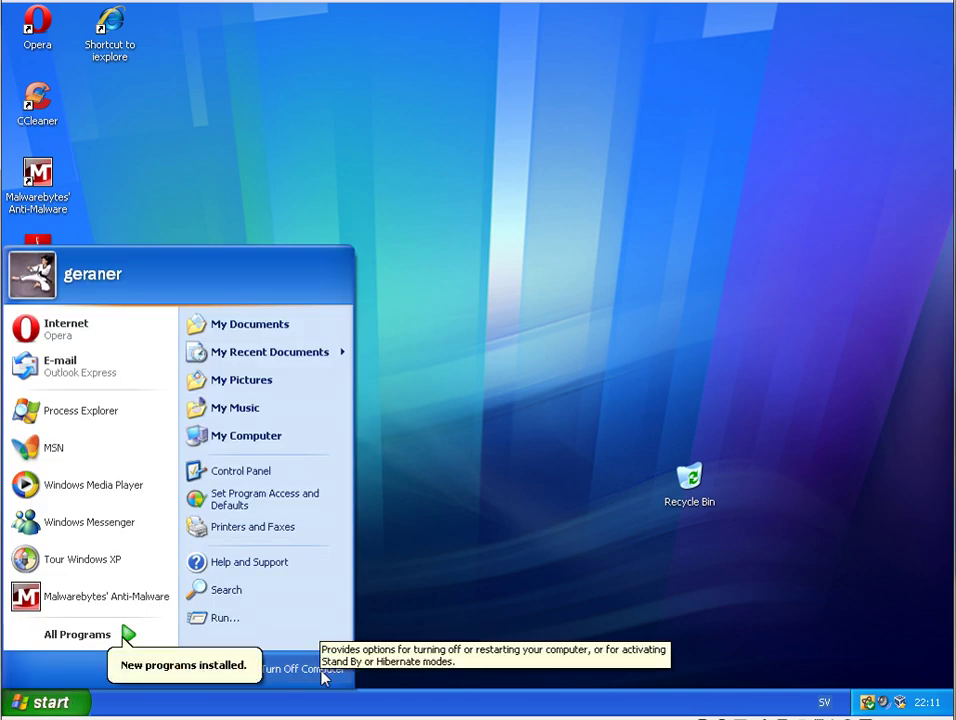
{"action": "left_click", "coordinate": [300, 668]}
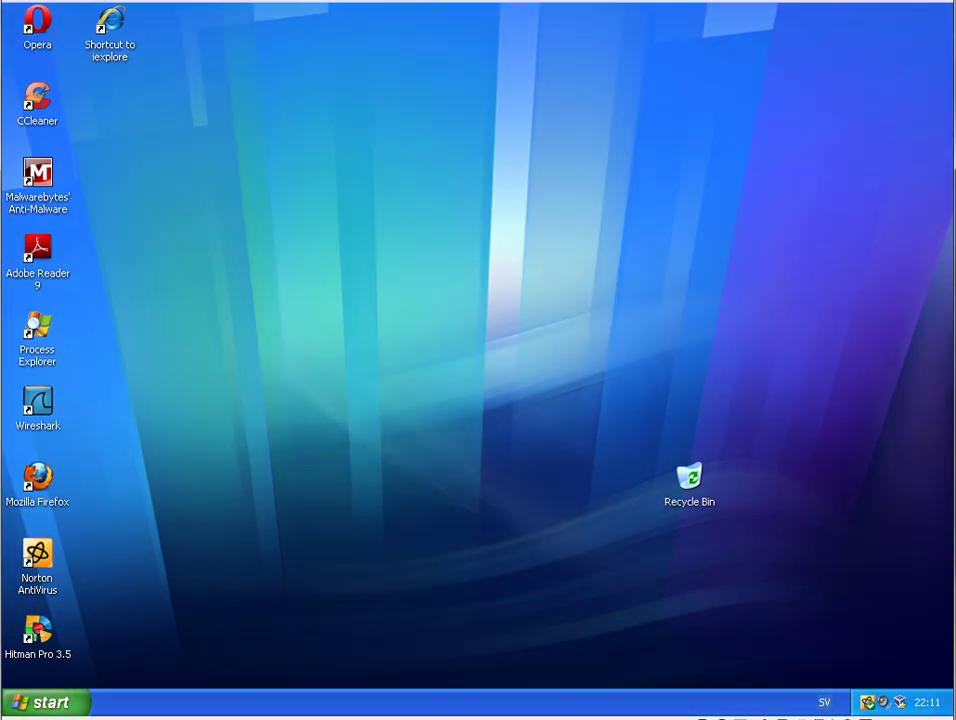
{"action": "double_click", "coordinate": [37, 330]}
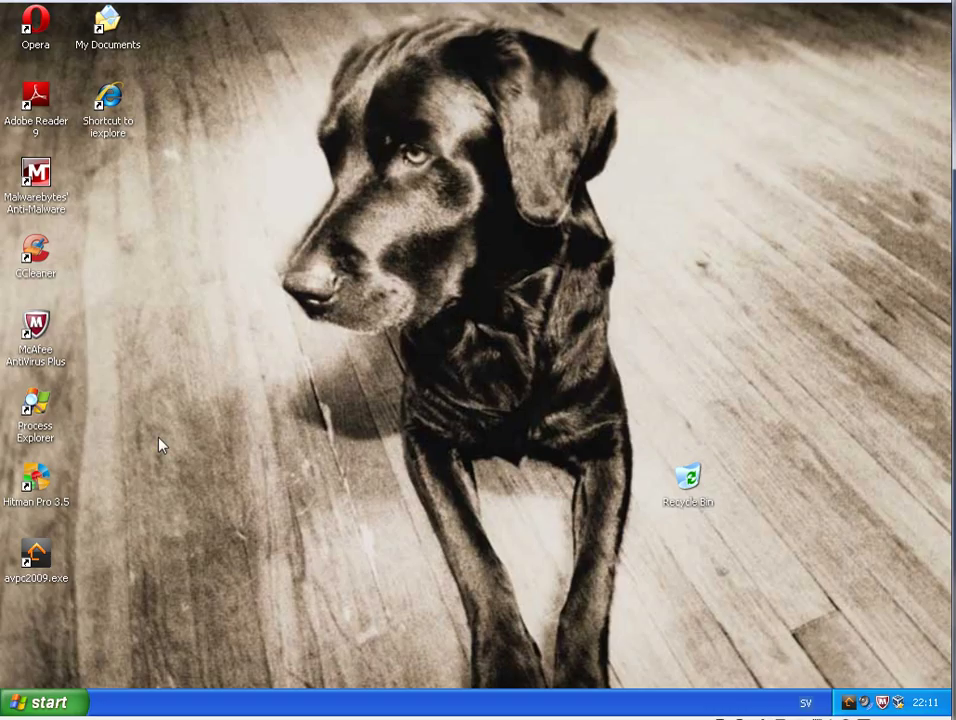
{"action": "mouse_move", "coordinate": [350, 458]}
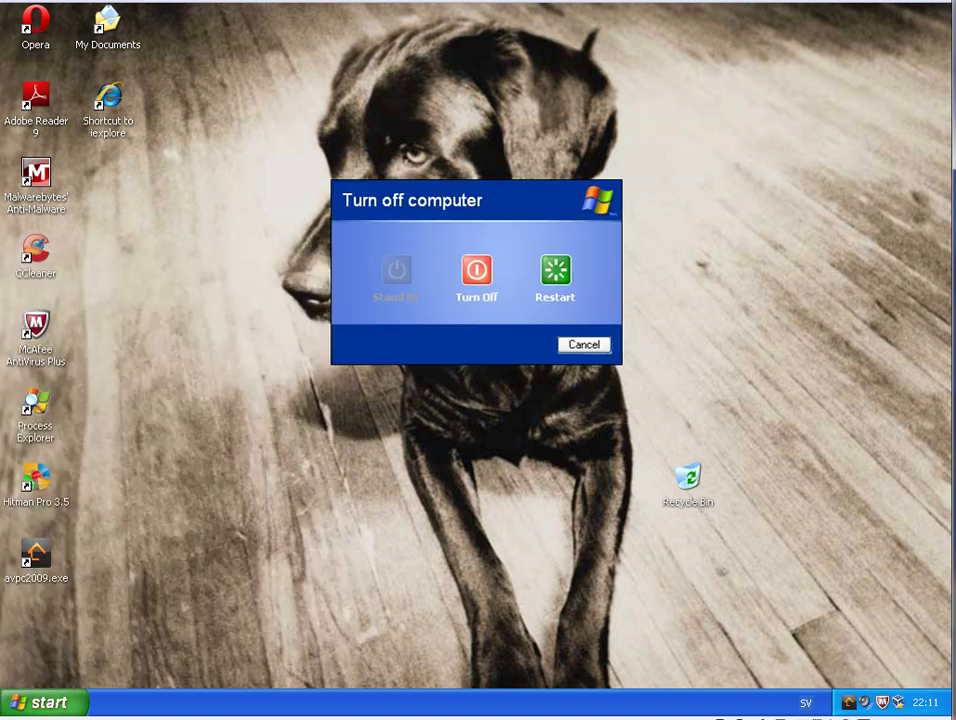
{"action": "left_click", "coordinate": [555, 271]}
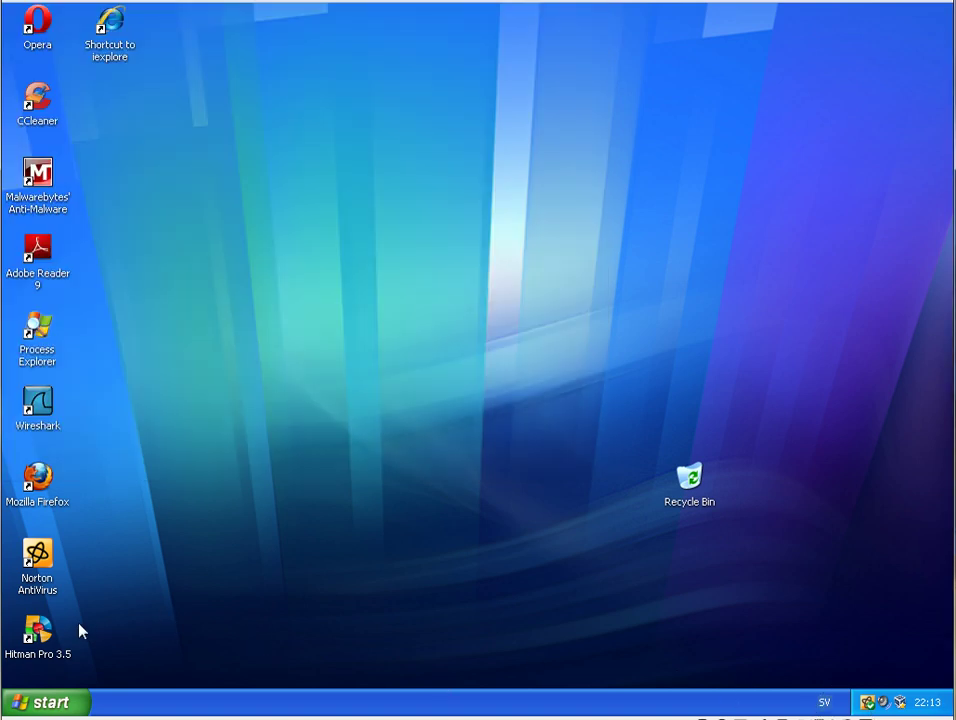
{"action": "mouse_move", "coordinate": [210, 393]}
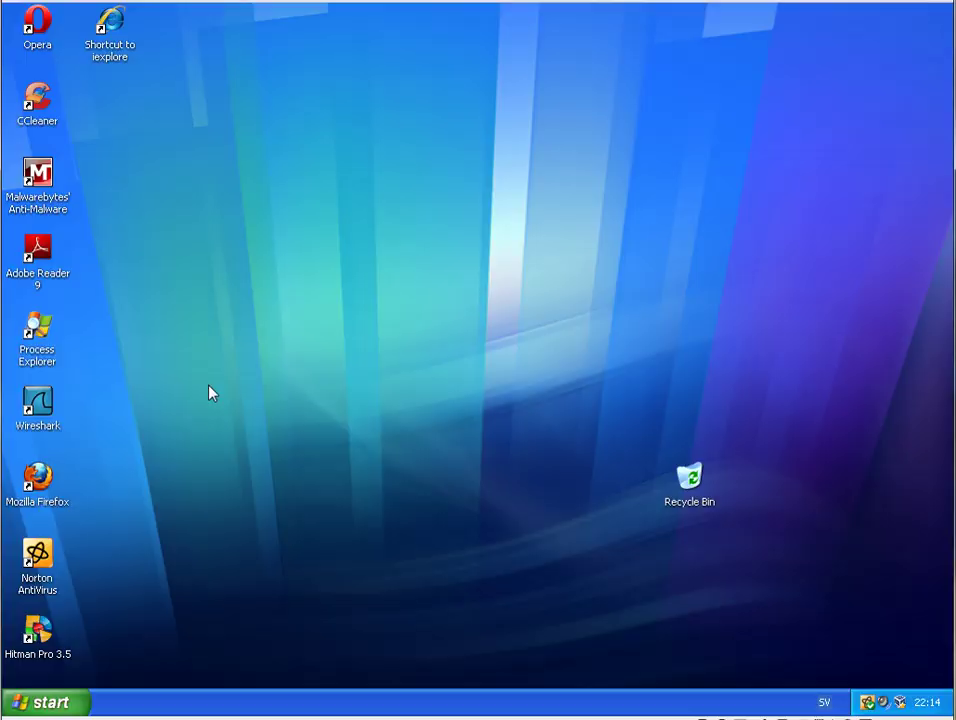
- Review the Norton machine's Process Explorer list, showing only system, VirtualBox and Symantec services
{"action": "double_click", "coordinate": [37, 332]}
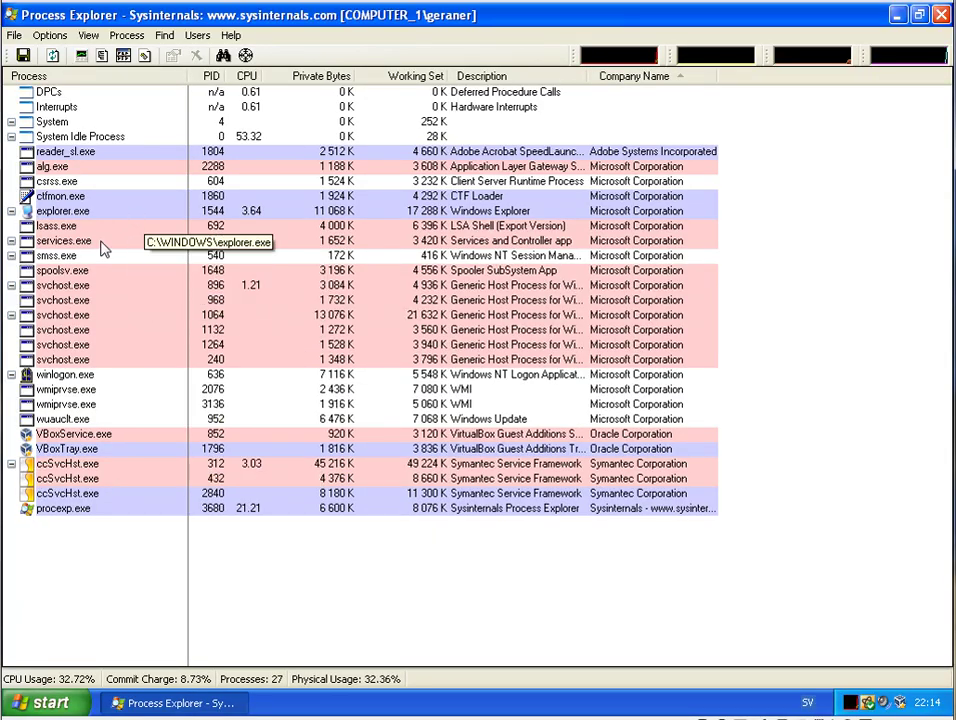
{"action": "mouse_move", "coordinate": [598, 273]}
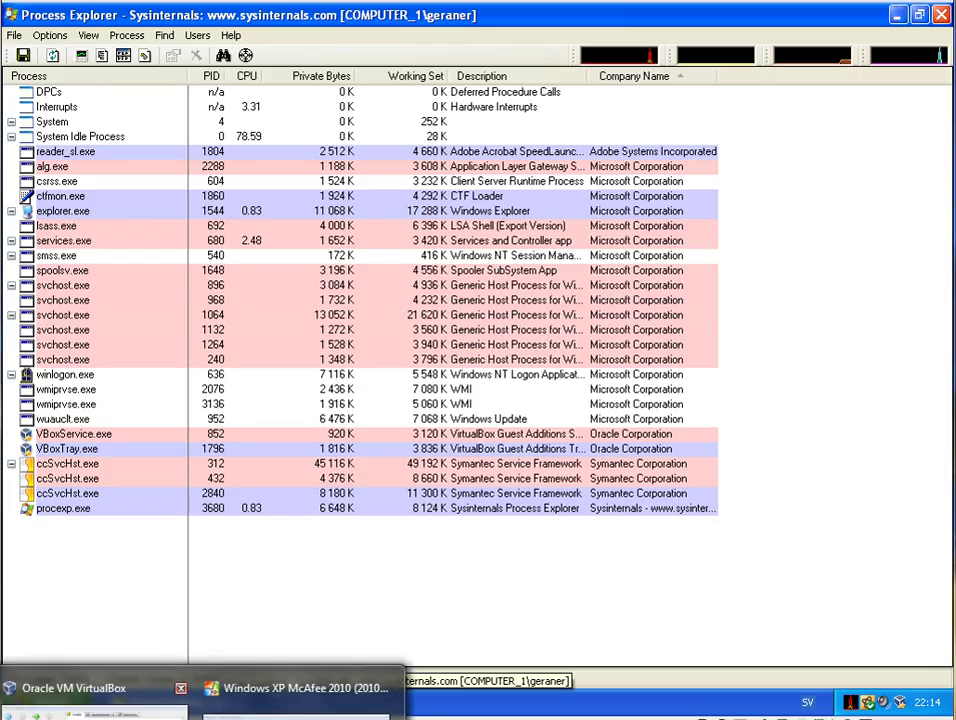
{"action": "left_click", "coordinate": [95, 688]}
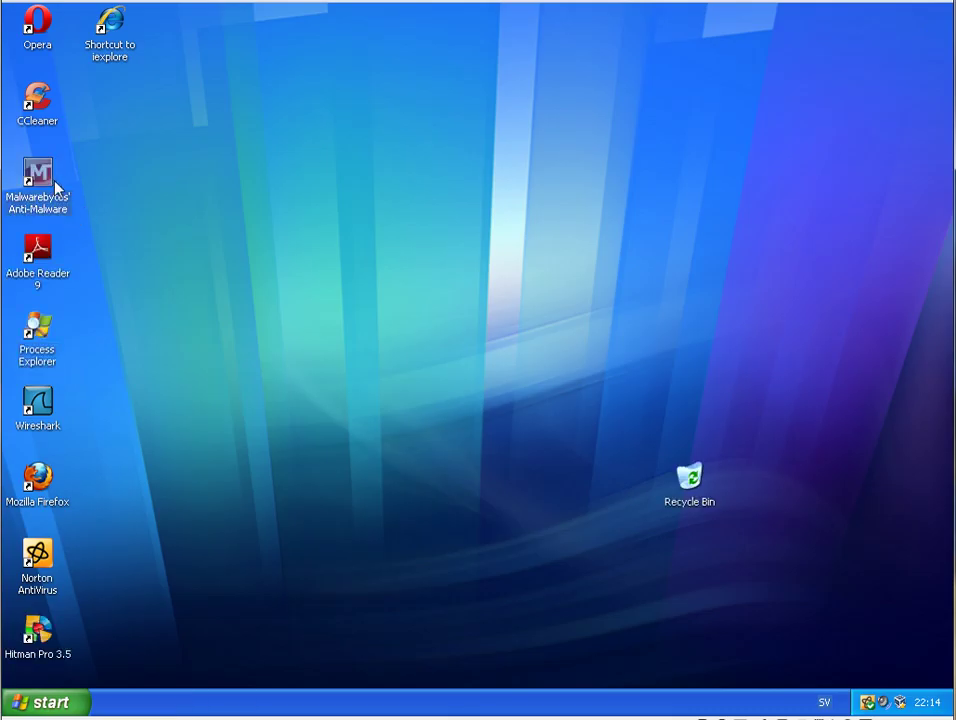
{"action": "mouse_move", "coordinate": [657, 382]}
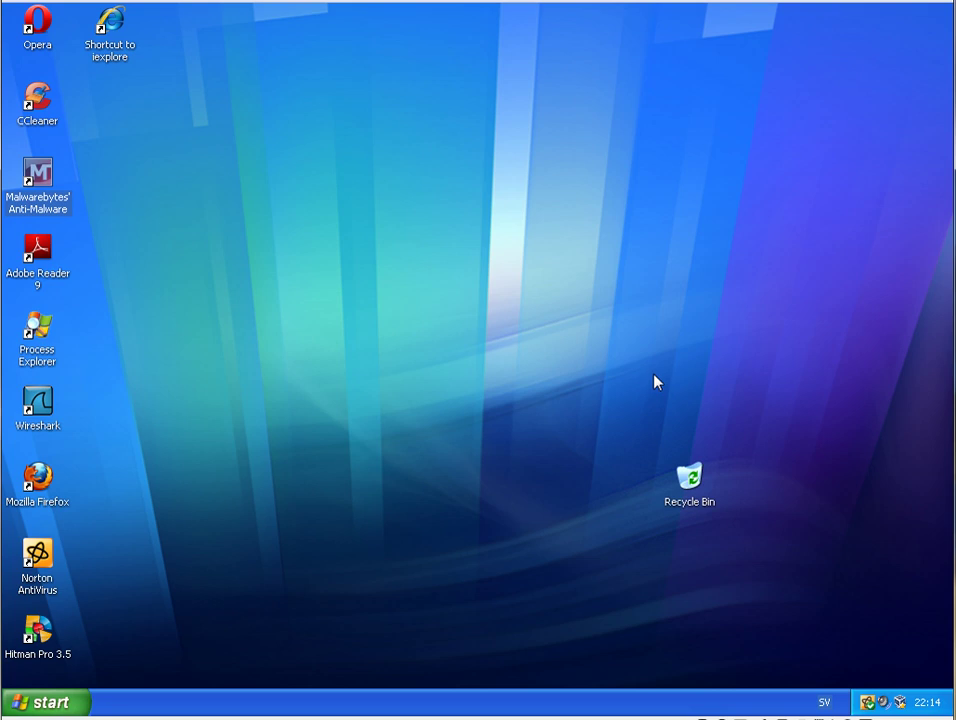
{"action": "mouse_move", "coordinate": [583, 597]}
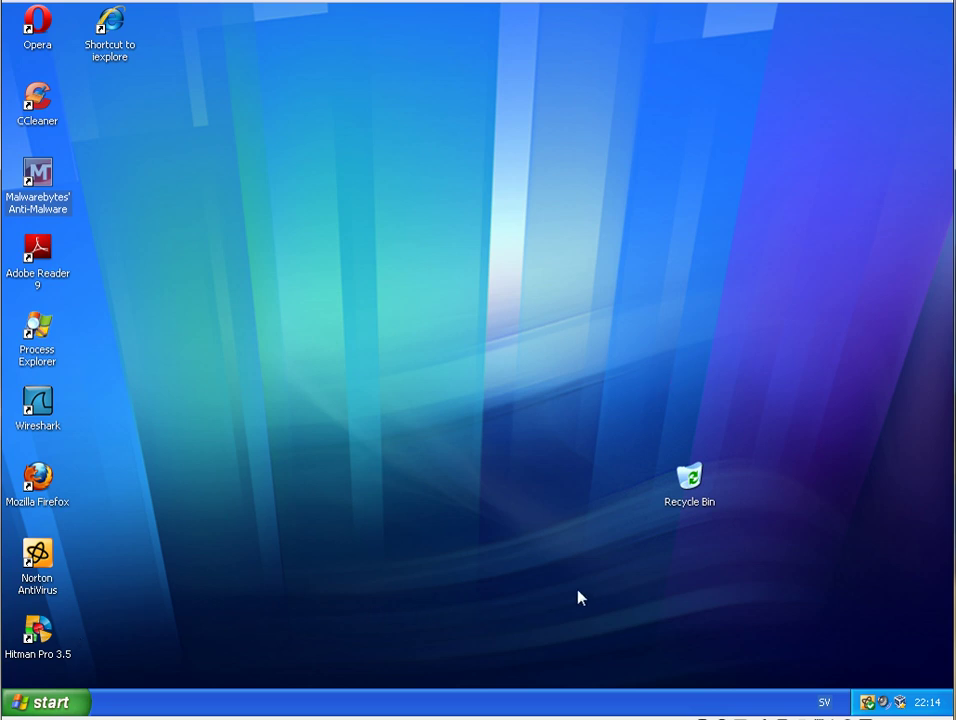
- Launch Malwarebytes and finish the clean Norton QuickScan of 3,021 items
{"action": "double_click", "coordinate": [38, 180]}
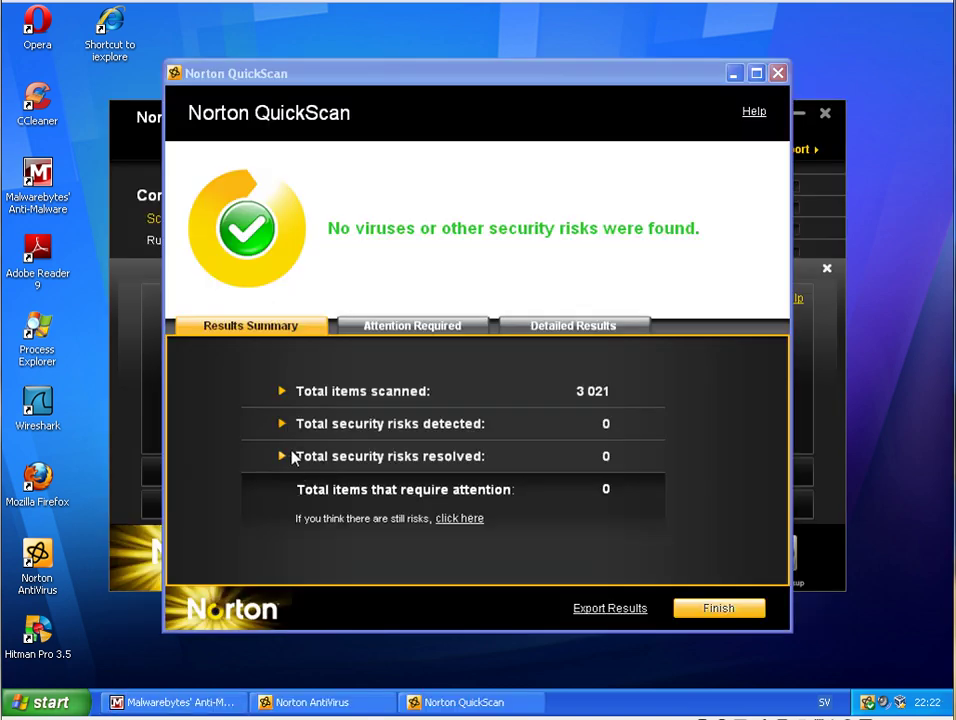
{"action": "mouse_move", "coordinate": [193, 153]}
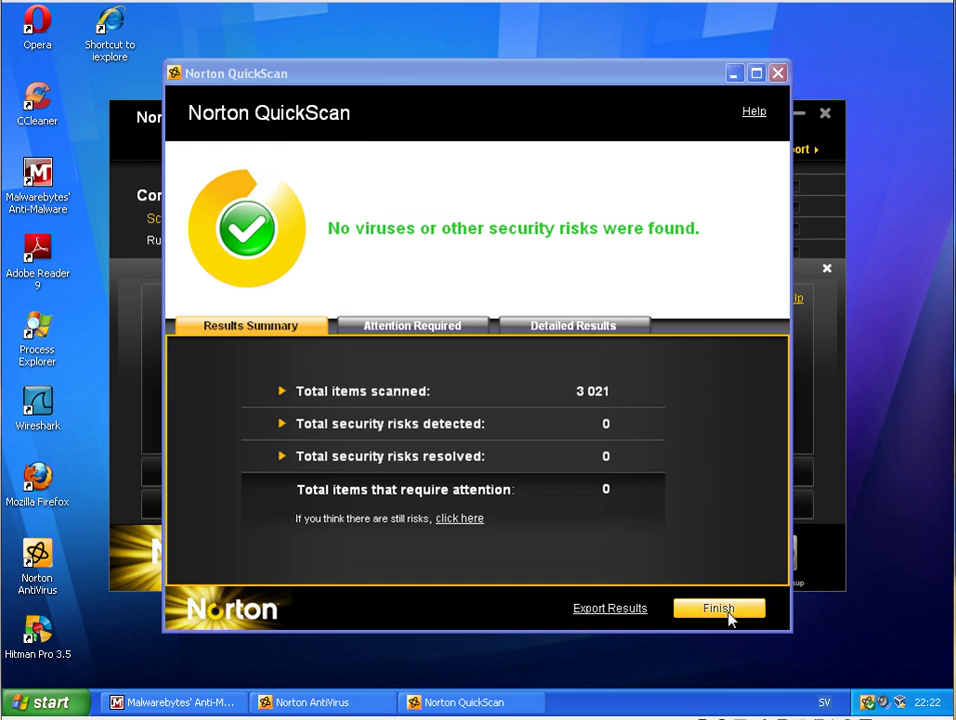
{"action": "left_click", "coordinate": [718, 608]}
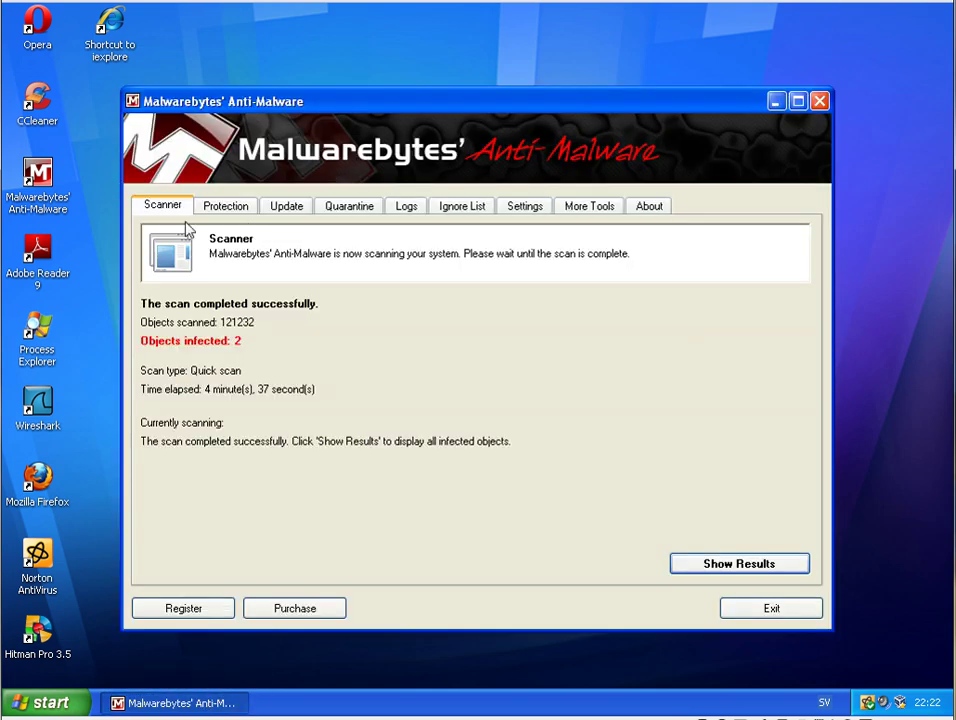
{"action": "mouse_move", "coordinate": [380, 450]}
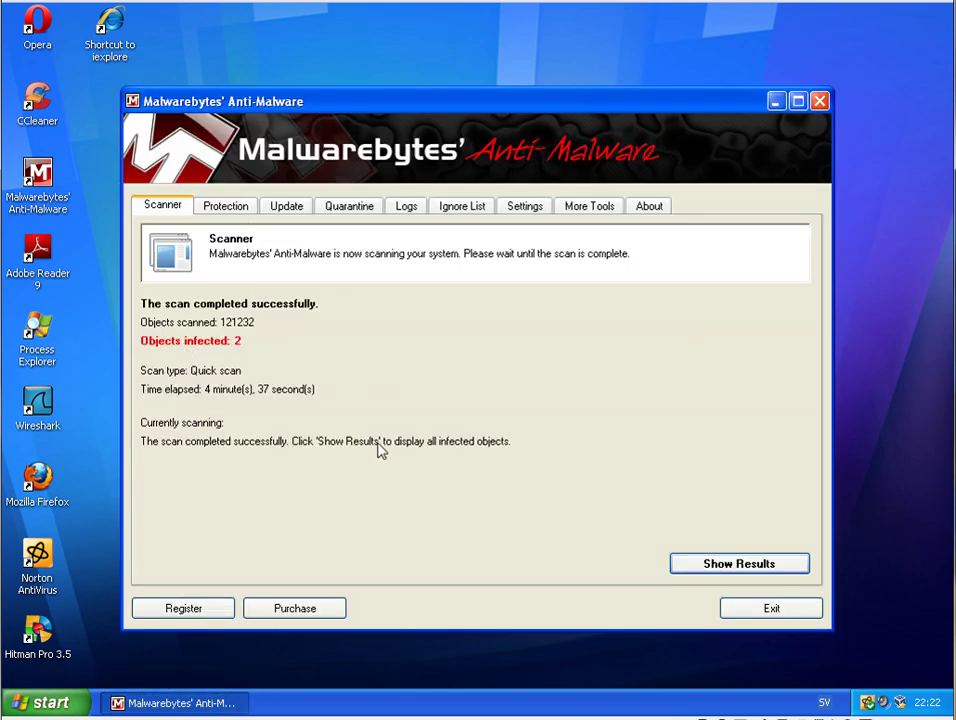
- Remove the two Spyware.Passwords.XGen items, close the log, and decline the restart
{"action": "left_click", "coordinate": [739, 563]}
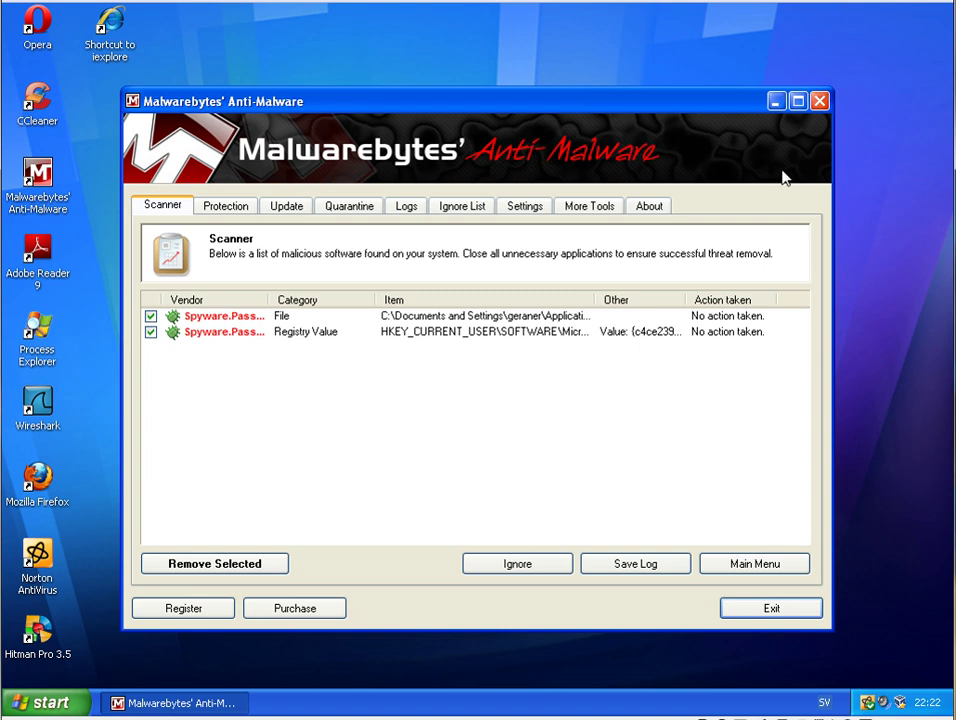
{"action": "left_click", "coordinate": [797, 101]}
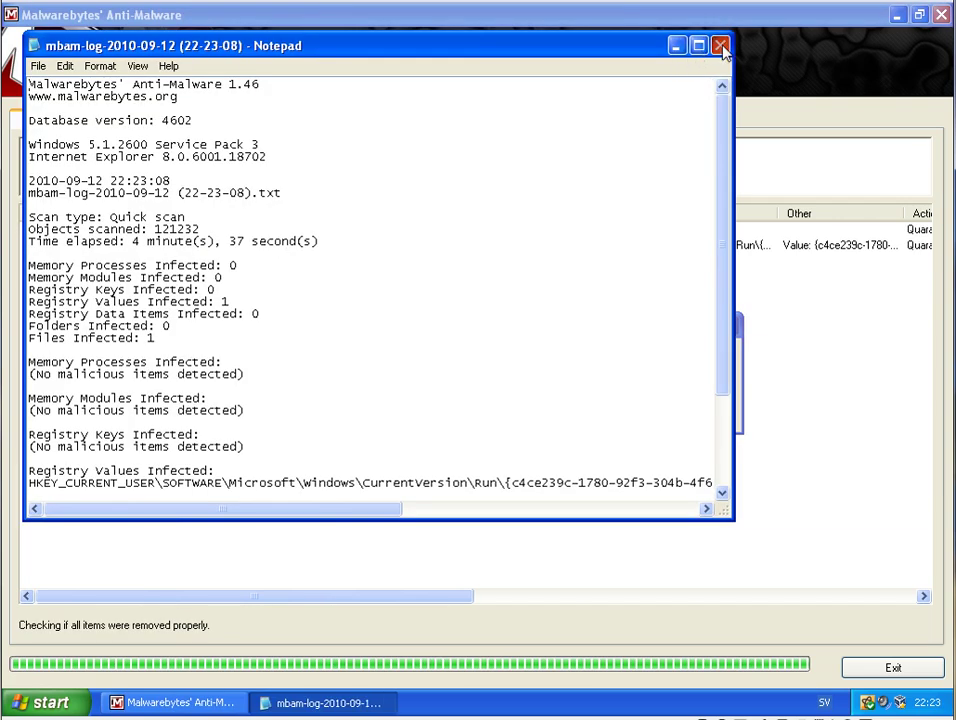
{"action": "left_click", "coordinate": [720, 46]}
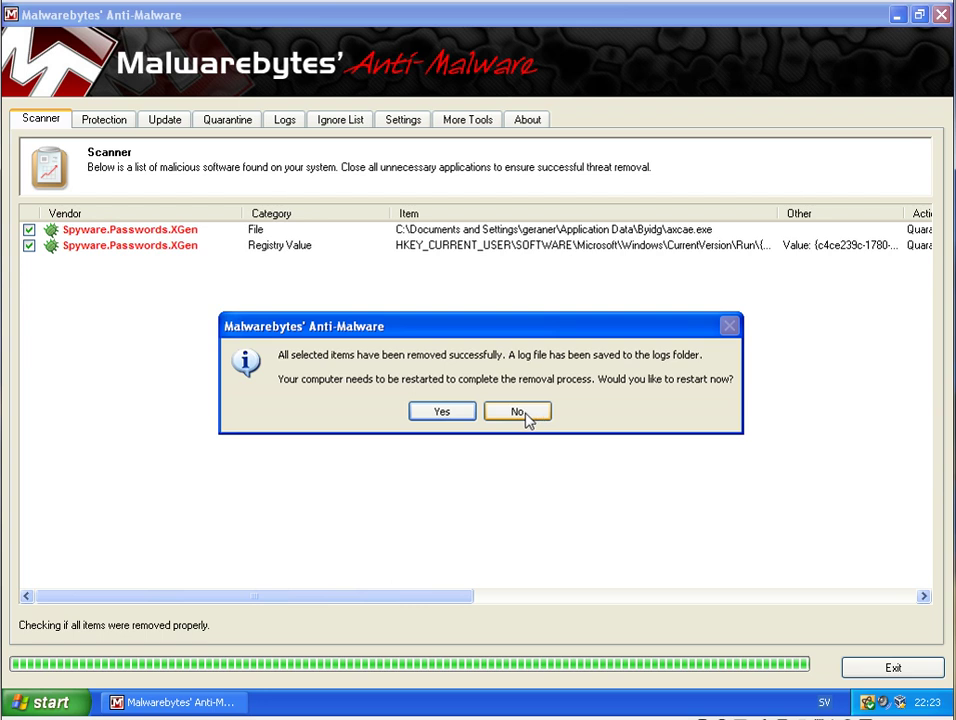
{"action": "left_click", "coordinate": [517, 411]}
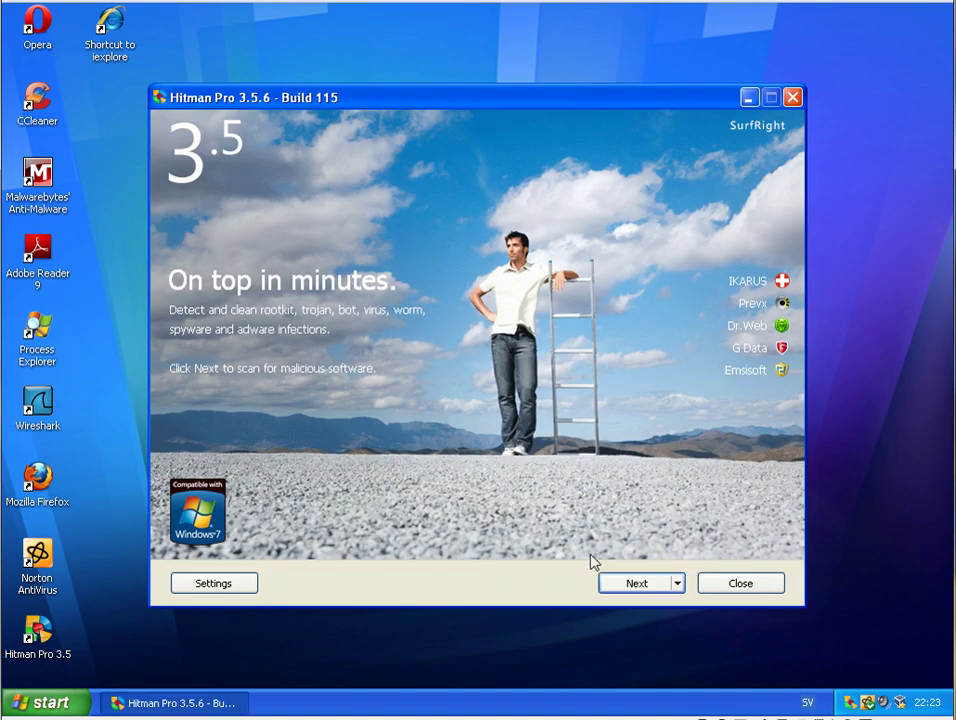
{"action": "left_click", "coordinate": [637, 583]}
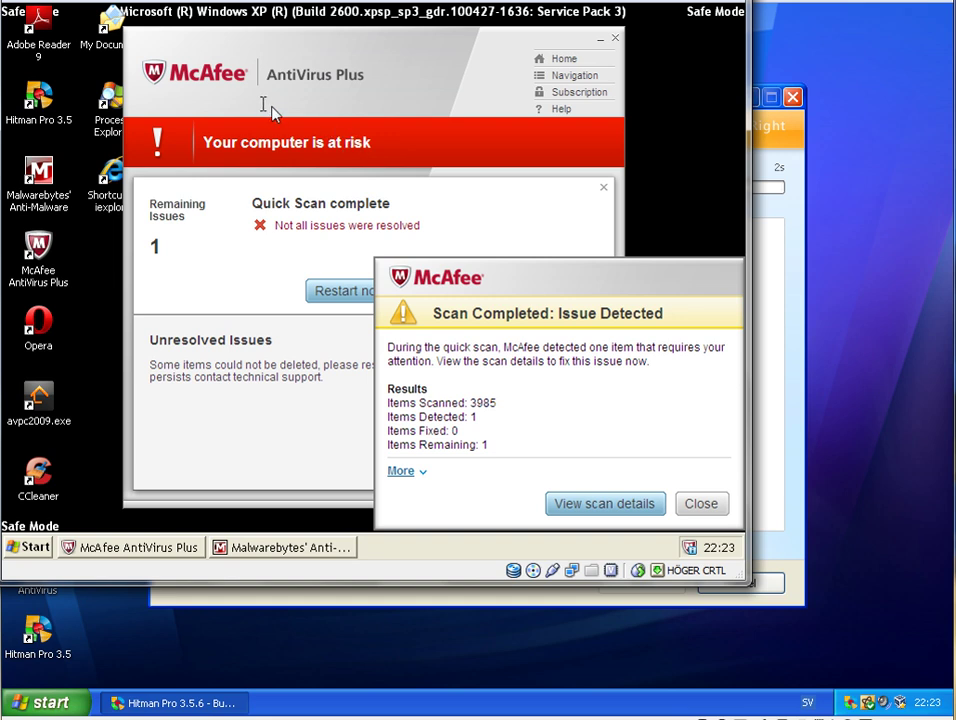
{"action": "mouse_move", "coordinate": [310, 122]}
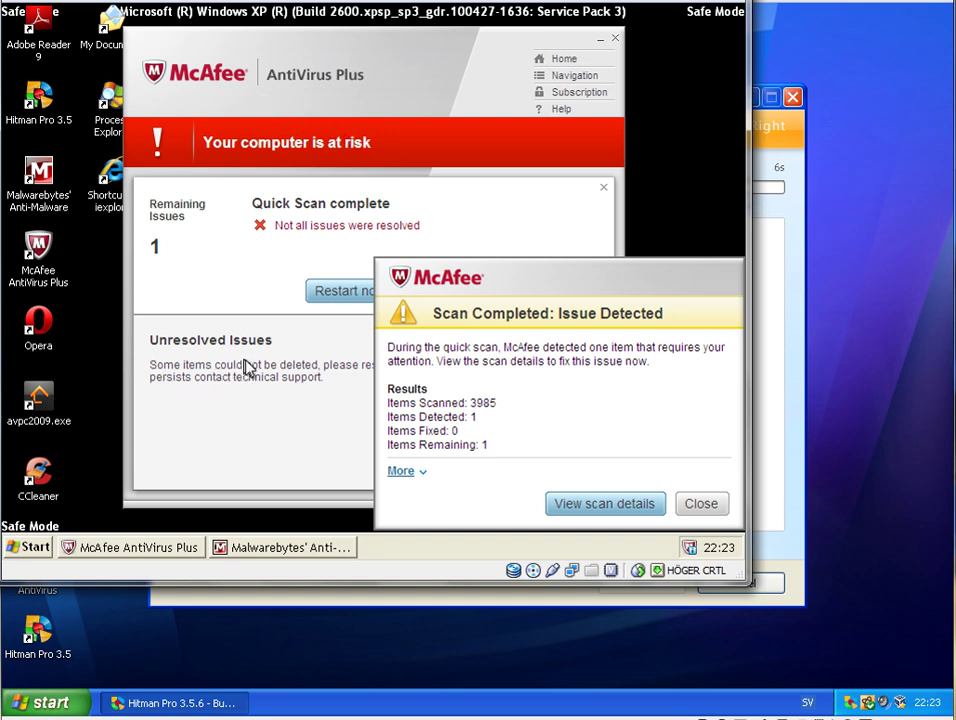
{"action": "mouse_move", "coordinate": [257, 258]}
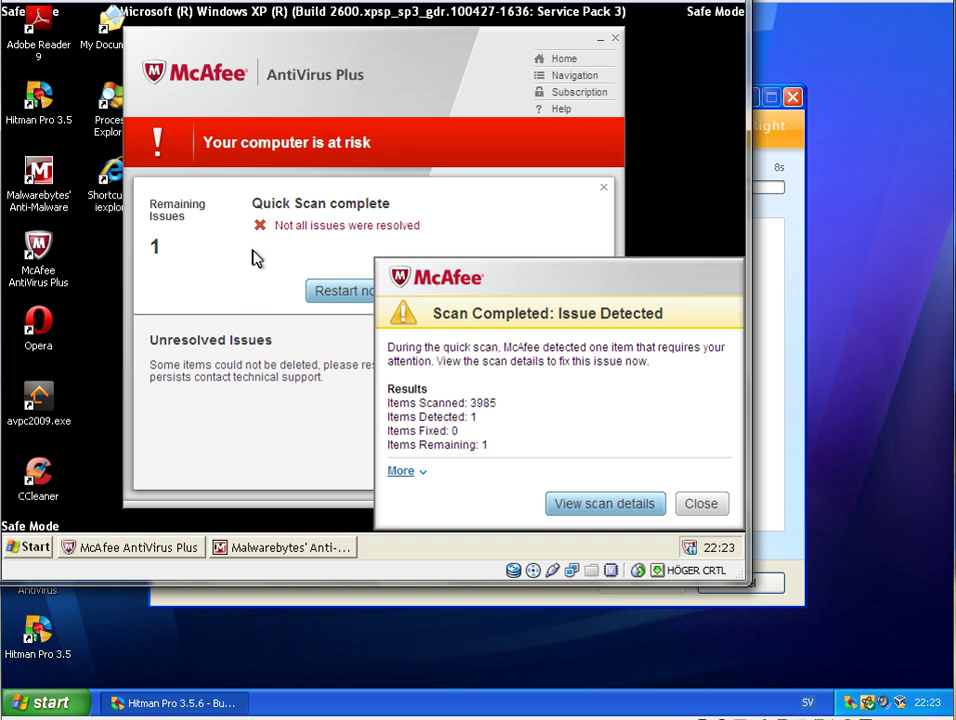
{"action": "mouse_move", "coordinate": [318, 102]}
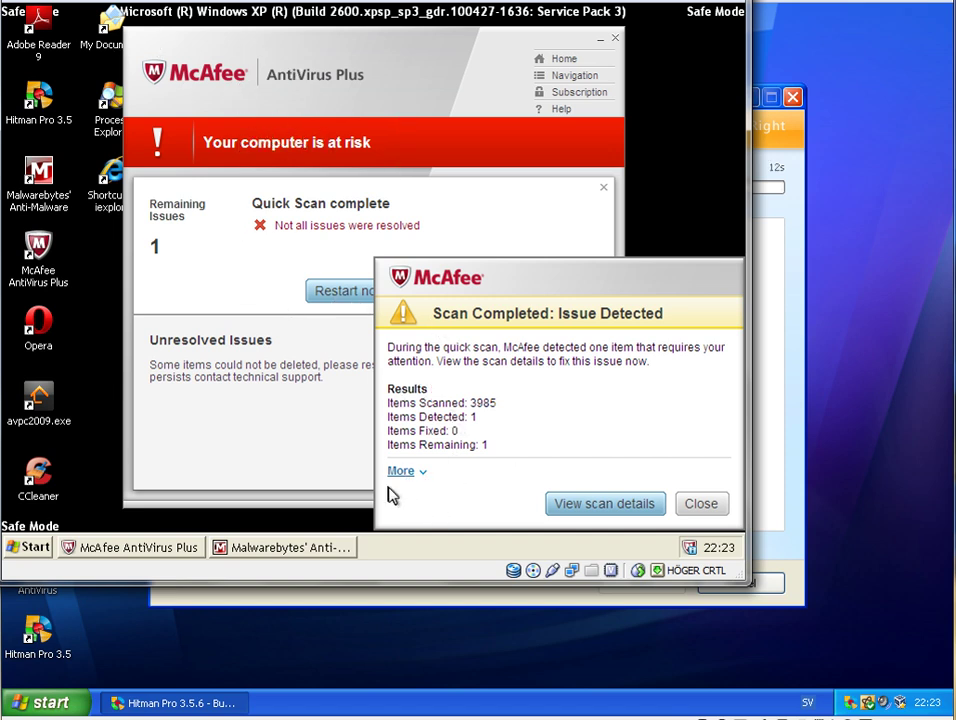
- View the ODS scan log flagging winlogon.exe as Spy-Agent.bw.gen!mem, then close McAfee
{"action": "left_click", "coordinate": [401, 470]}
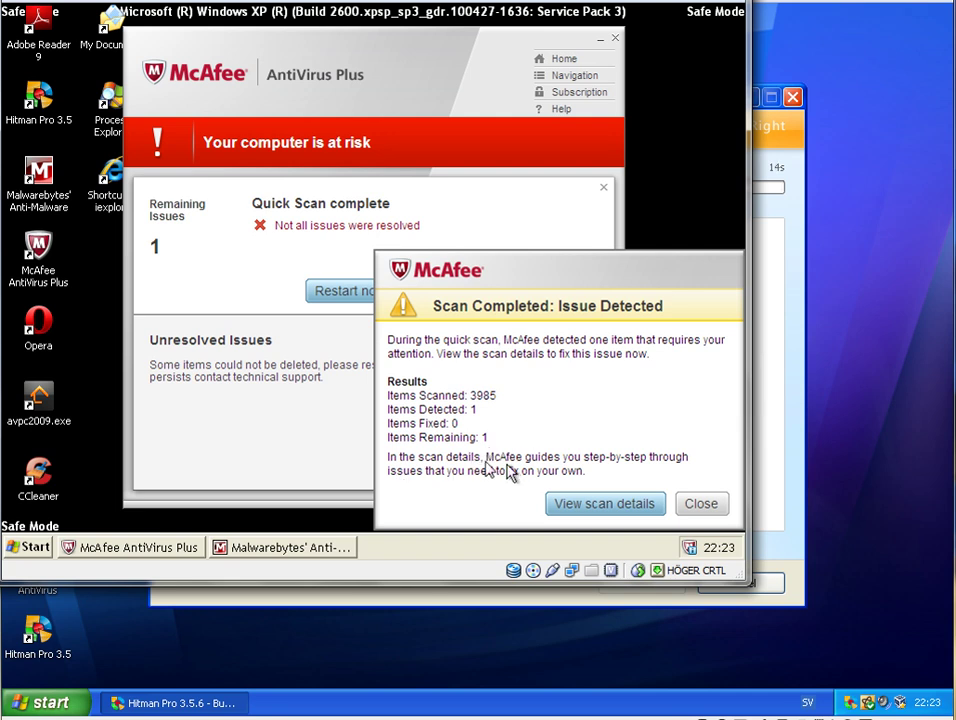
{"action": "left_click", "coordinate": [701, 503]}
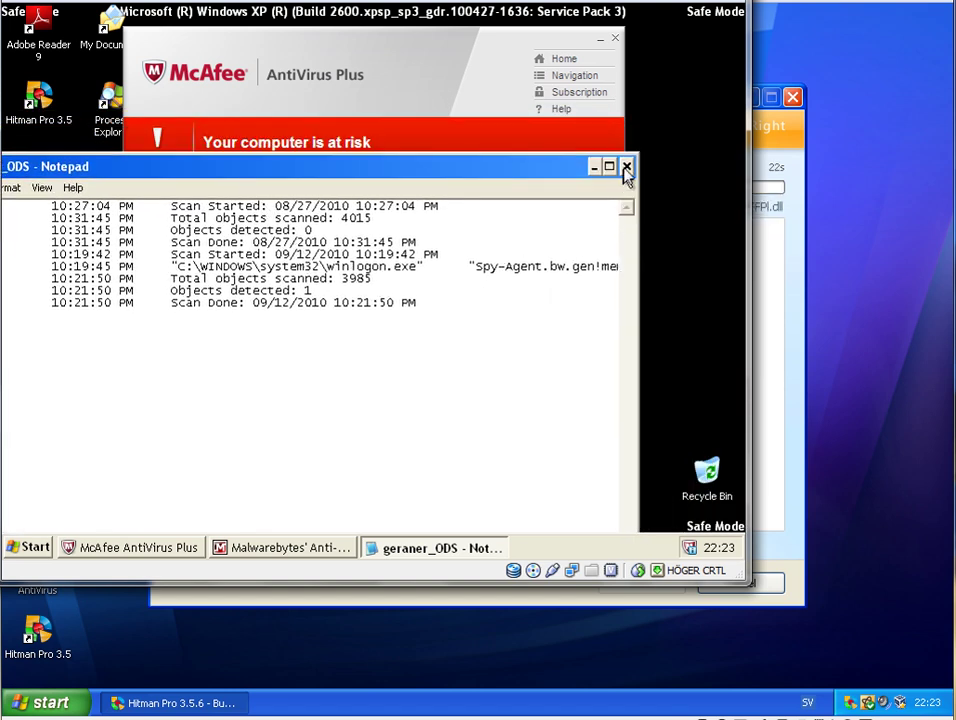
{"action": "left_click", "coordinate": [609, 166]}
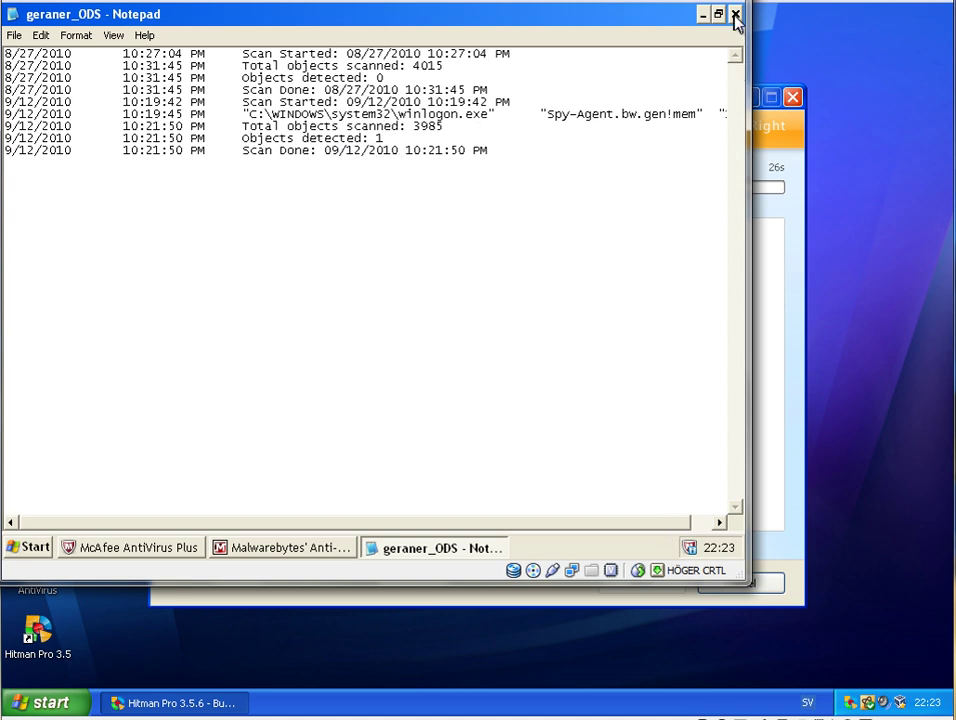
{"action": "left_click", "coordinate": [735, 14]}
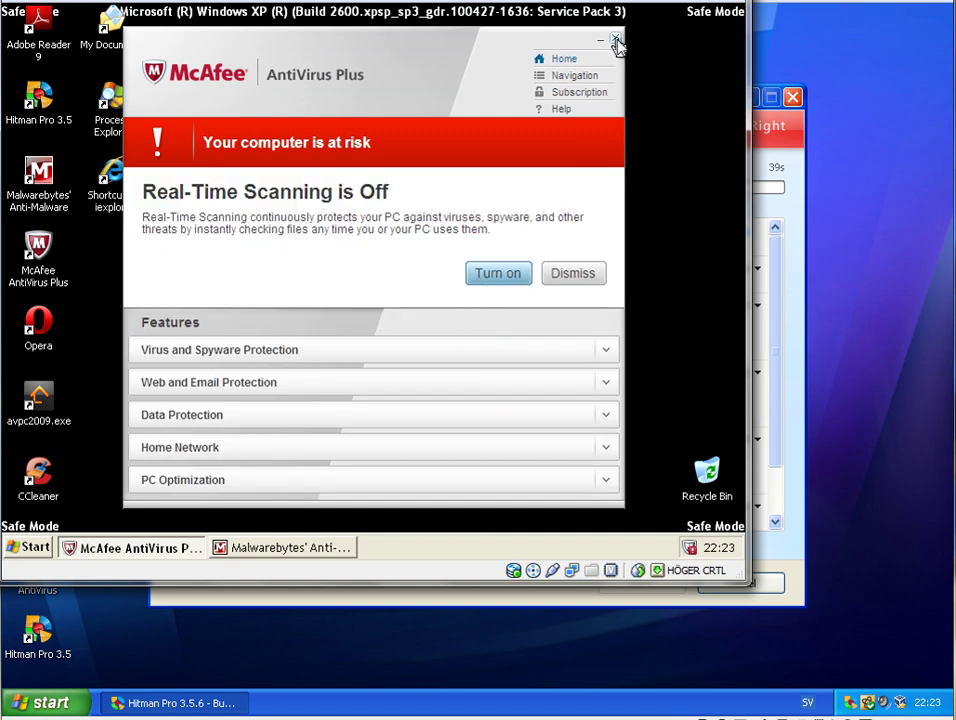
{"action": "left_click", "coordinate": [618, 40]}
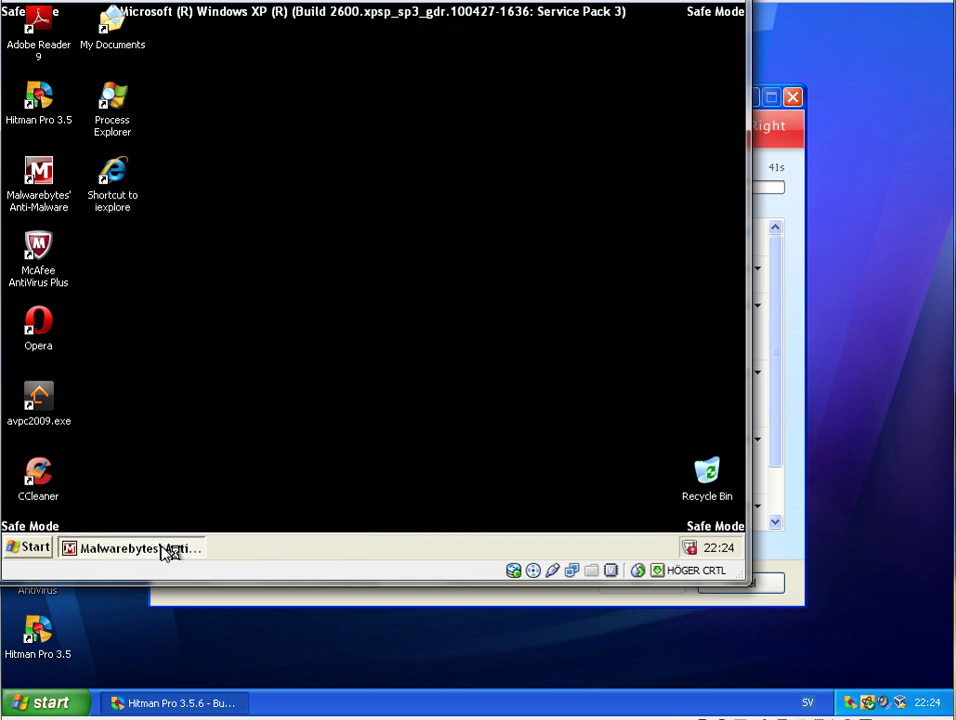
- Bring the Malwarebytes Anti-Malware window back up from the taskbar
{"action": "left_click", "coordinate": [130, 548]}
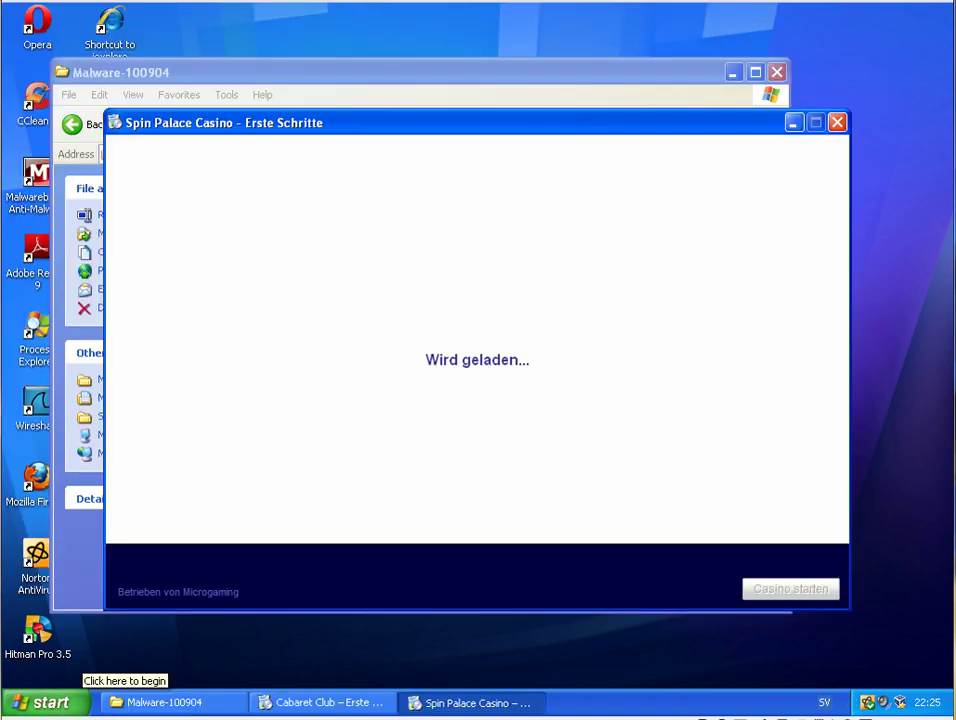
{"action": "mouse_move", "coordinate": [148, 228]}
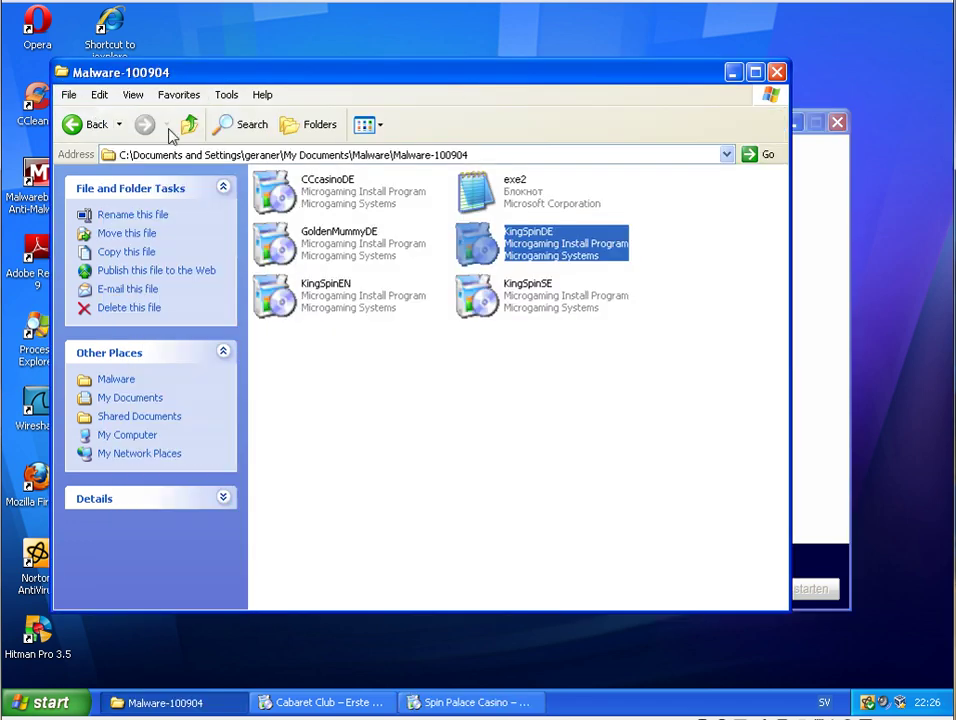
{"action": "mouse_move", "coordinate": [513, 410]}
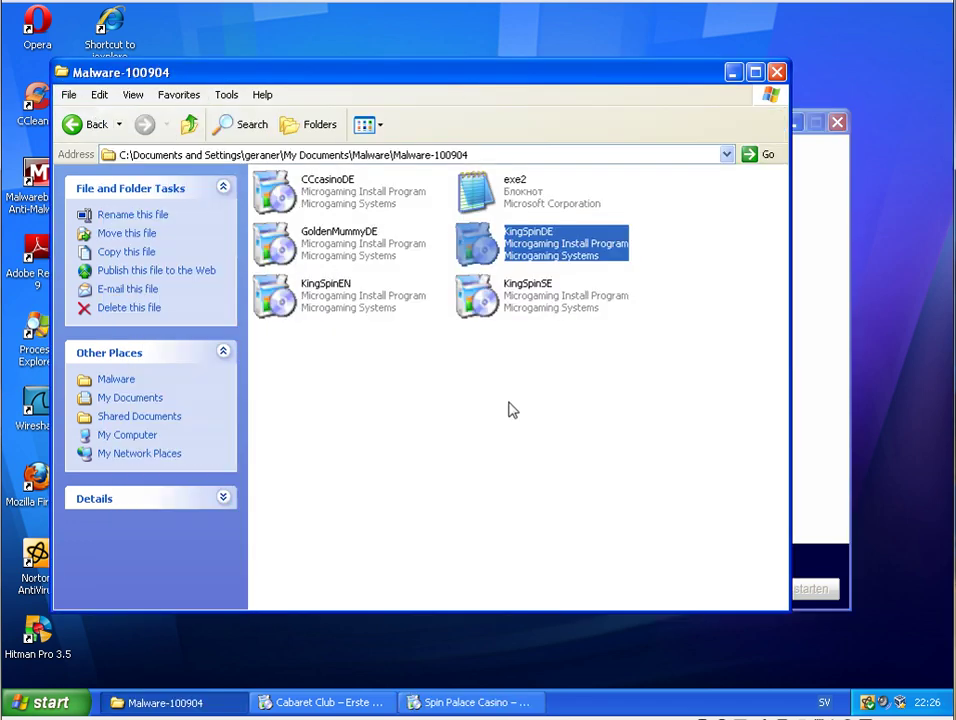
{"action": "mouse_move", "coordinate": [420, 365]}
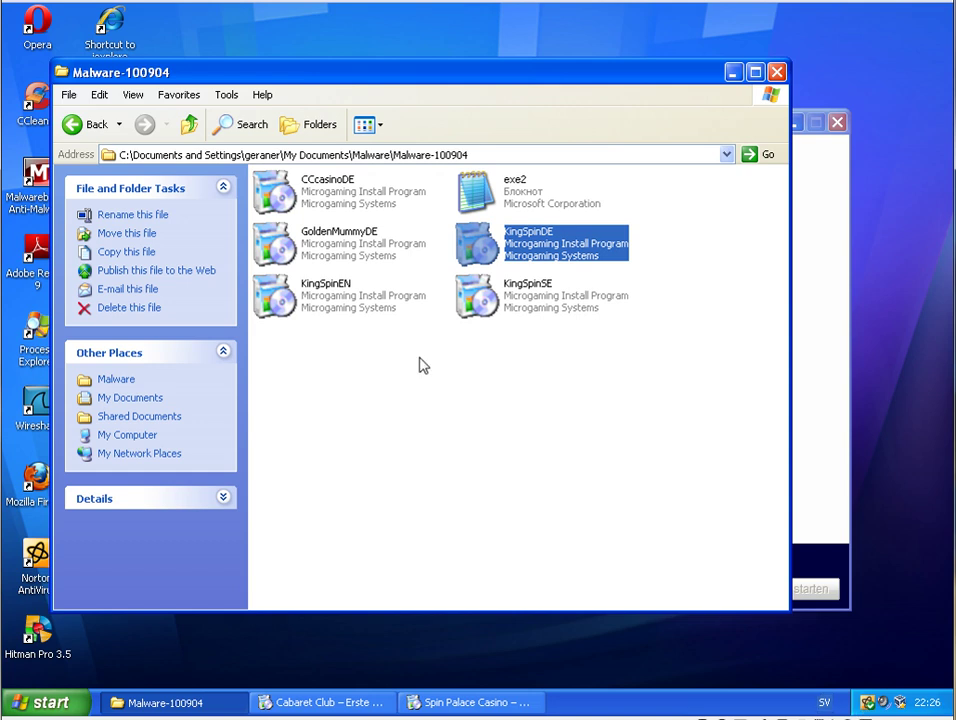
{"action": "mouse_move", "coordinate": [312, 257]}
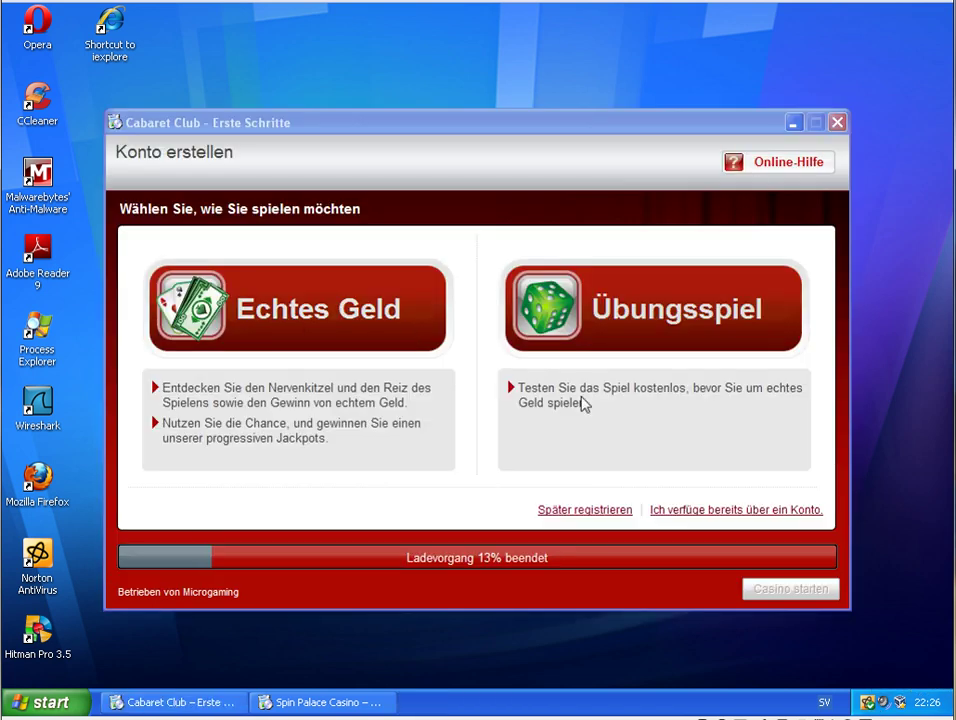
{"action": "mouse_move", "coordinate": [398, 567]}
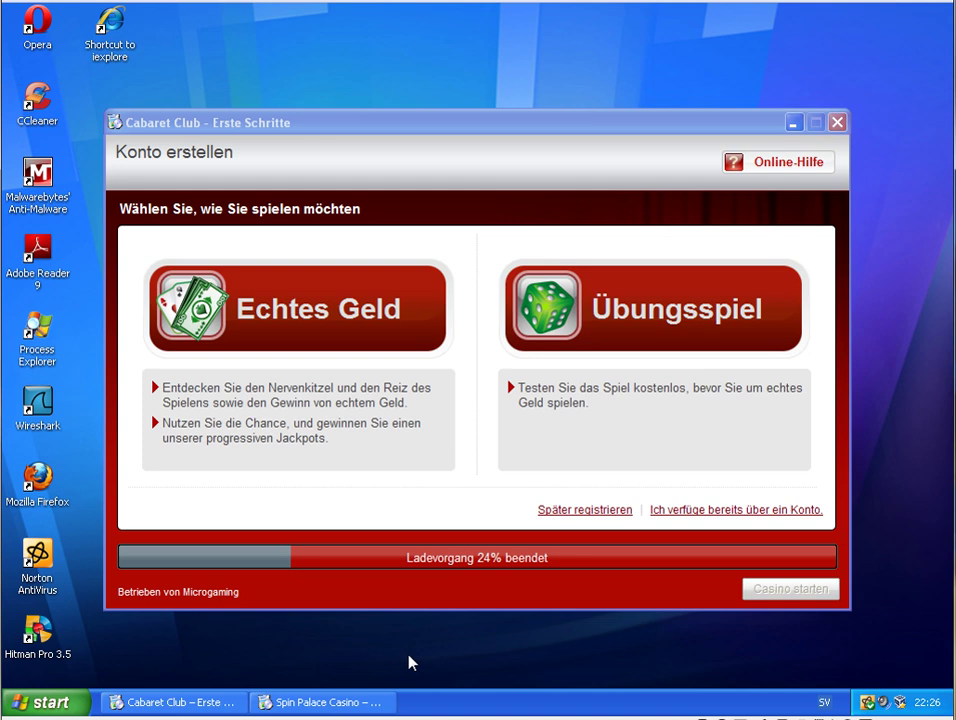
{"action": "mouse_move", "coordinate": [871, 703]}
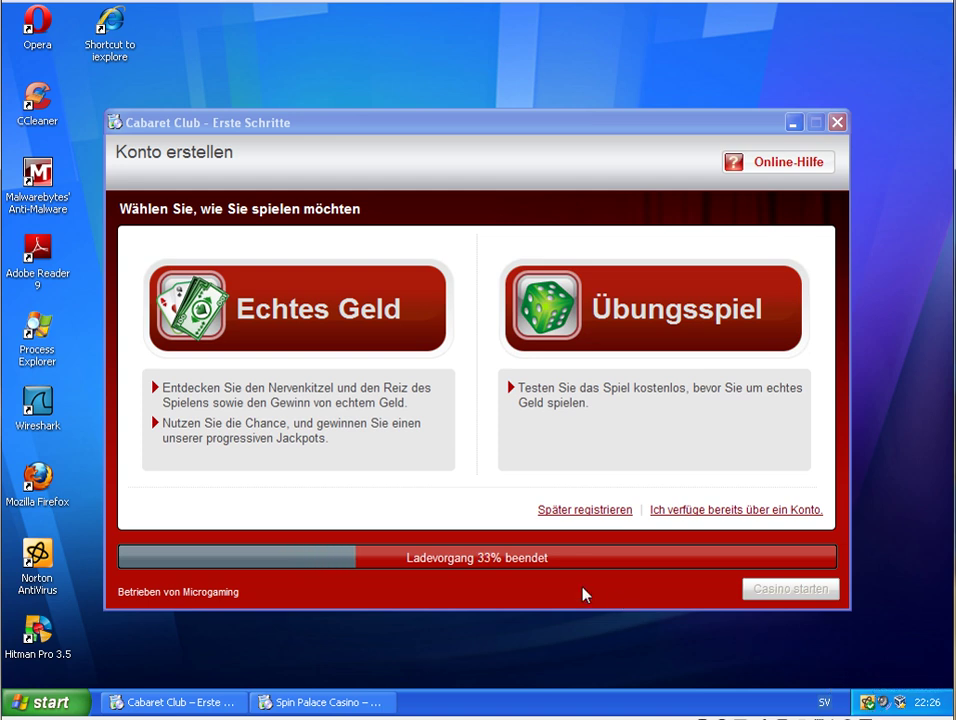
{"action": "mouse_move", "coordinate": [368, 333]}
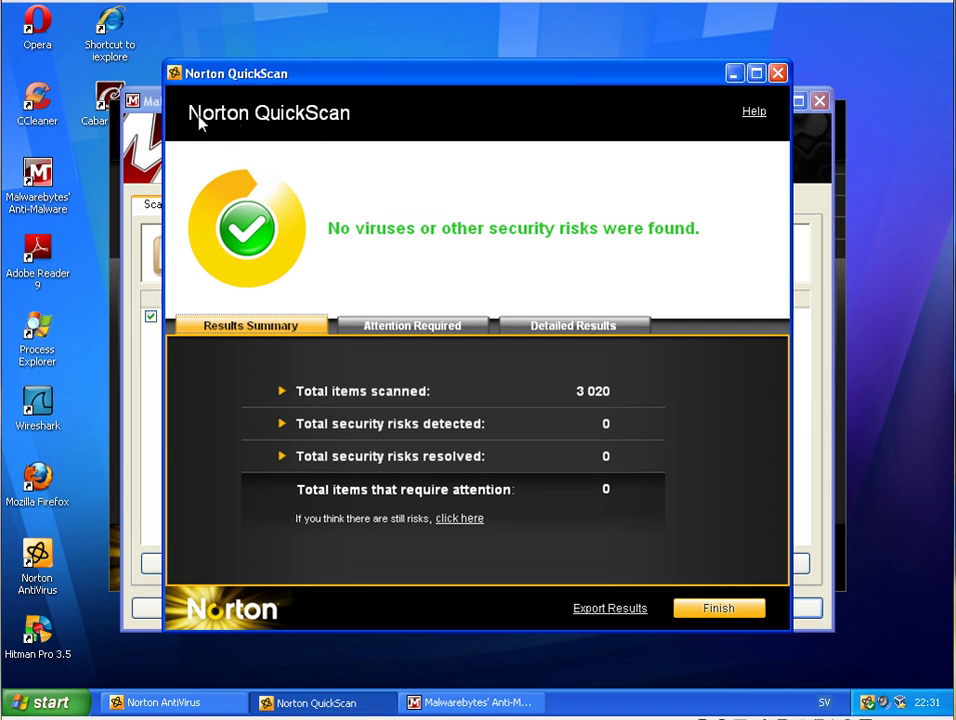
{"action": "mouse_move", "coordinate": [607, 429]}
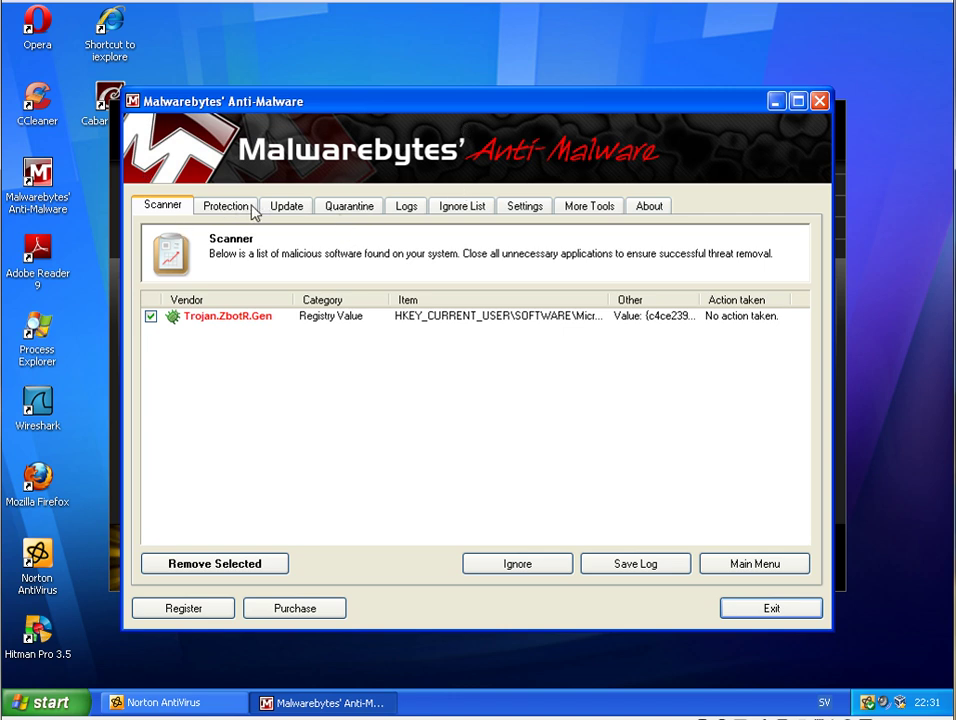
{"action": "mouse_move", "coordinate": [519, 388]}
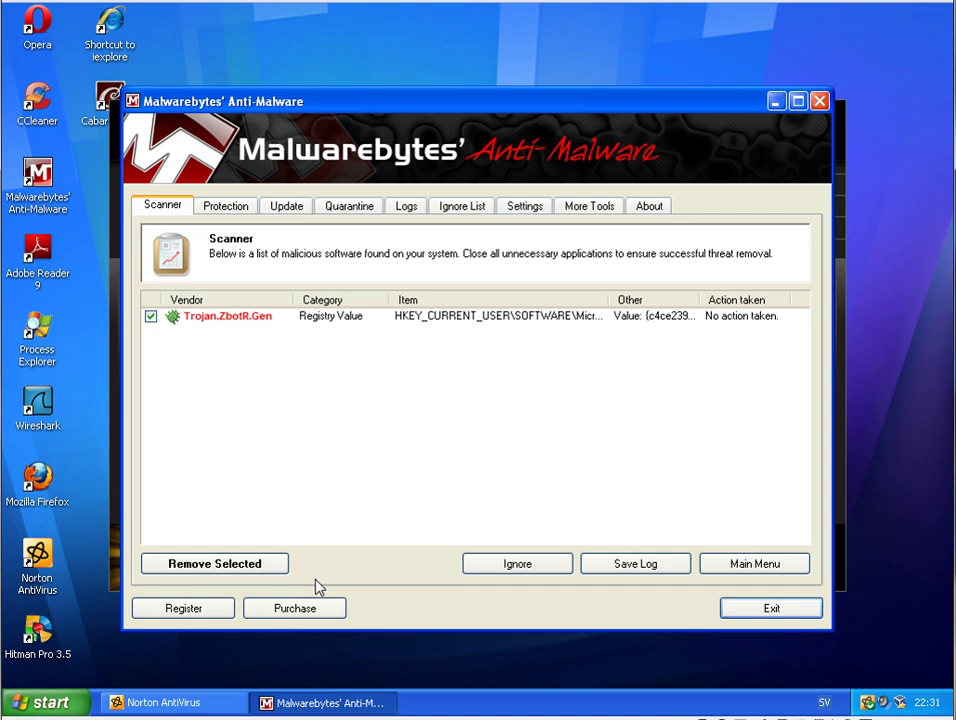
- Remove the Trojan.ZbotR.Gen registry value, acknowledge the removal, and exit Malwarebytes
{"action": "left_click", "coordinate": [214, 563]}
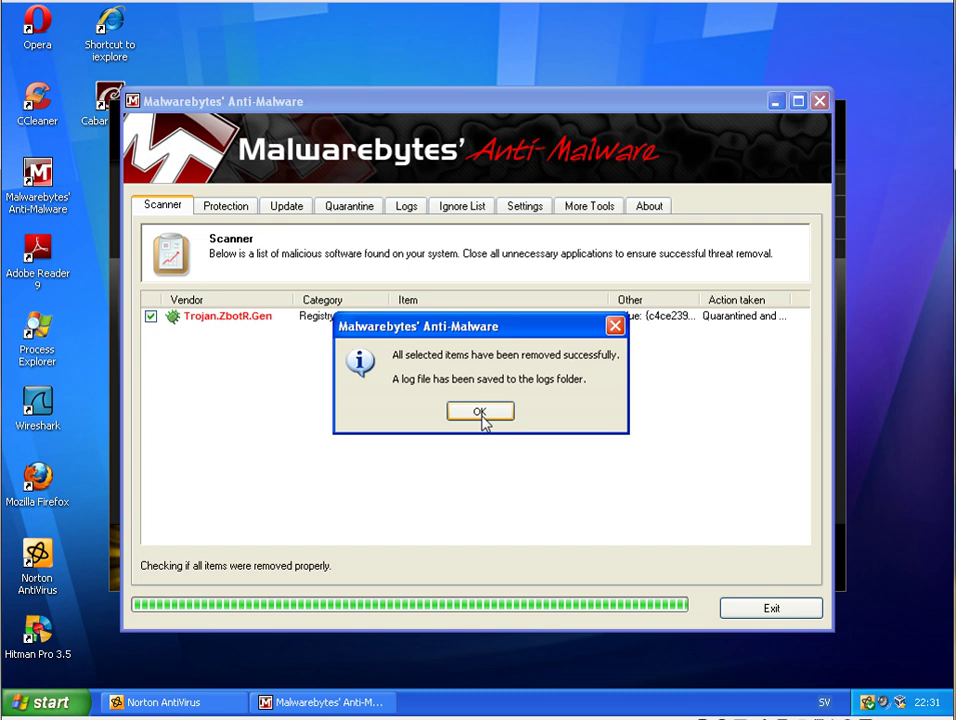
{"action": "left_click", "coordinate": [480, 412]}
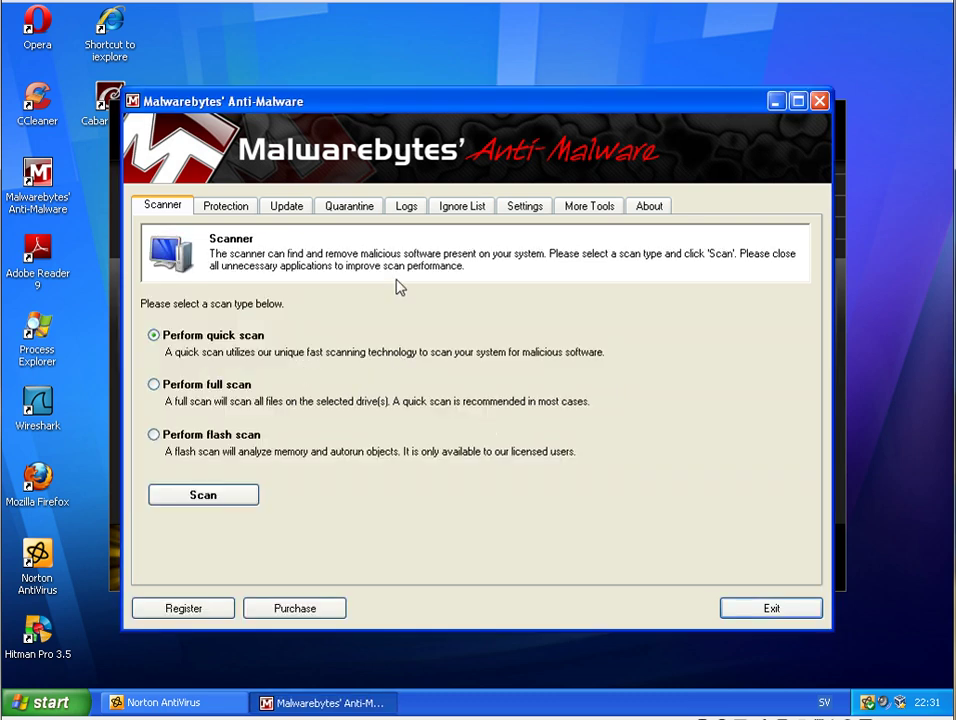
{"action": "mouse_move", "coordinate": [446, 208]}
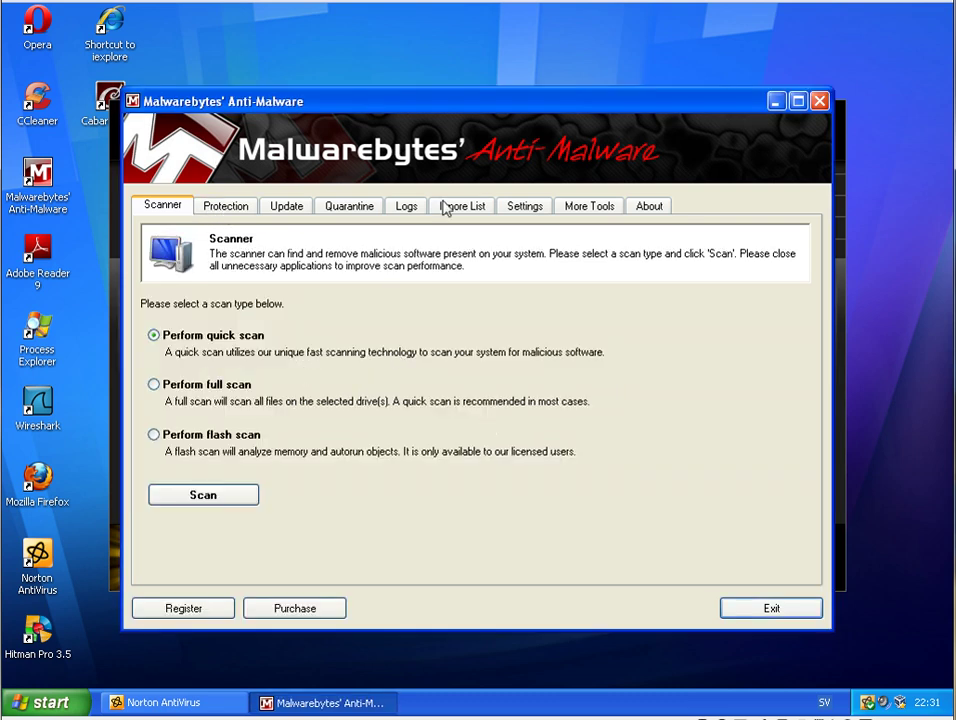
{"action": "left_click", "coordinate": [162, 702]}
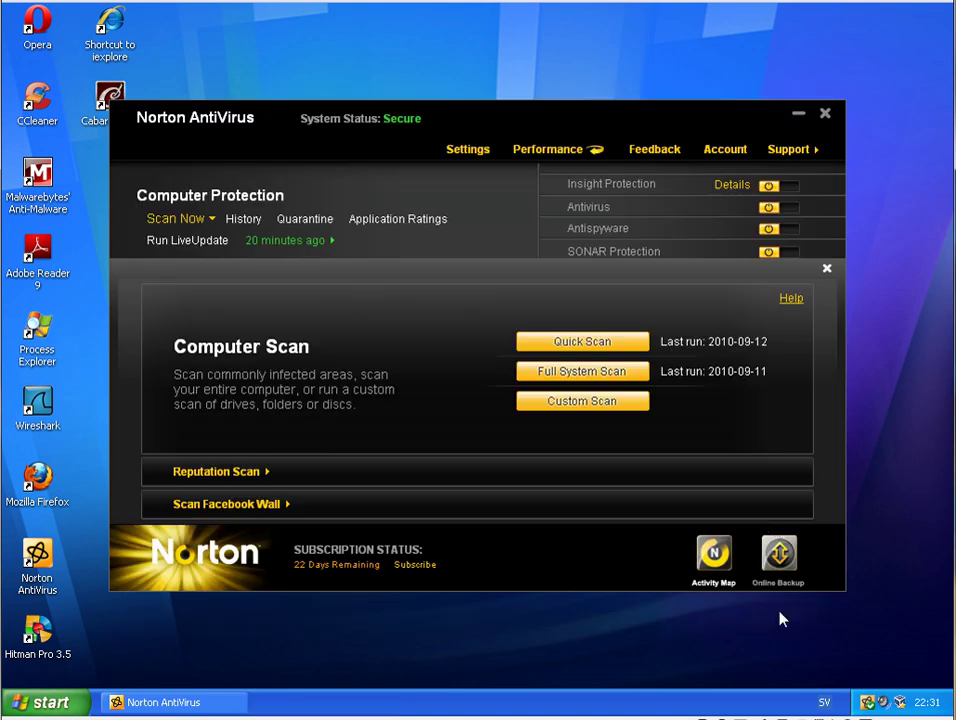
- Close Norton AntiVirus and start the Hitman Pro 3.5.6 malware scan
{"action": "left_click", "coordinate": [826, 268]}
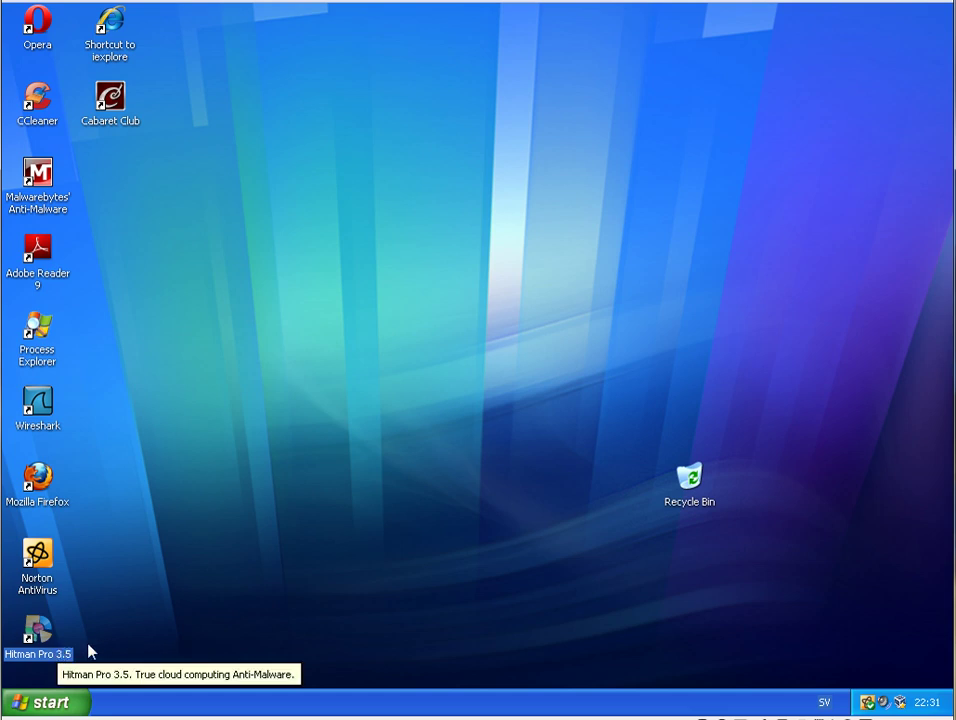
{"action": "mouse_move", "coordinate": [45, 637]}
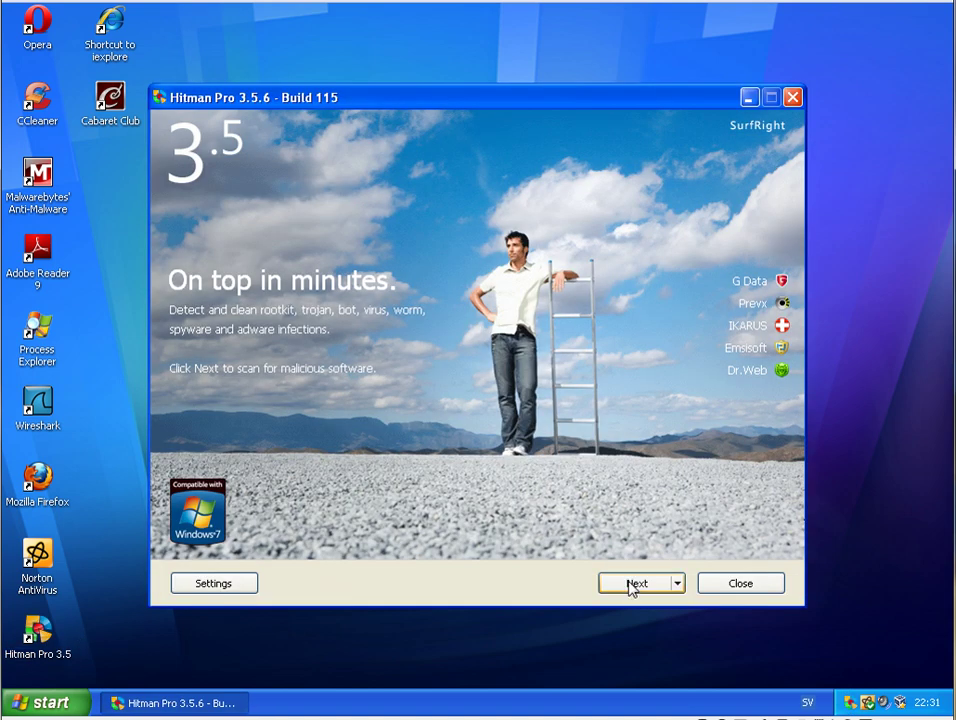
{"action": "left_click", "coordinate": [637, 583]}
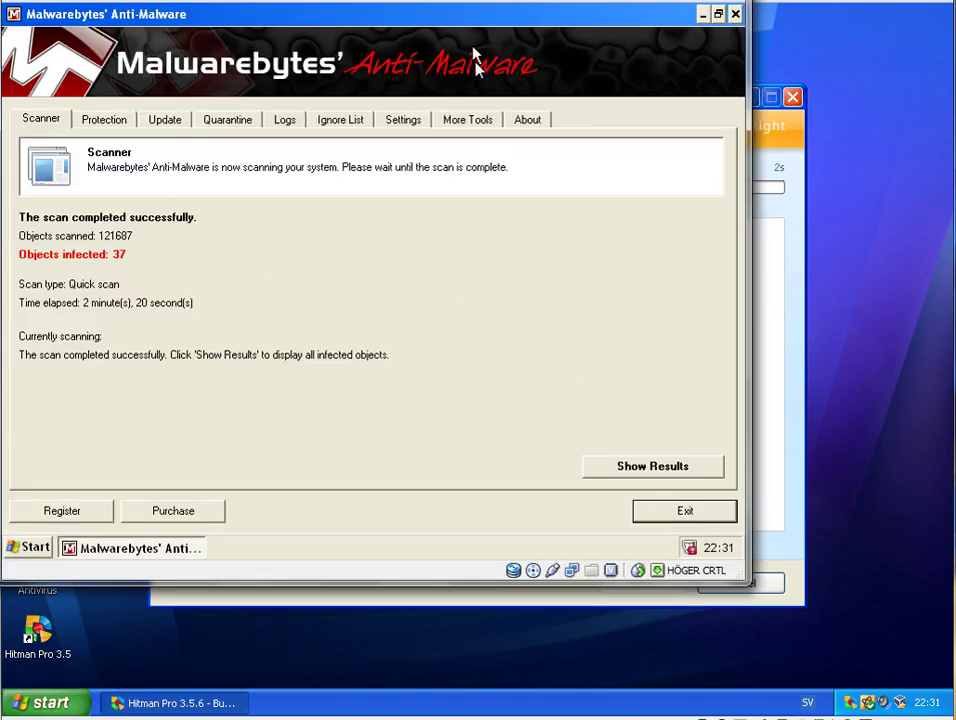
{"action": "mouse_move", "coordinate": [710, 558]}
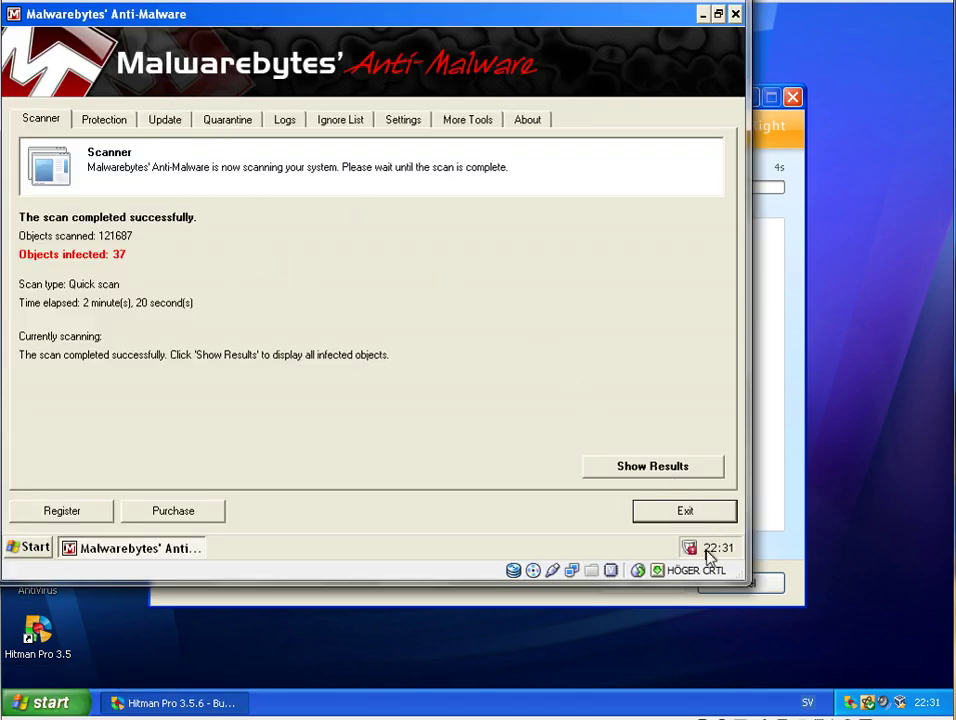
{"action": "mouse_move", "coordinate": [95, 283]}
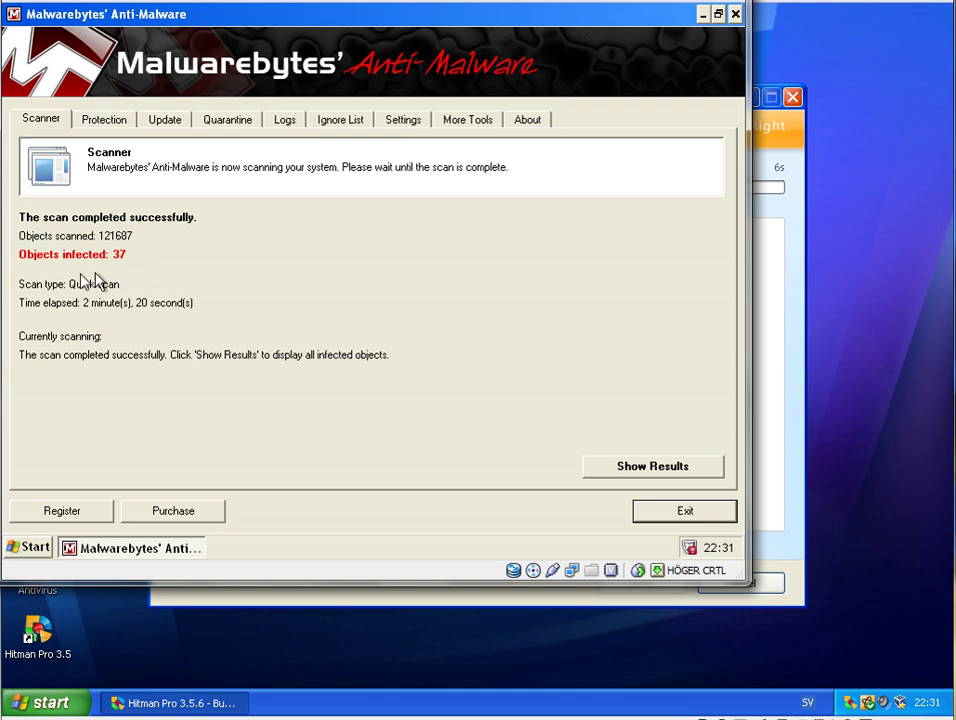
{"action": "mouse_move", "coordinate": [468, 444]}
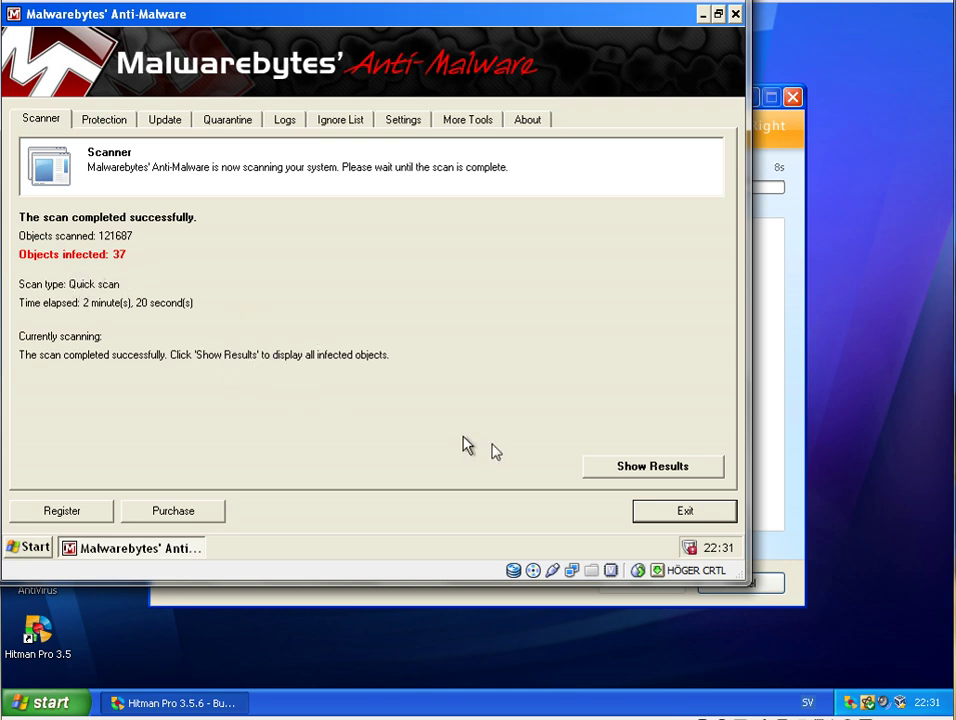
- Widen the Vendor column and review detections like Backdoor.Bot, Rogue.AntiVirus2008 and Spyware.Zbot
{"action": "left_click", "coordinate": [652, 466]}
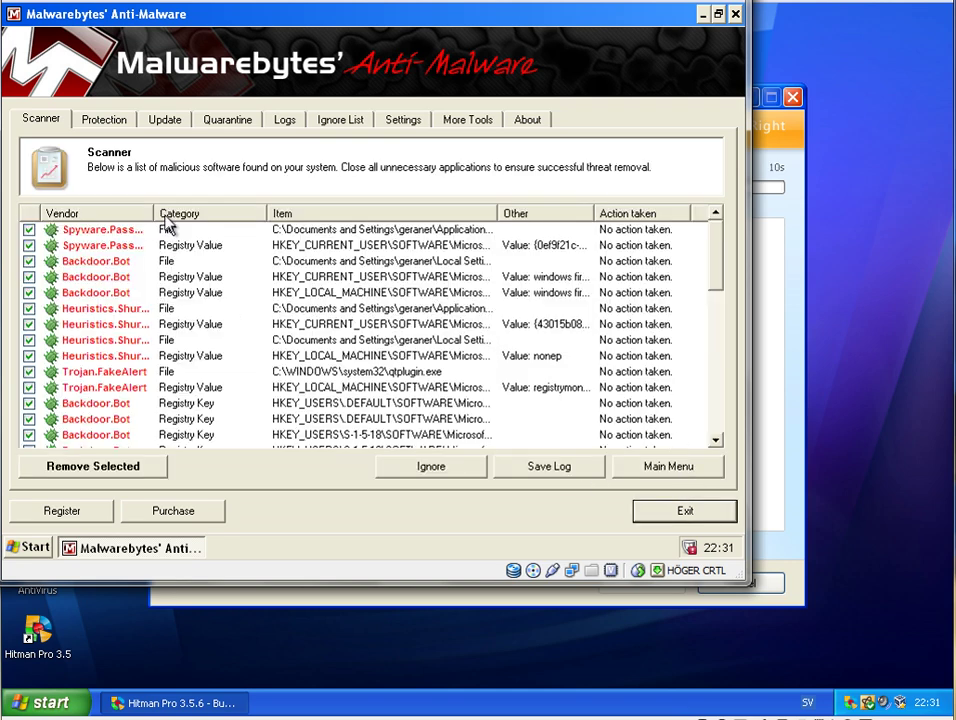
{"action": "left_click_drag", "start_coordinate": [140, 212], "coordinate": [210, 212]}
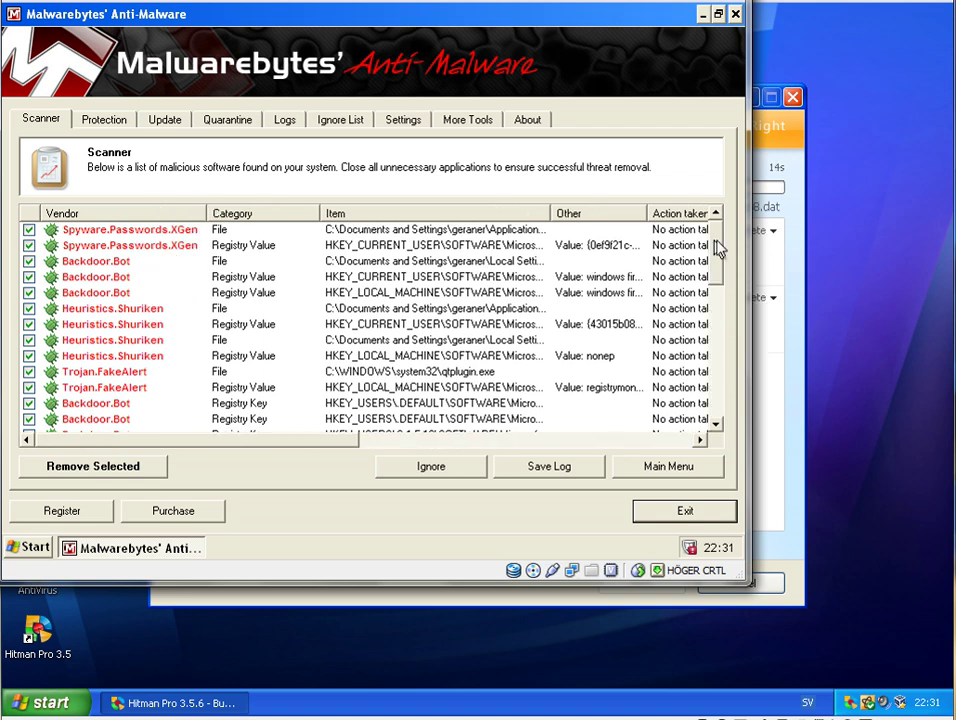
{"action": "scroll", "scroll_direction": "down", "scroll_amount": 3}
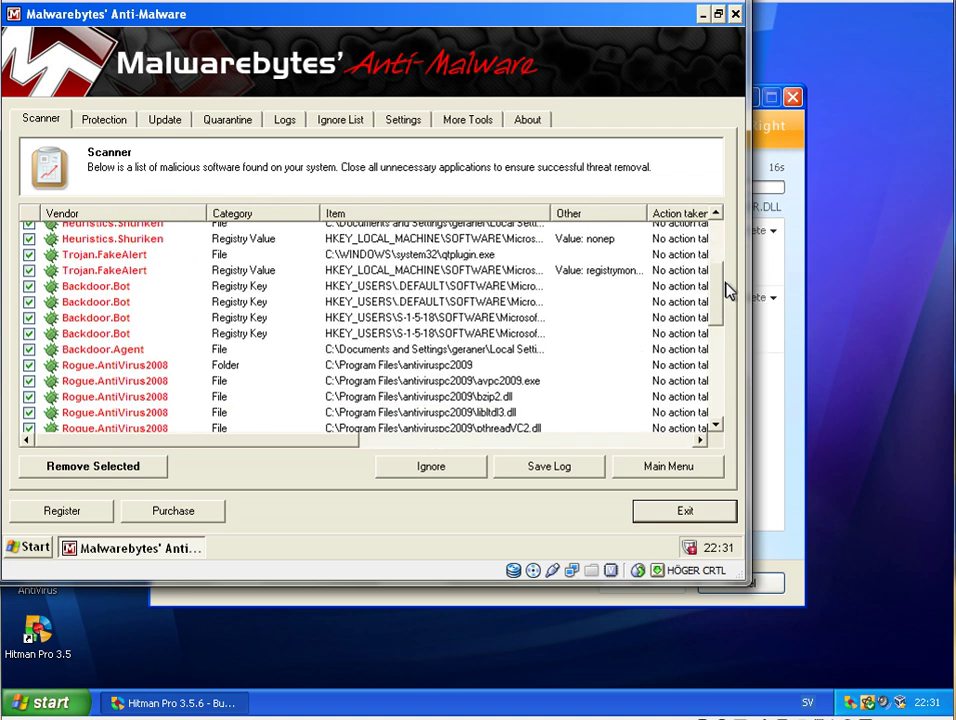
{"action": "scroll", "scroll_direction": "up", "scroll_amount": 3}
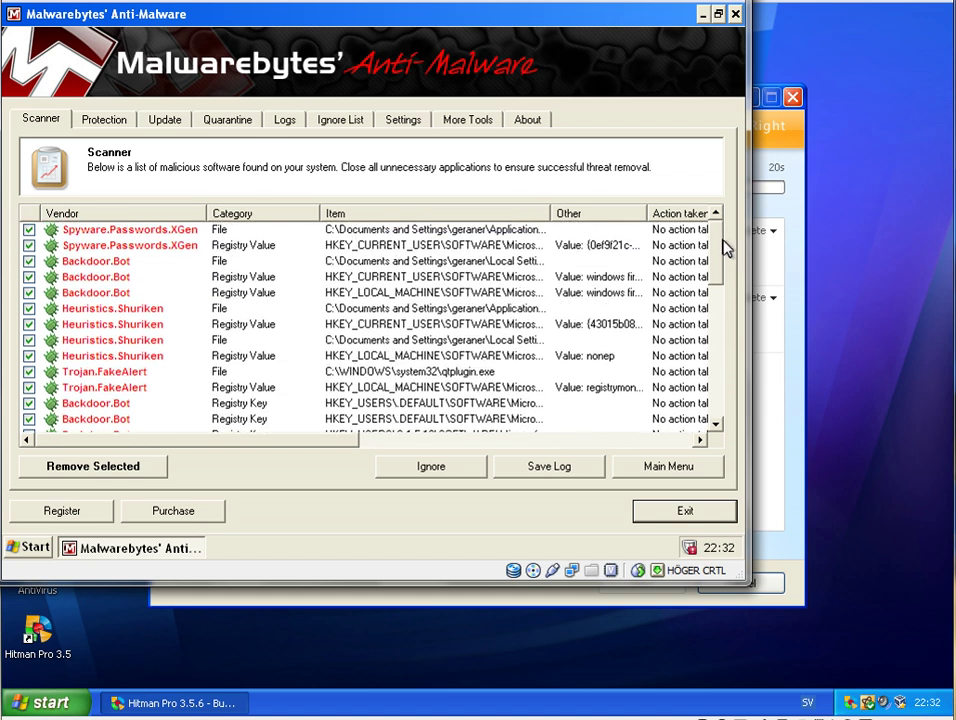
{"action": "scroll", "scroll_direction": "down", "scroll_amount": 3}
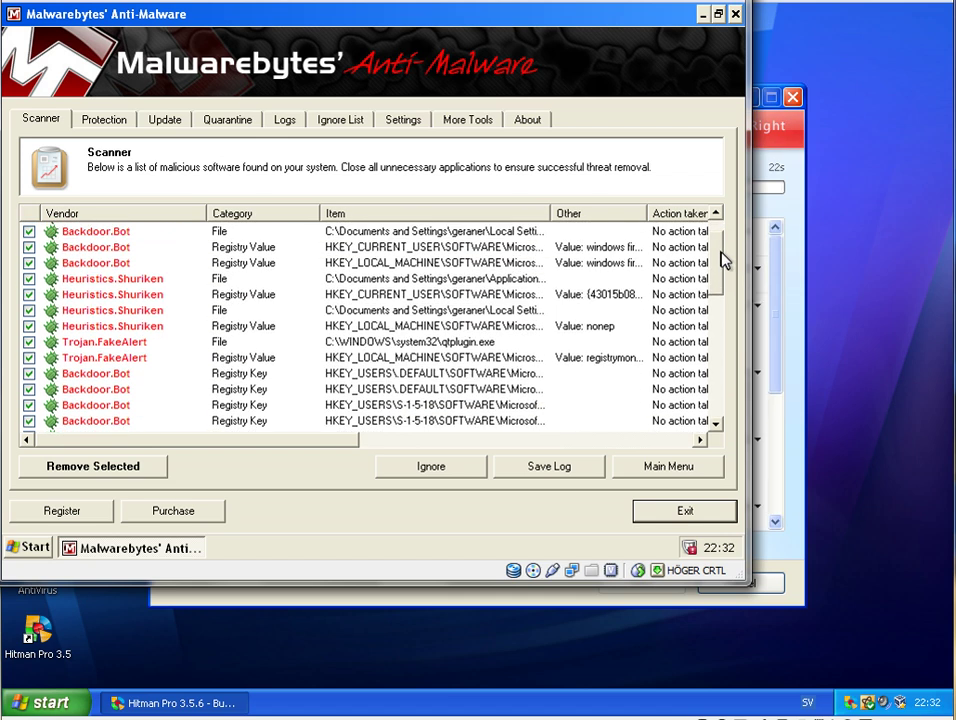
{"action": "scroll", "scroll_direction": "down", "scroll_amount": 3}
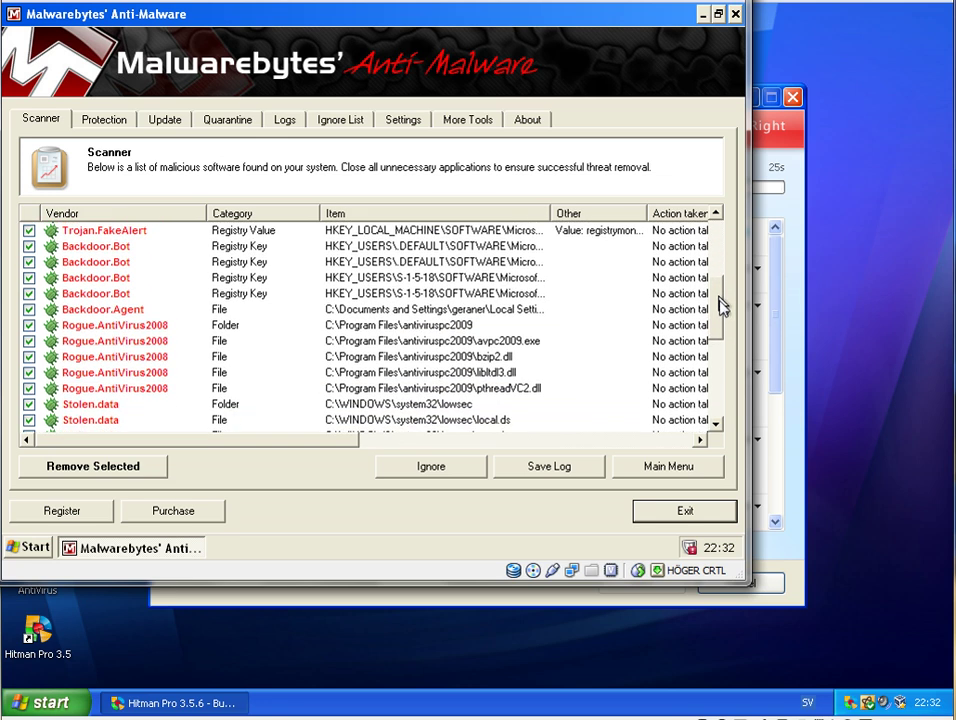
{"action": "scroll", "scroll_direction": "down", "scroll_amount": 3}
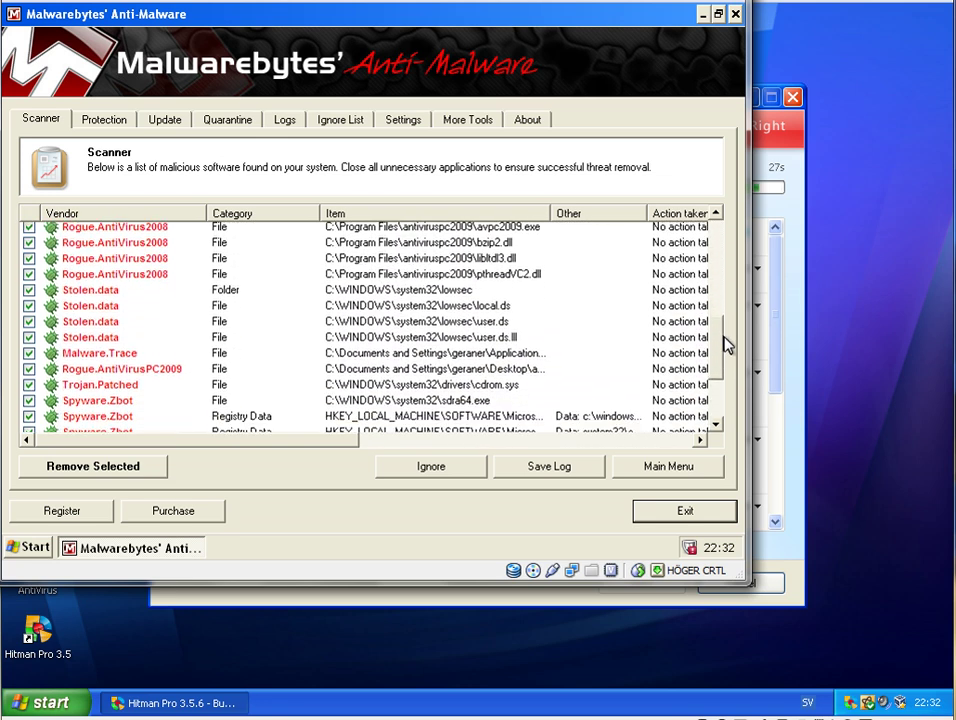
{"action": "scroll", "scroll_direction": "down", "scroll_amount": 3}
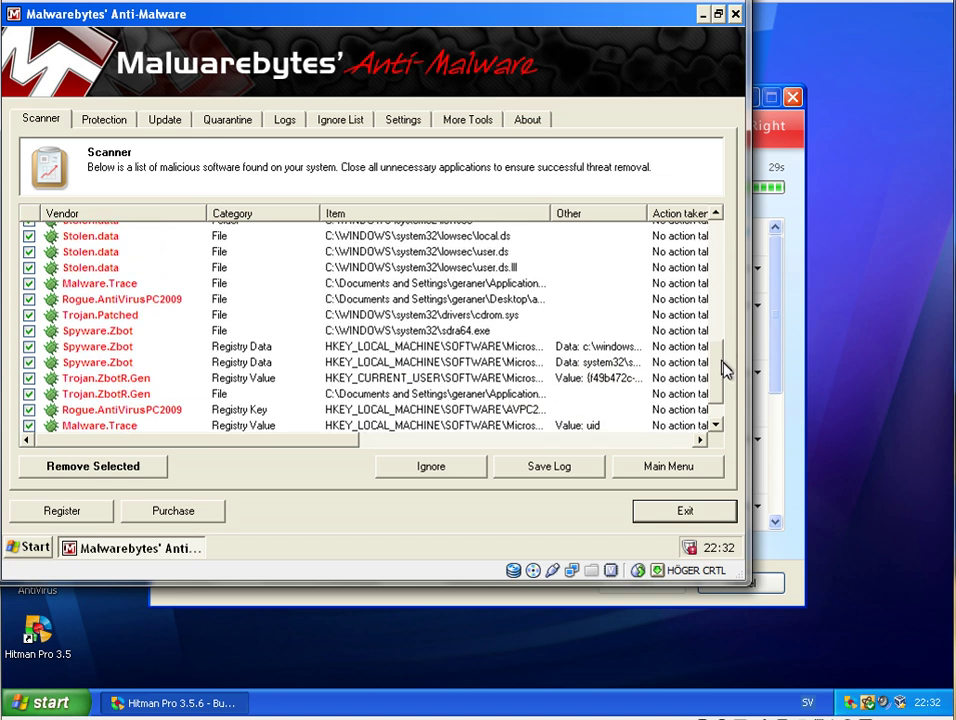
{"action": "scroll", "scroll_direction": "up", "scroll_amount": 3}
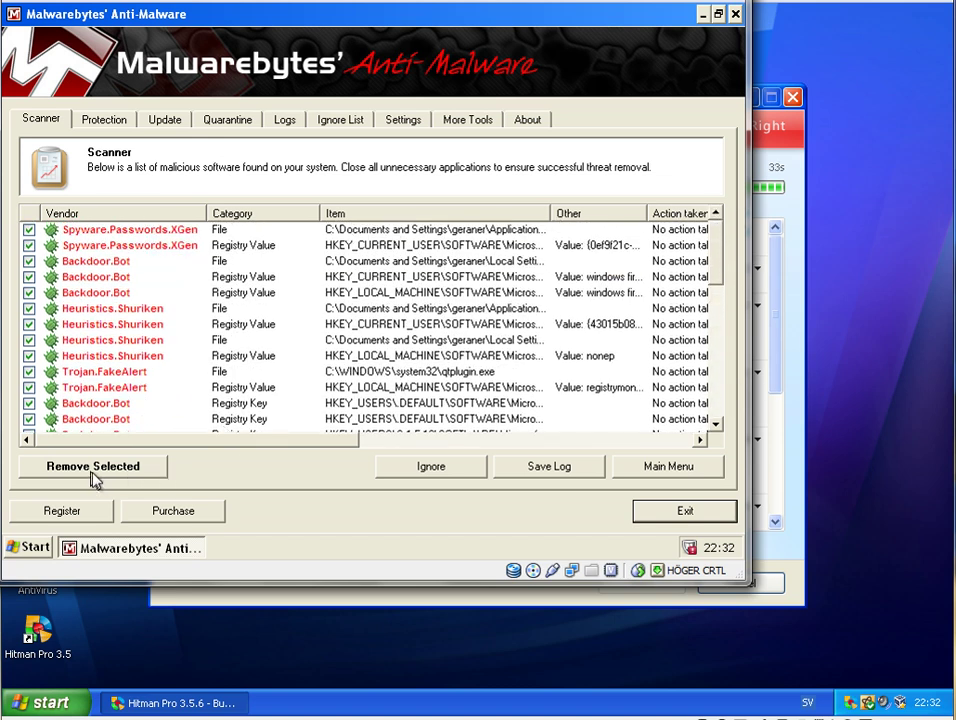
- Quarantine all checked Malwarebytes detections, dismiss the restart prompt, and focus Hitman Pro
{"action": "left_click", "coordinate": [91, 466]}
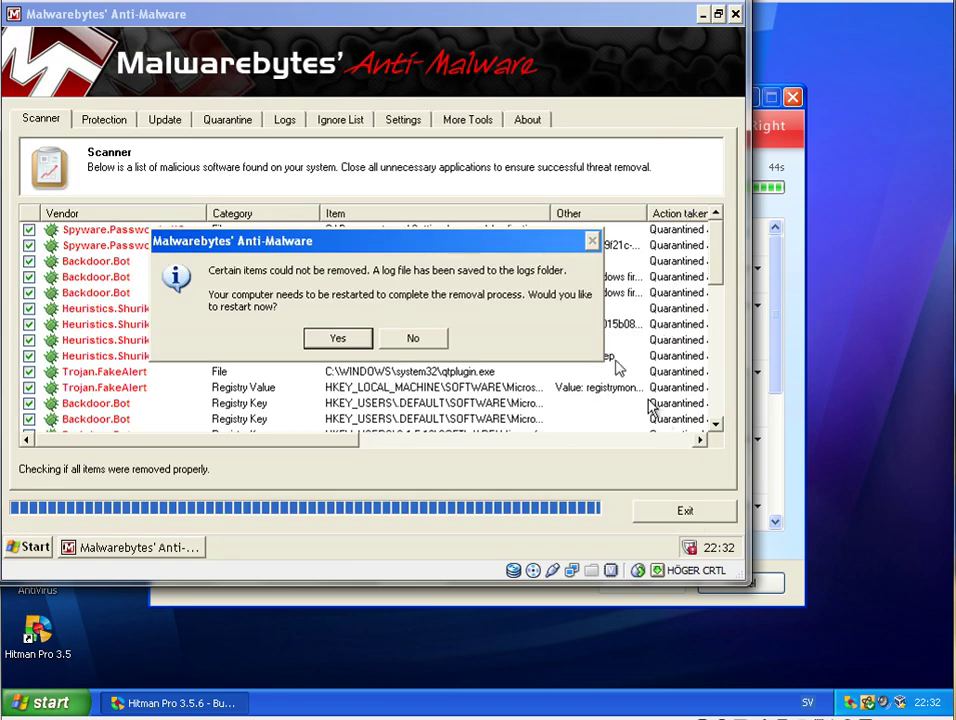
{"action": "left_click", "coordinate": [412, 338]}
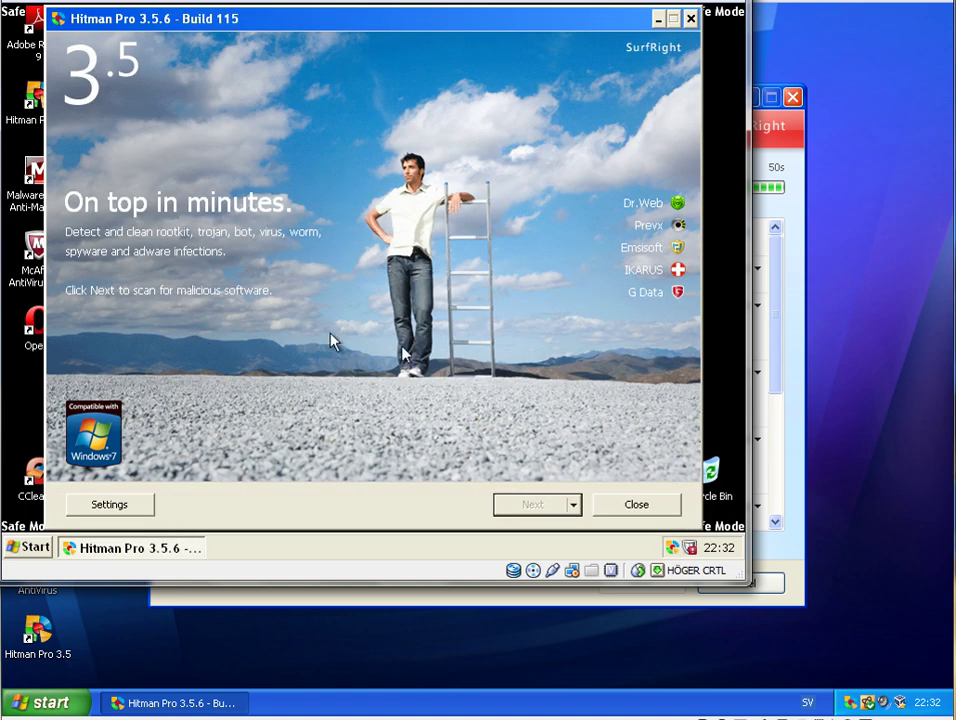
{"action": "left_click", "coordinate": [530, 504]}
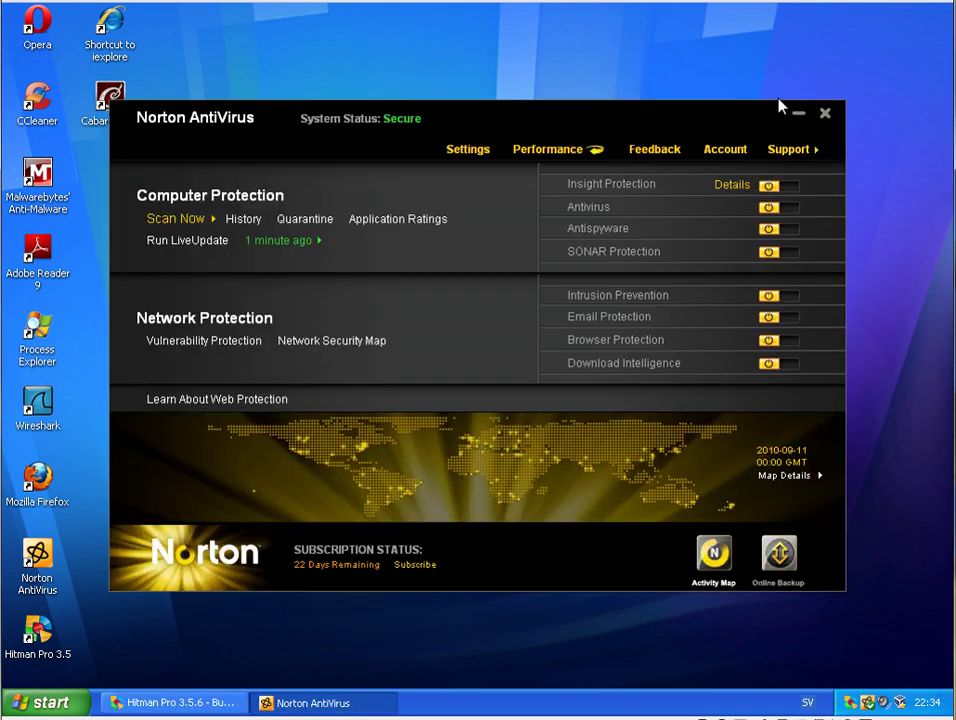
- Review Hitman Pro's scan results and quarantine KingSpinEN.exe, keeping suspicious casino files
{"action": "left_click", "coordinate": [170, 702]}
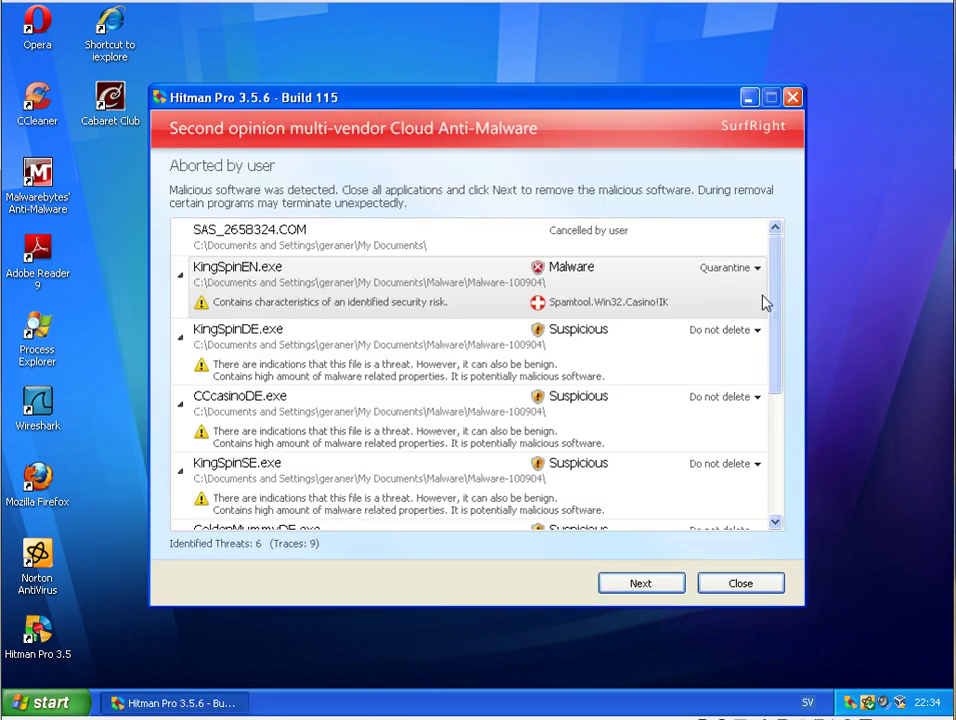
{"action": "scroll", "scroll_direction": "down", "scroll_amount": 3}
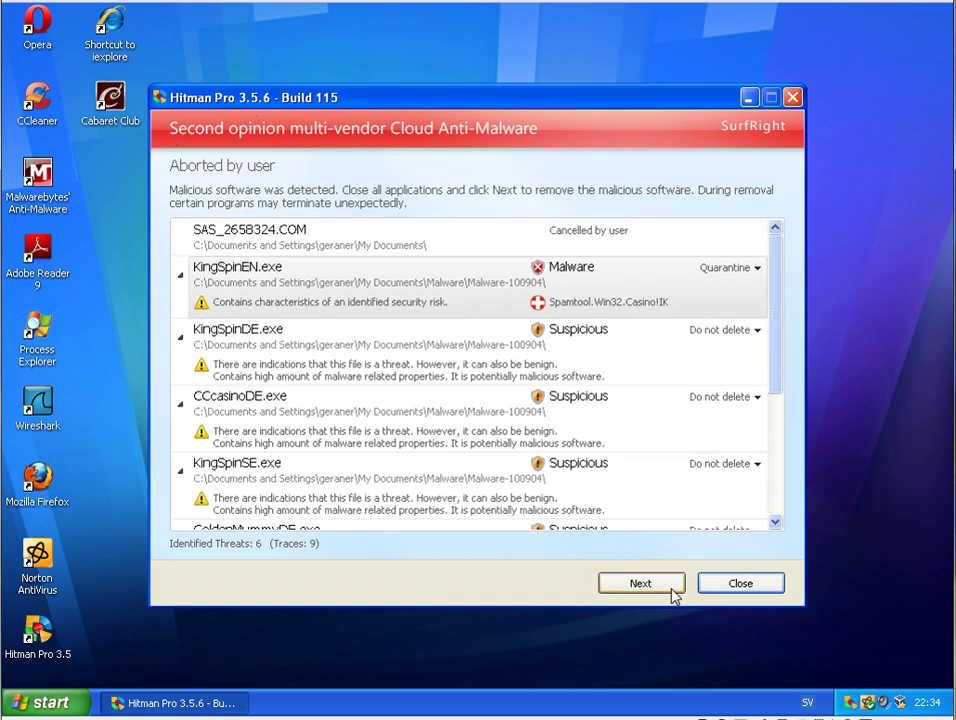
{"action": "left_click", "coordinate": [641, 583]}
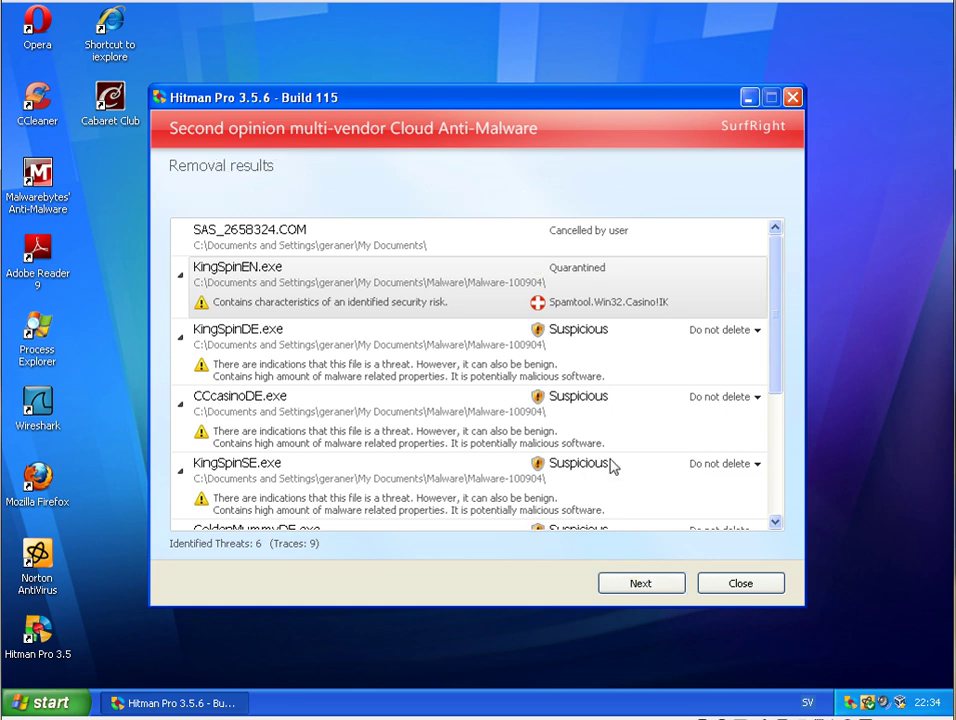
{"action": "mouse_move", "coordinate": [613, 466]}
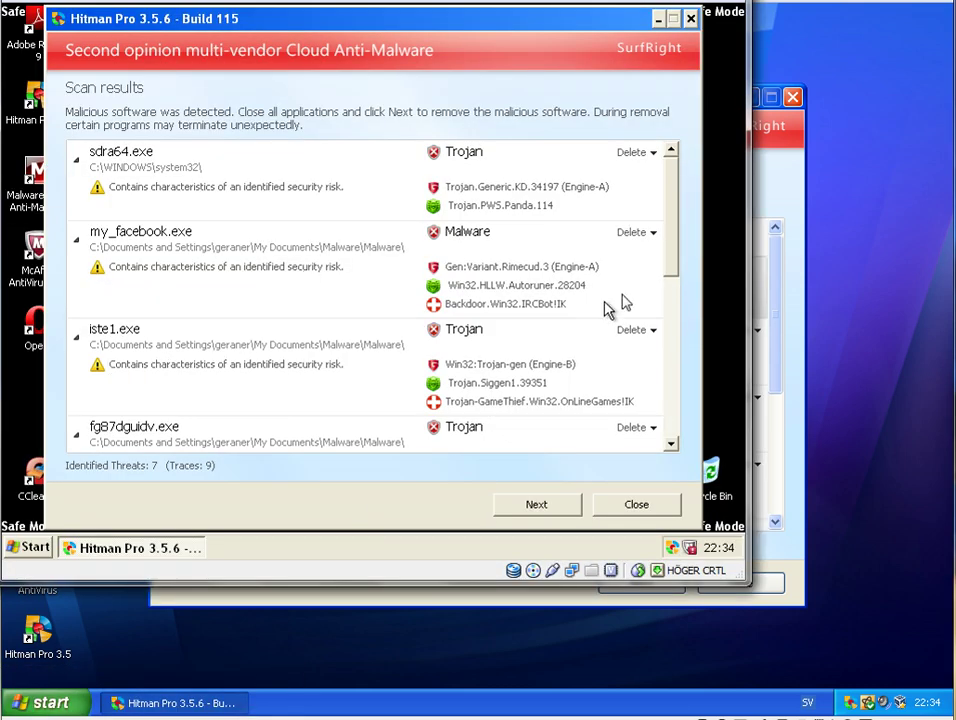
{"action": "mouse_move", "coordinate": [678, 222]}
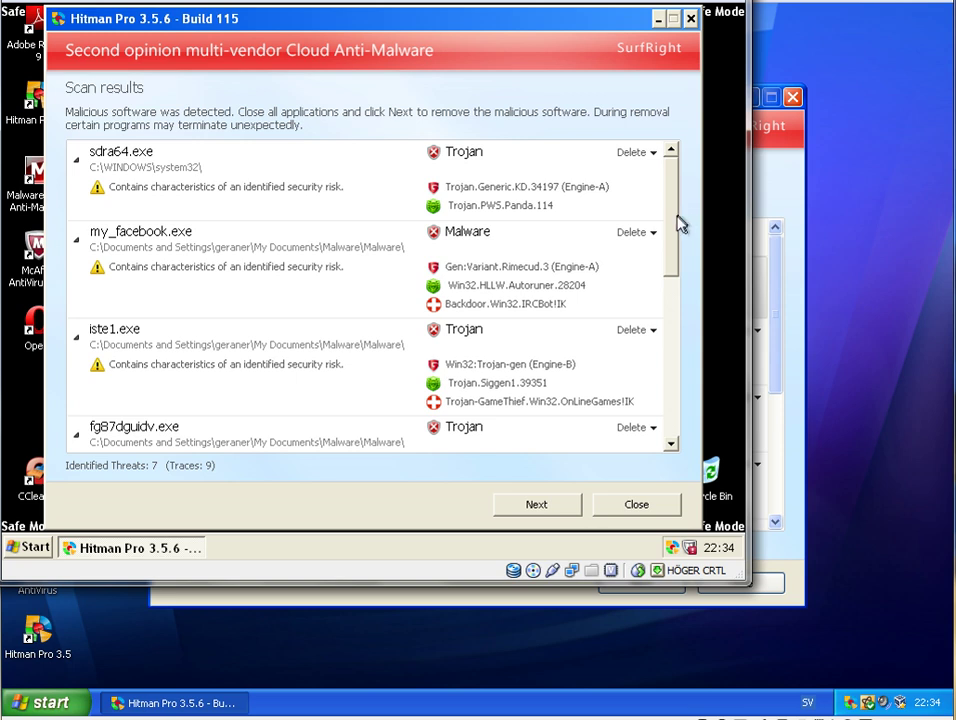
{"action": "mouse_move", "coordinate": [108, 178]}
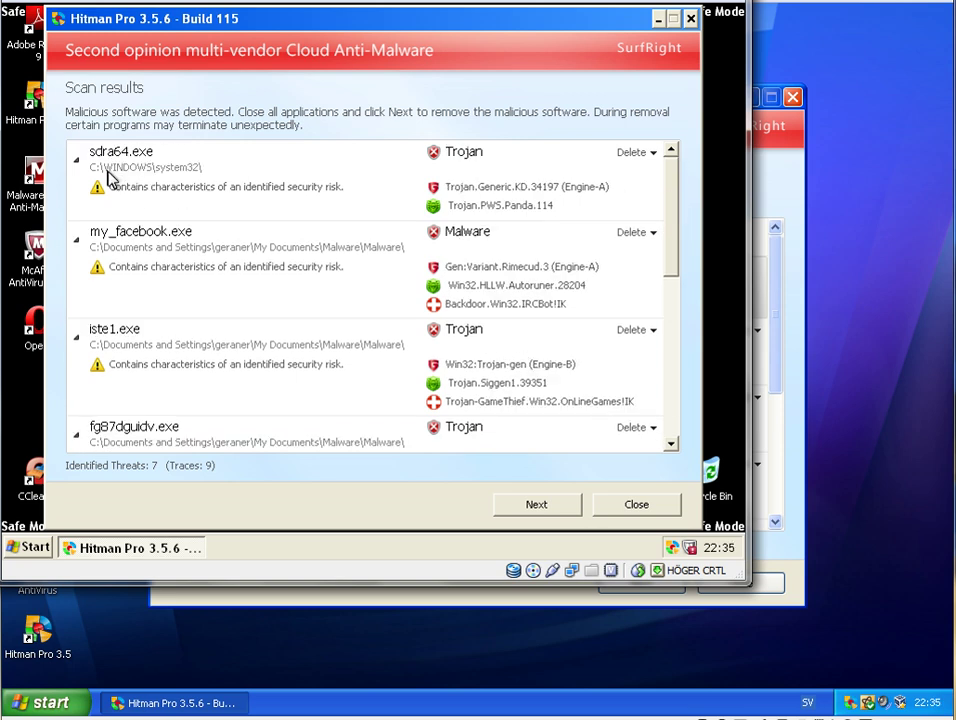
{"action": "mouse_move", "coordinate": [708, 215]}
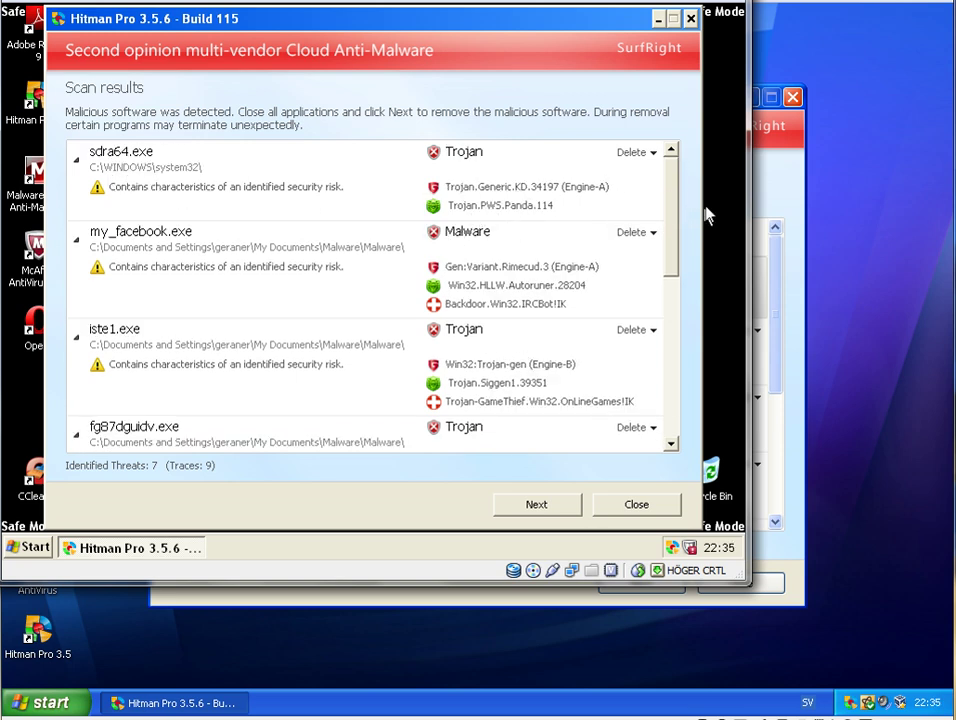
- Review all seven detected threats, including inst.exe and 20cr.exe, and start removing them
{"action": "scroll", "scroll_direction": "down", "scroll_amount": 3}
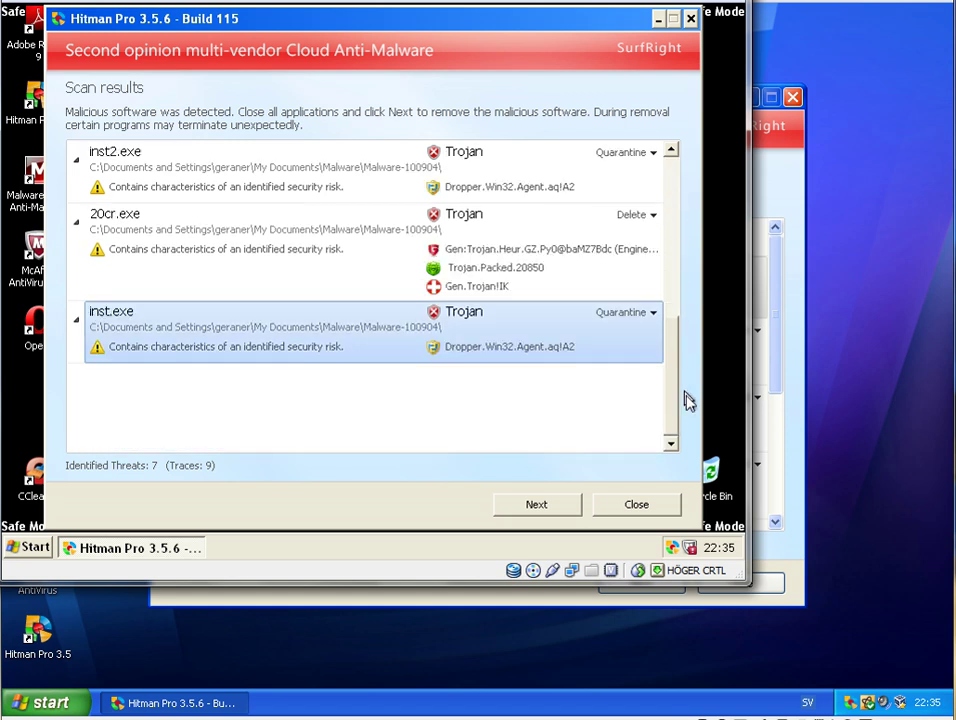
{"action": "left_click", "coordinate": [537, 504]}
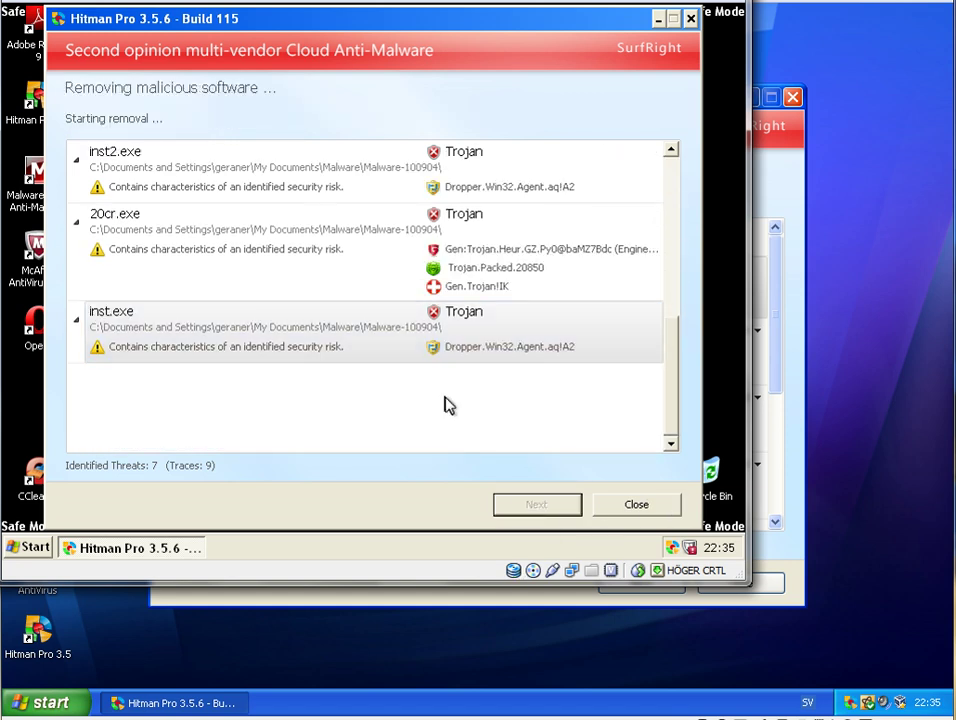
{"action": "mouse_move", "coordinate": [537, 500]}
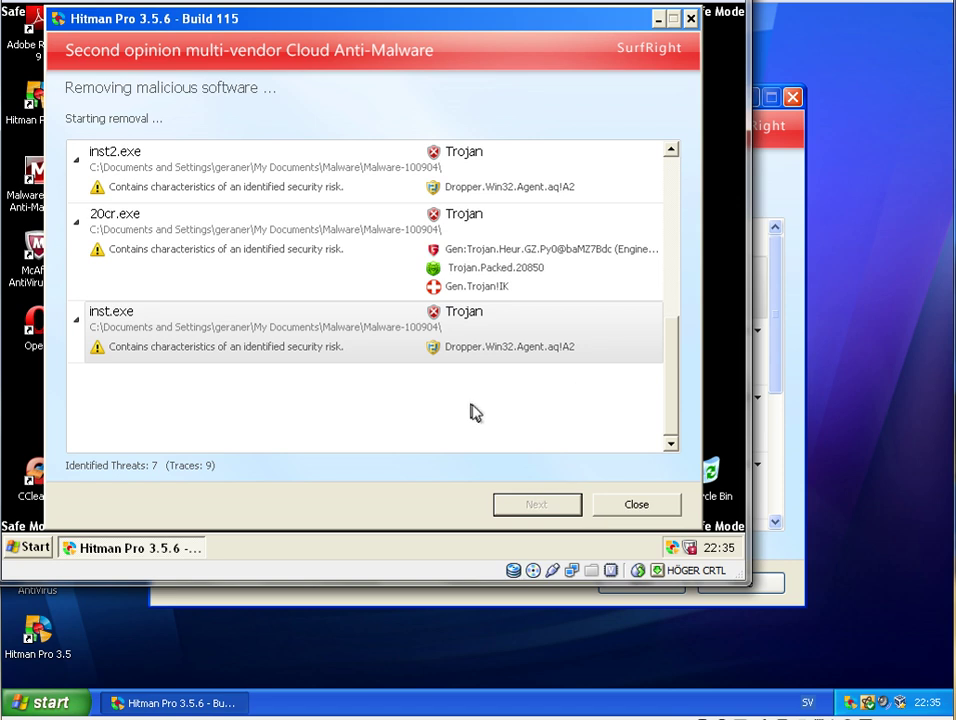
{"action": "mouse_move", "coordinate": [170, 92]}
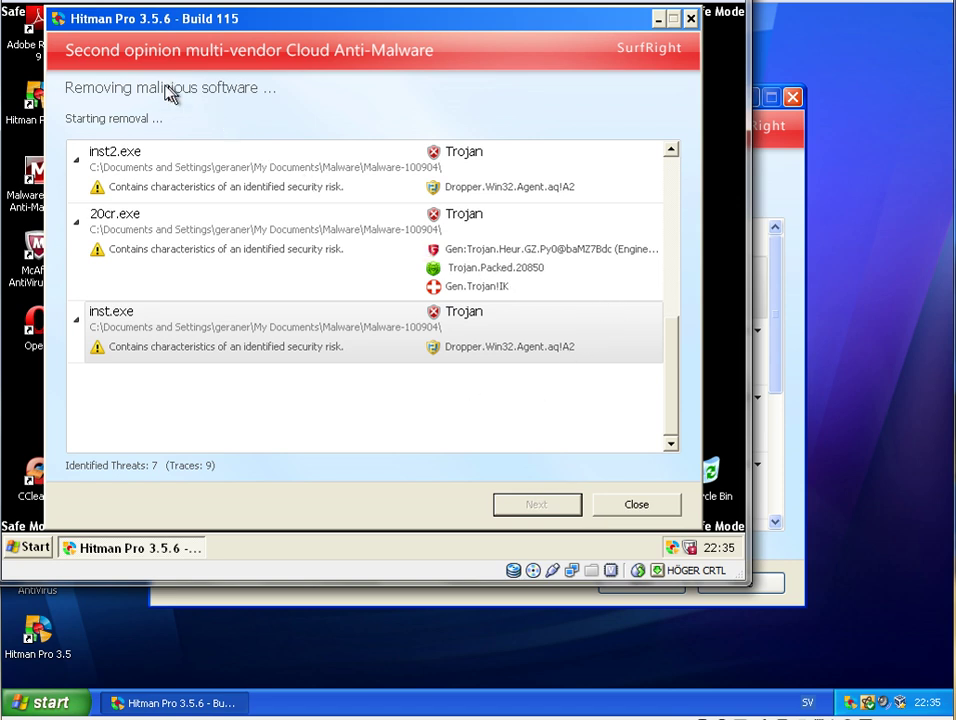